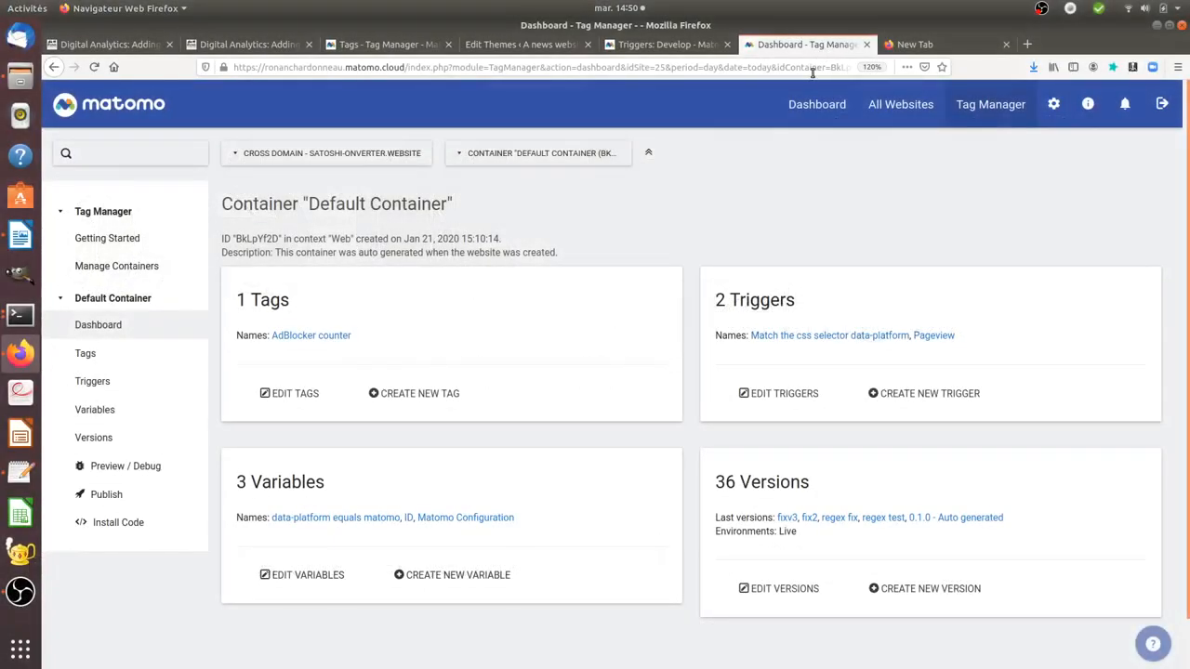
pyautogui.moveTo(794, 165)
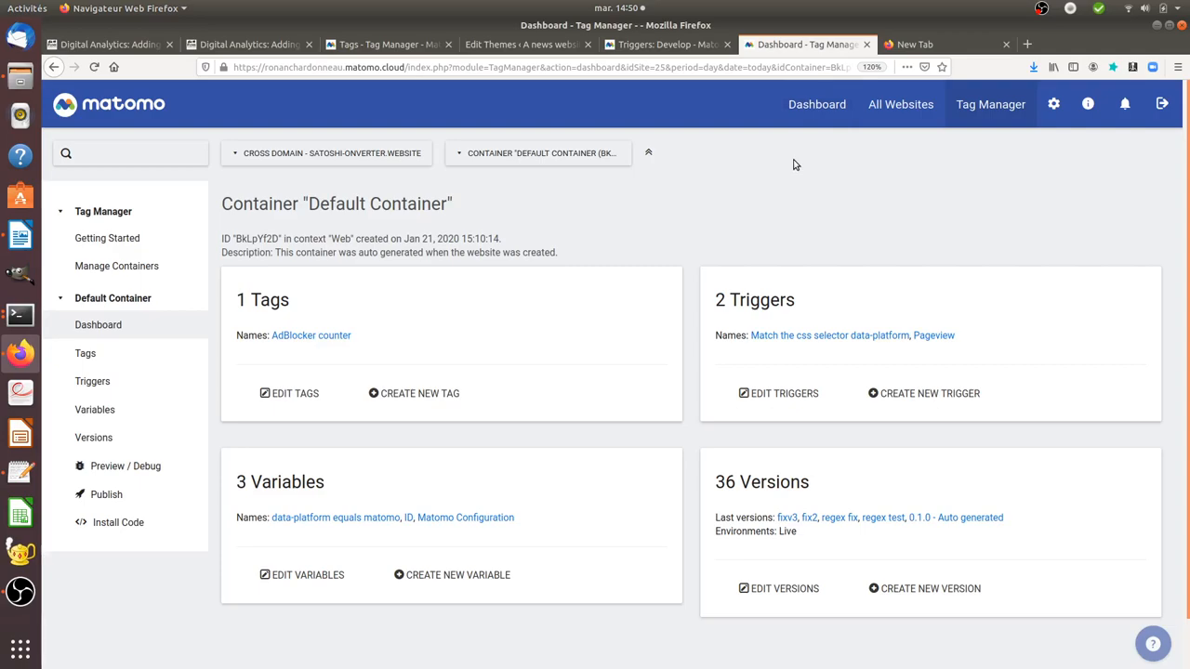
pyautogui.moveTo(737, 270)
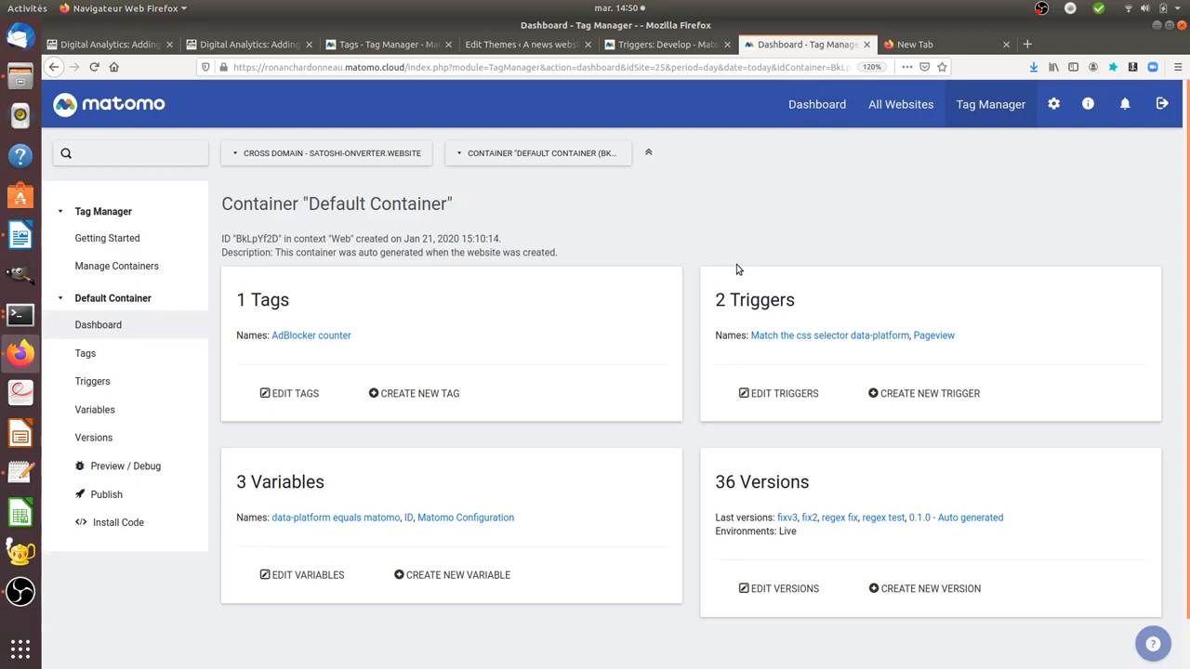
pyautogui.moveTo(718, 321)
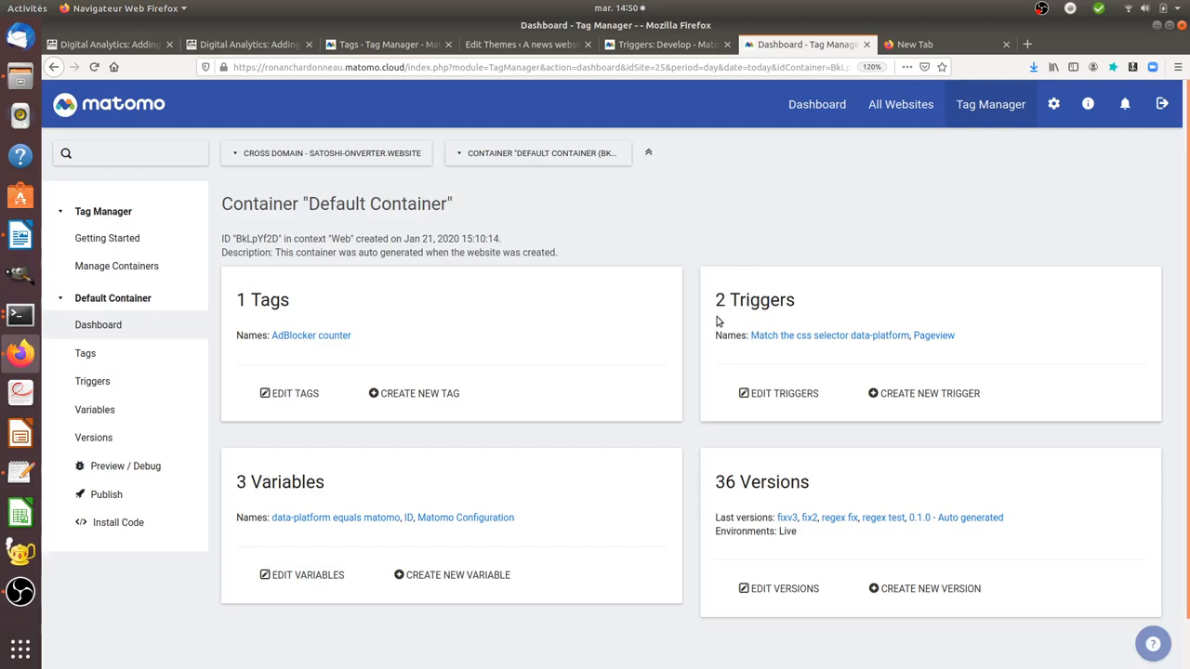
# - Start a new trigger from the Triggers card and browse the trigger type list
pyautogui.click(923, 393)
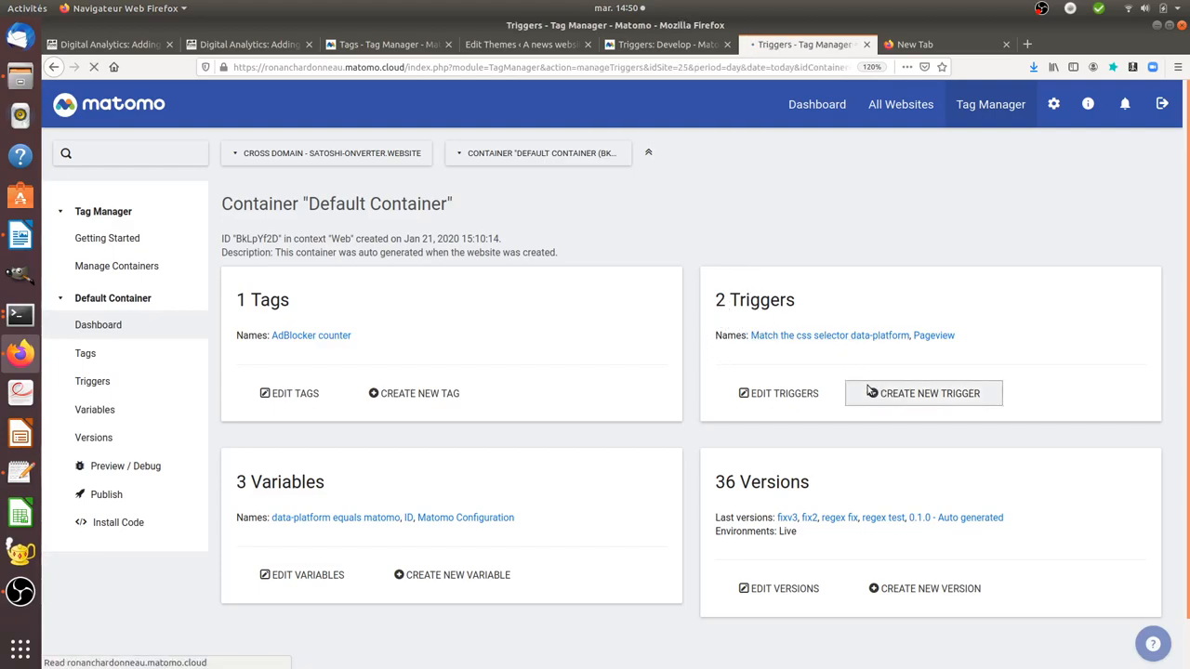
pyautogui.click(922, 393)
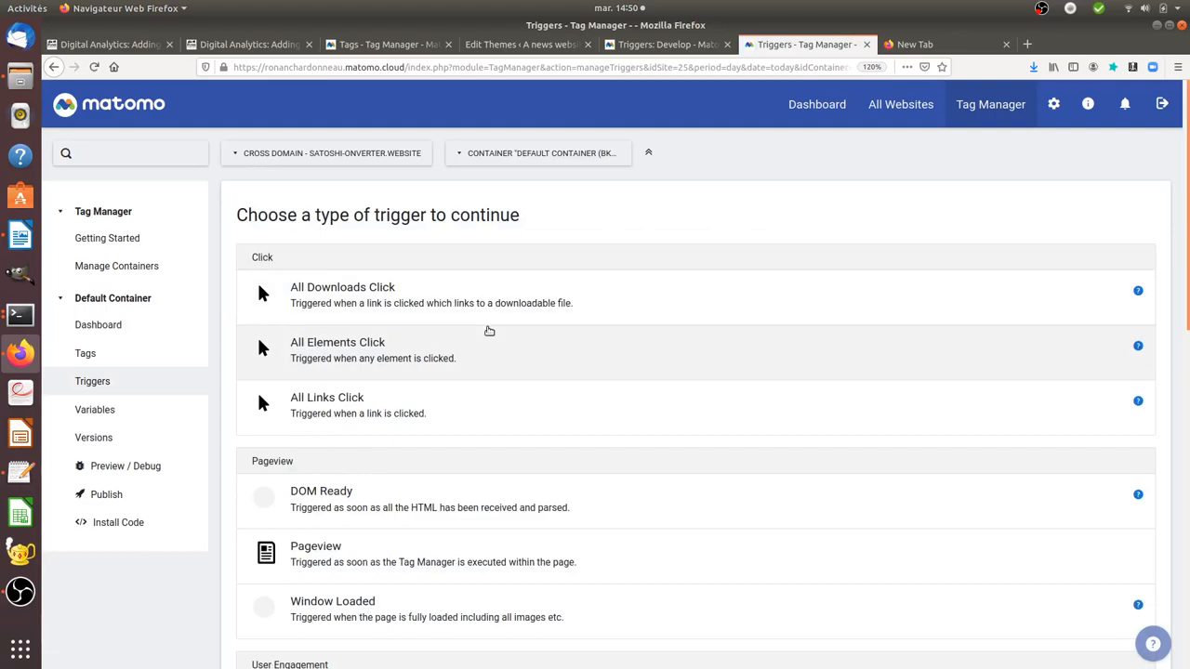
pyautogui.scroll(-3)
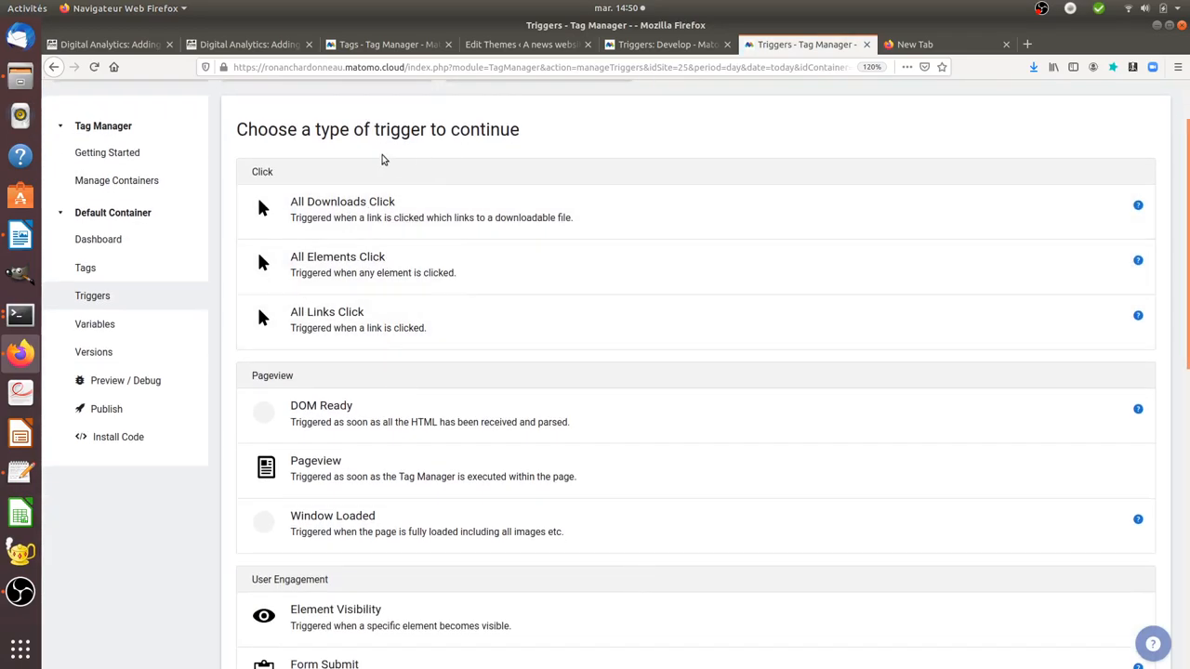
pyautogui.moveTo(305, 382)
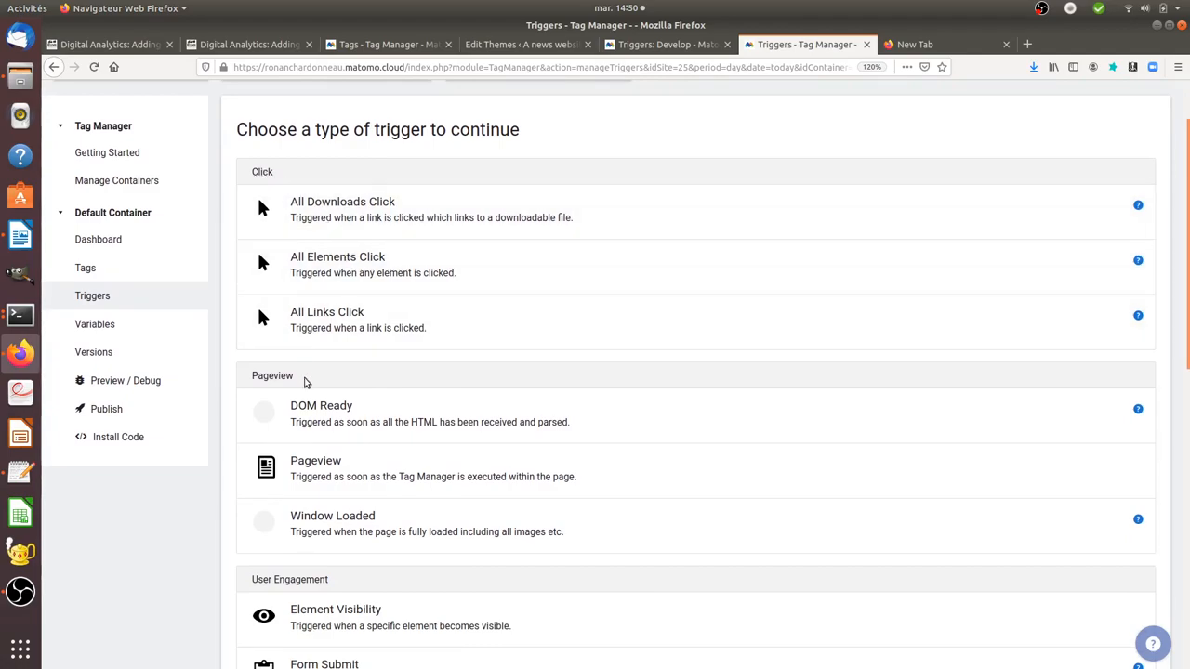
pyautogui.scroll(-3)
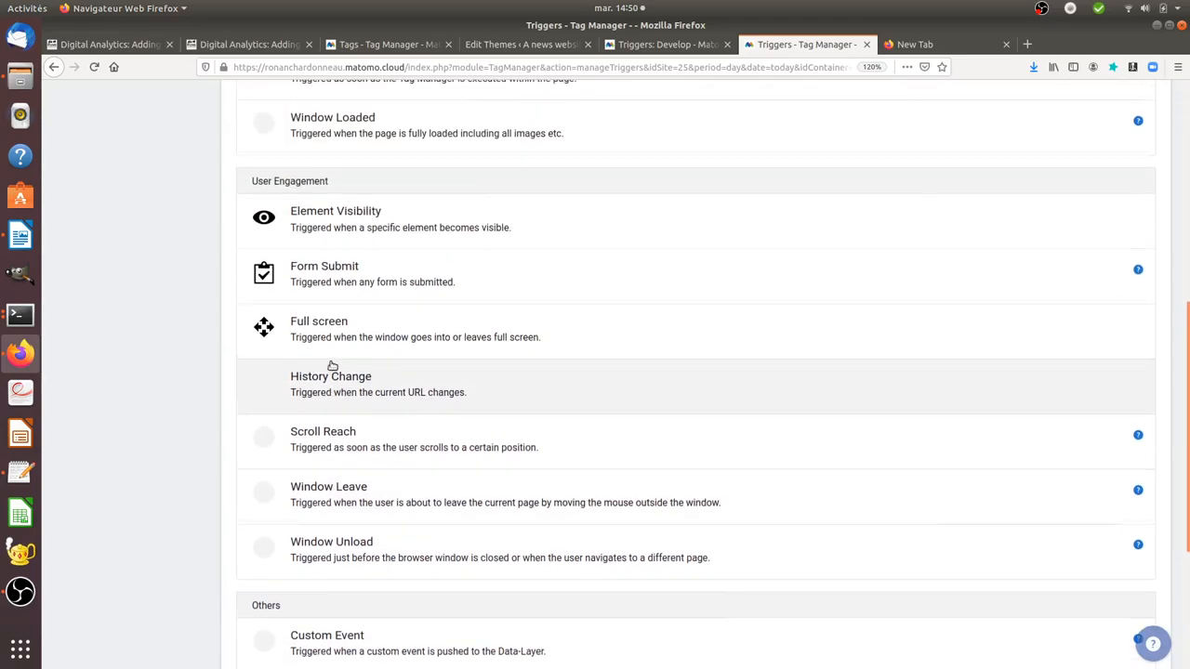
pyautogui.scroll(-3)
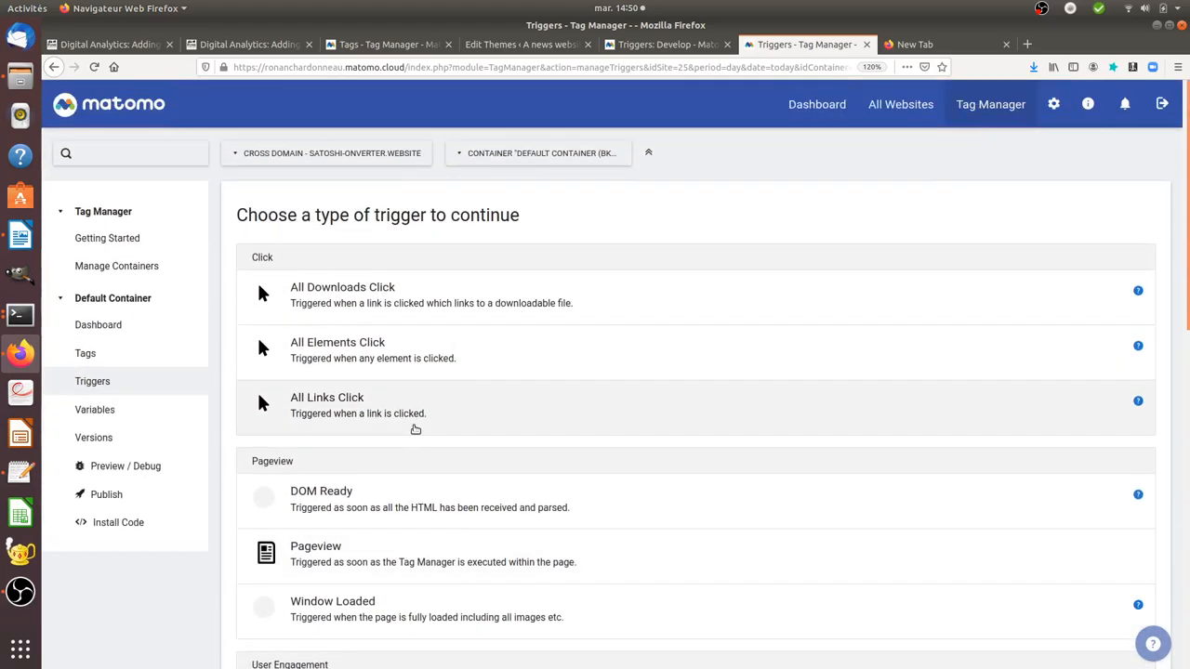
pyautogui.moveTo(697, 203)
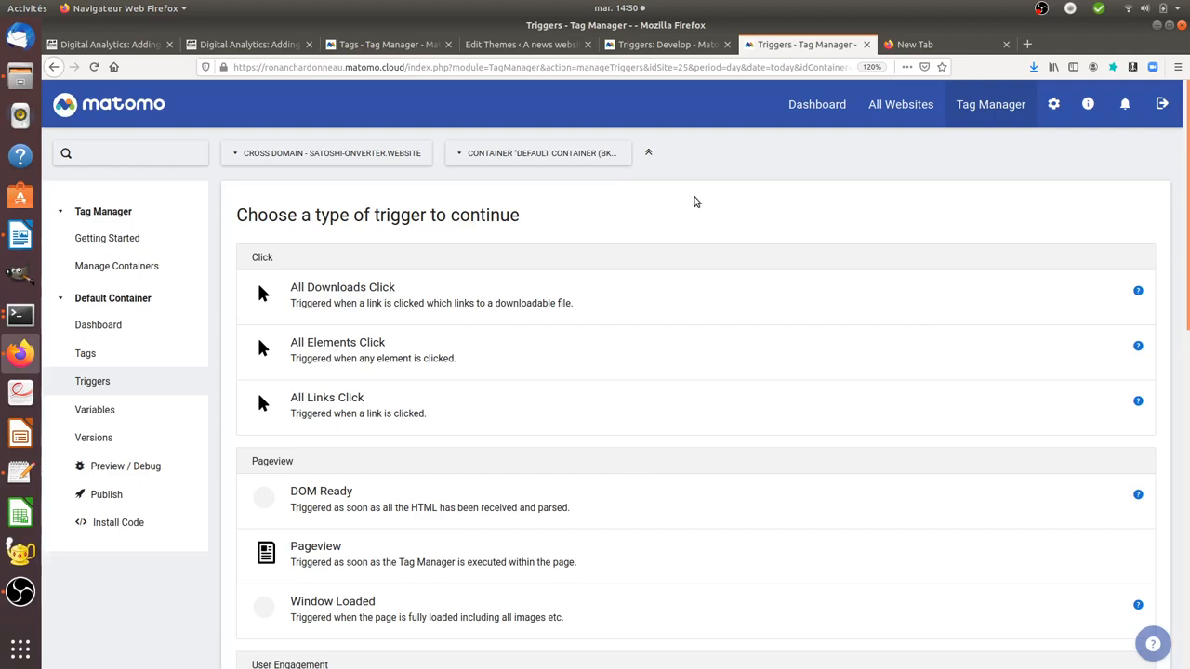
pyautogui.moveTo(499, 323)
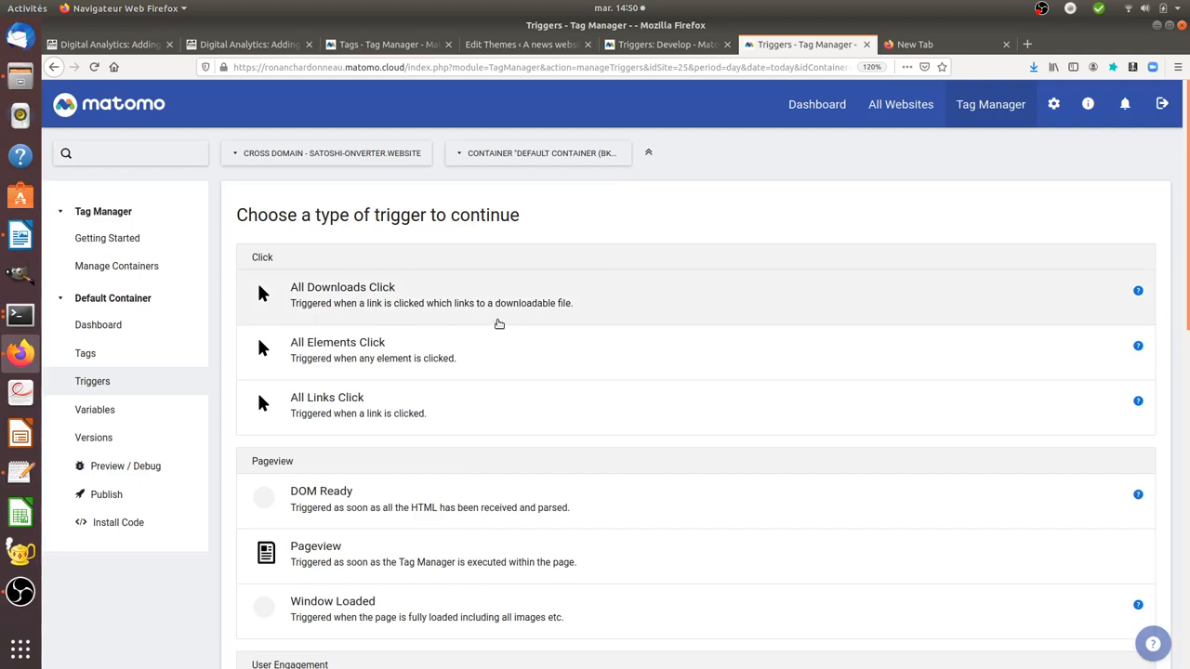
pyautogui.moveTo(668, 269)
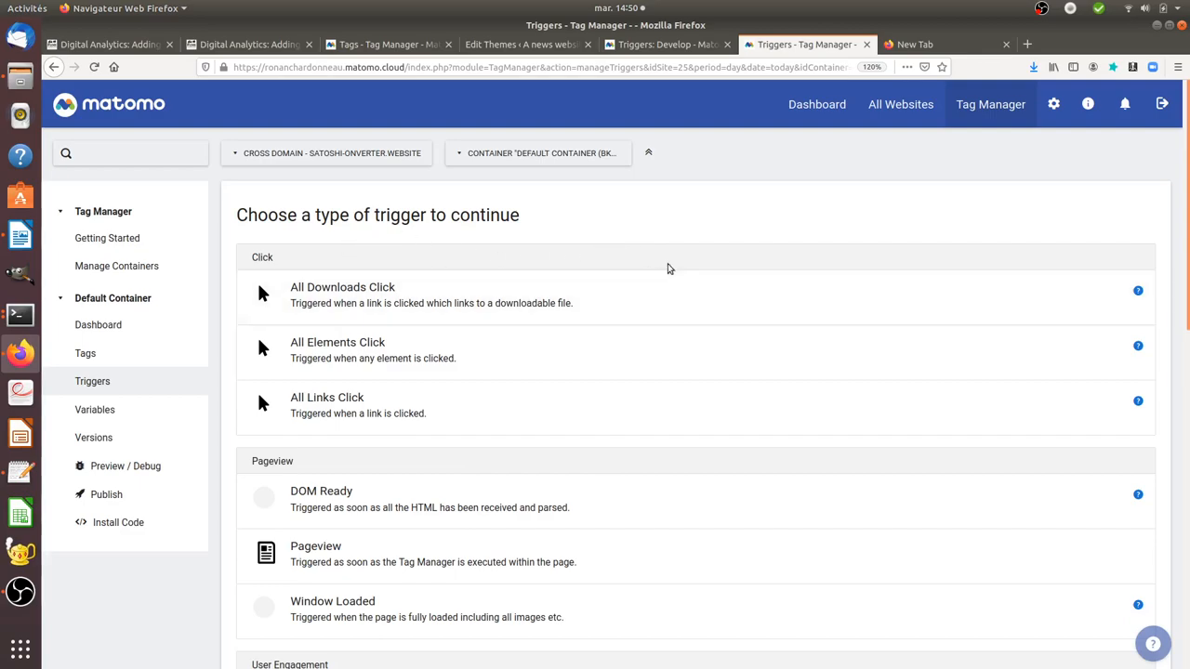
pyautogui.moveTo(249, 243)
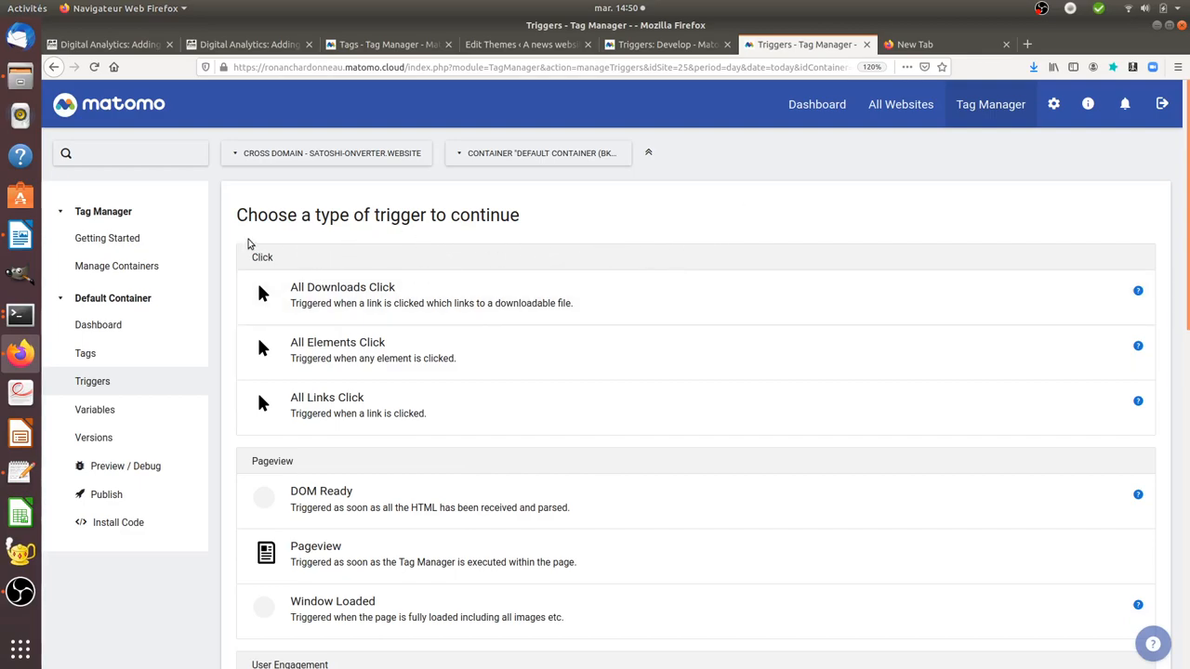
pyautogui.moveTo(547, 276)
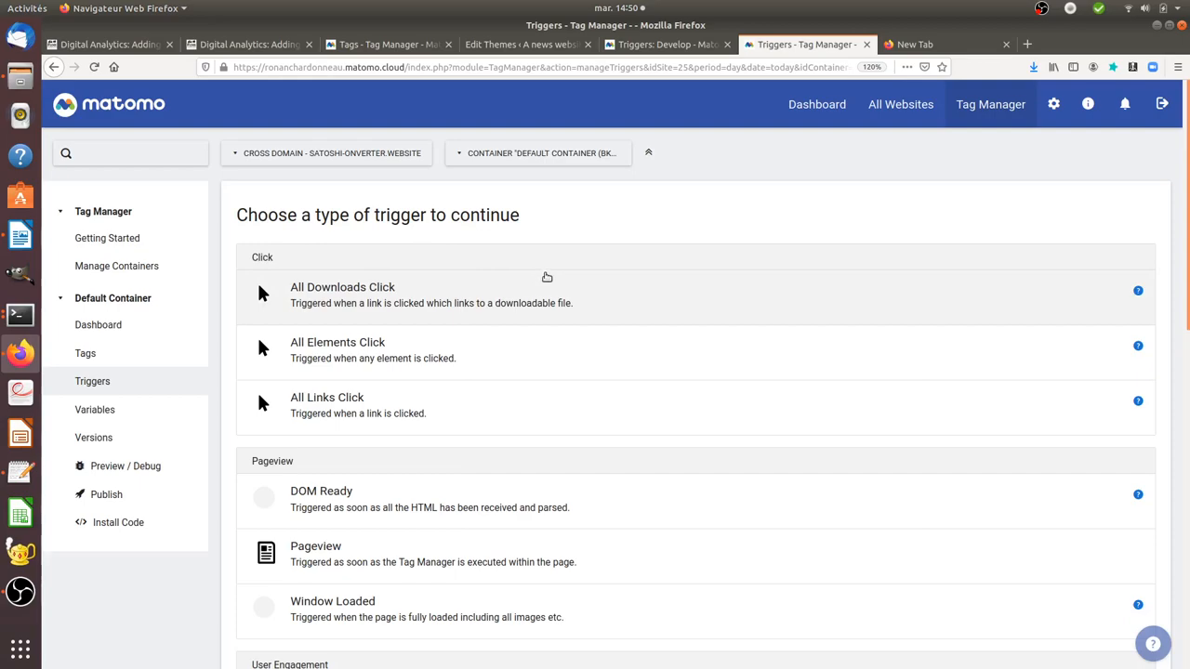
pyautogui.moveTo(655, 156)
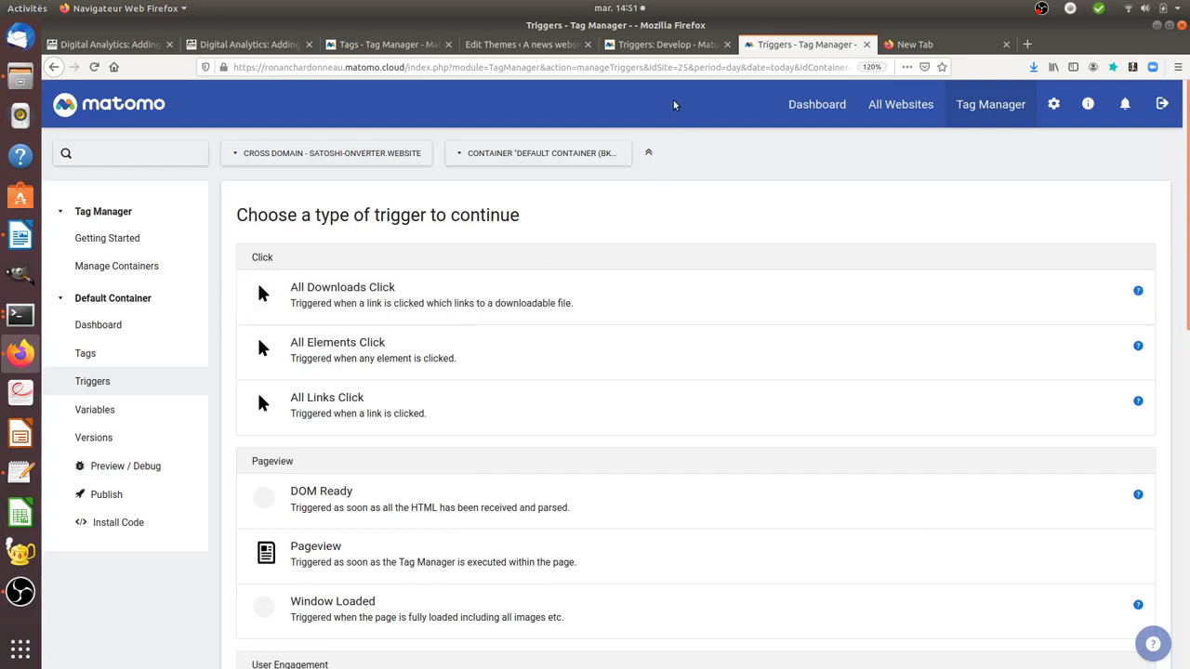
pyautogui.moveTo(724, 251)
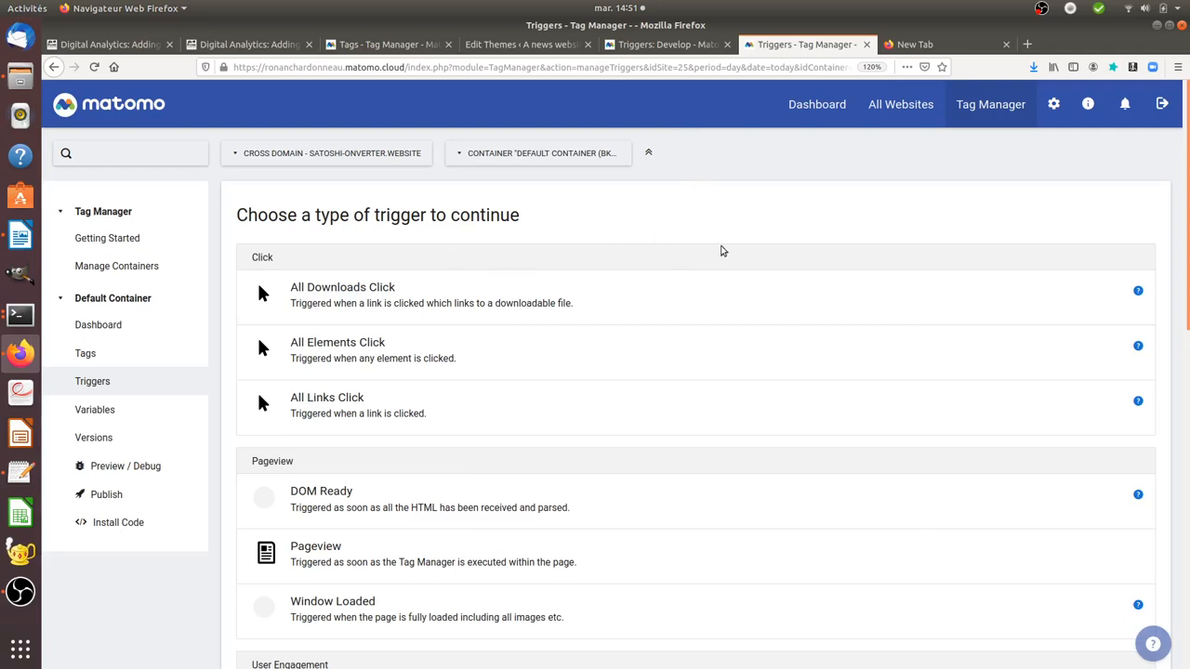
pyautogui.moveTo(570, 261)
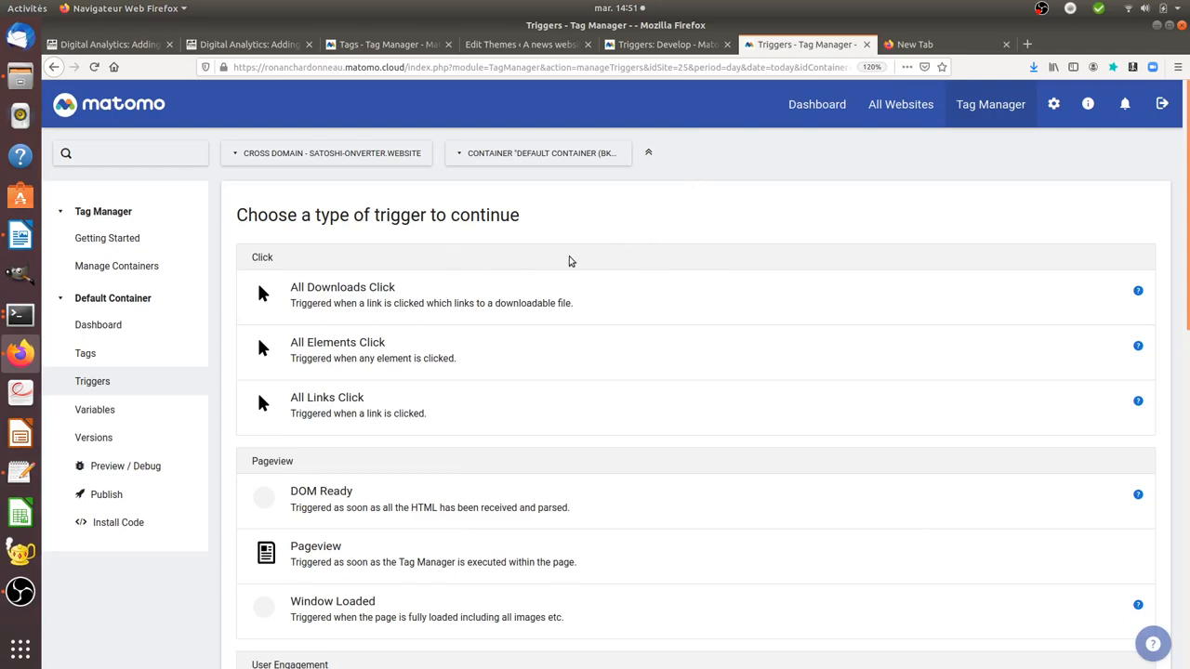
pyautogui.moveTo(281, 276)
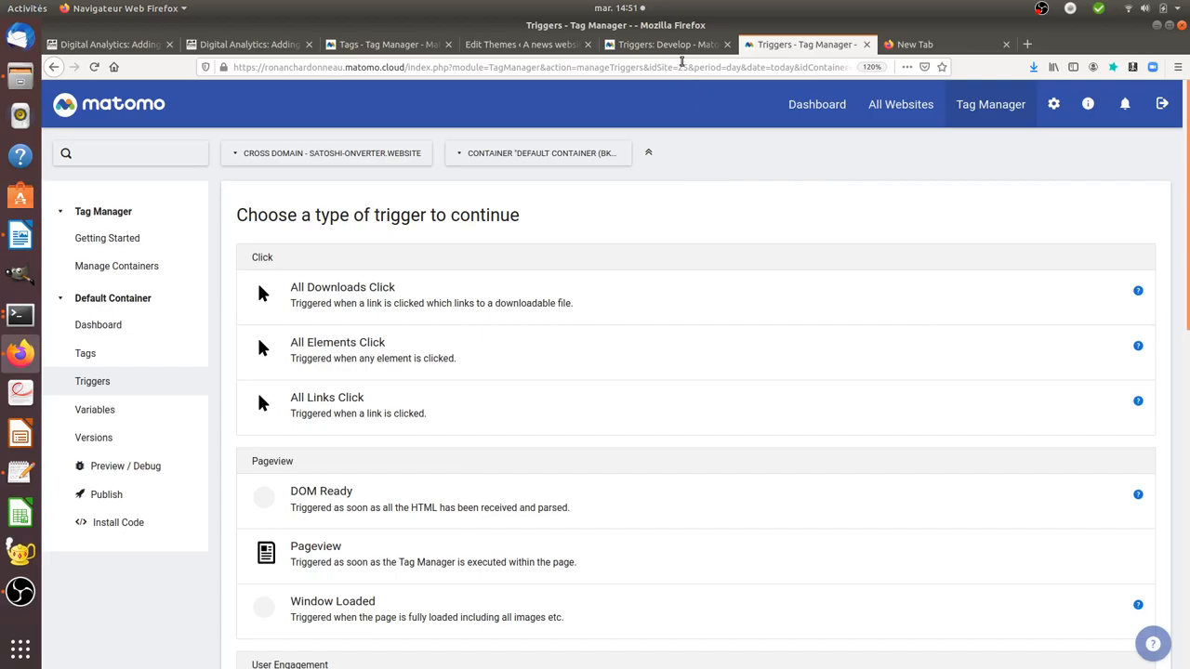
# - Scroll the Tag Manager Triggers developer guide to its 'Adding a new trigger' section
pyautogui.click(665, 44)
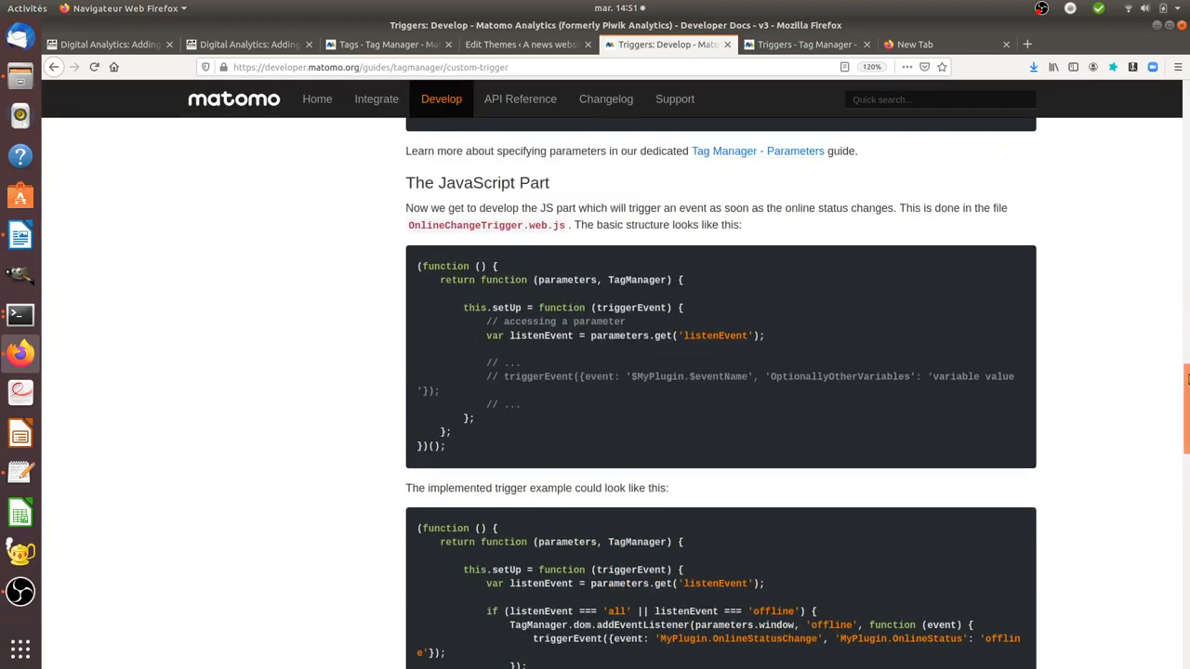
pyautogui.scroll(3)
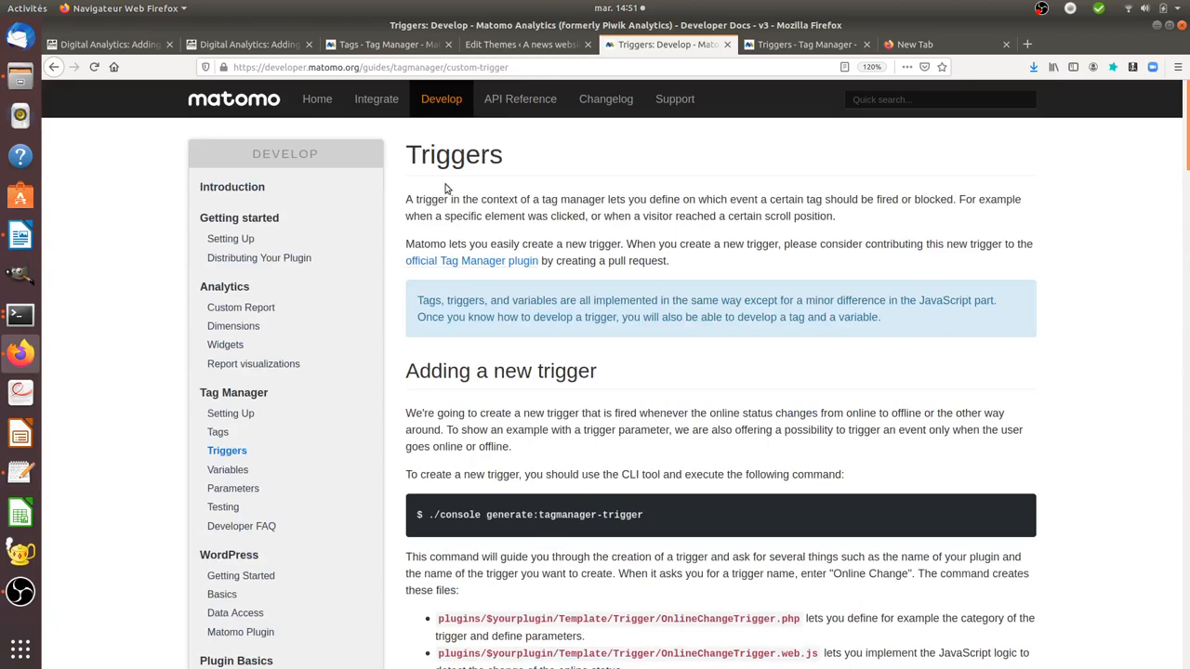
pyautogui.moveTo(355, 83)
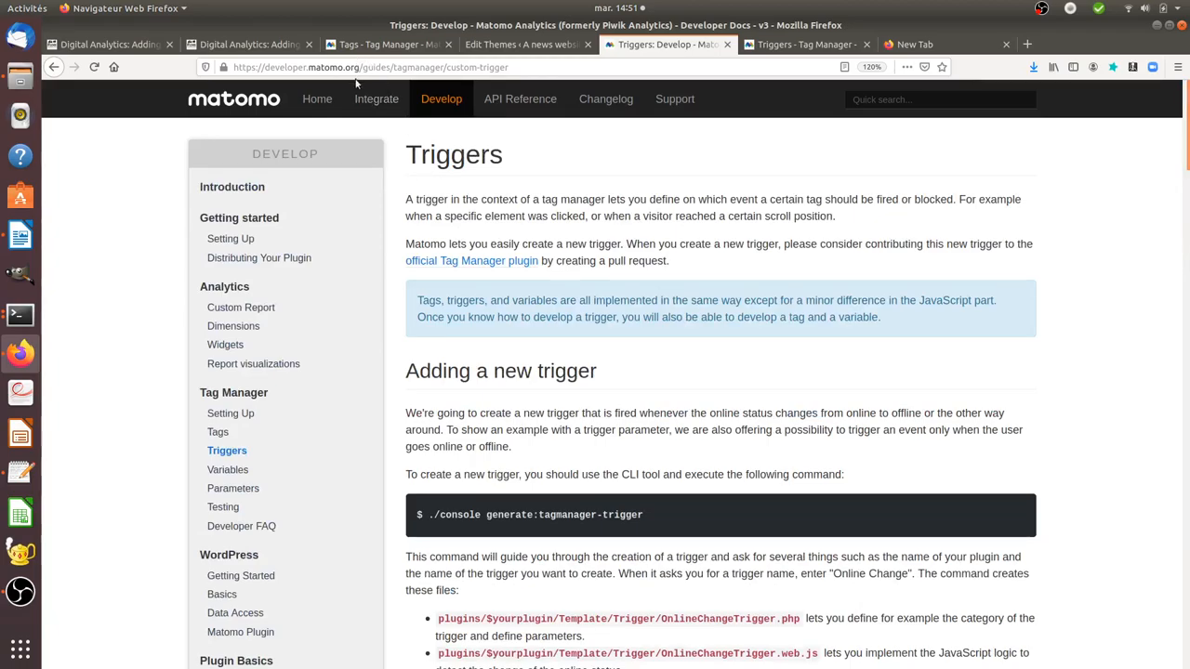
pyautogui.moveTo(461, 295)
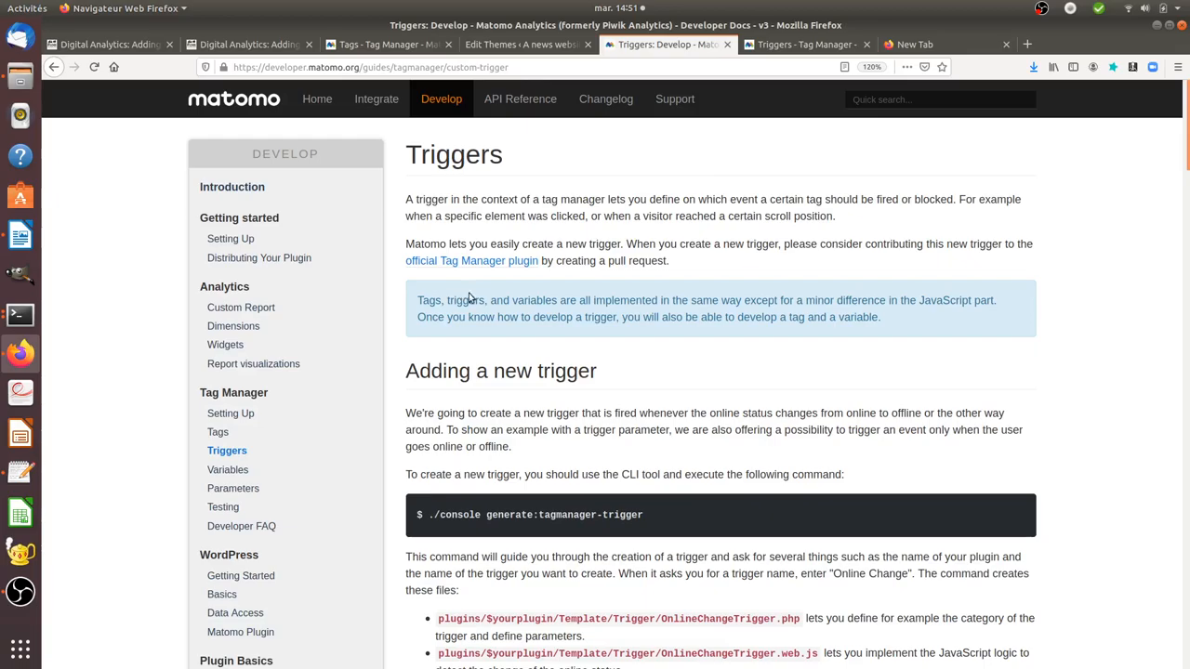
pyautogui.scroll(-3)
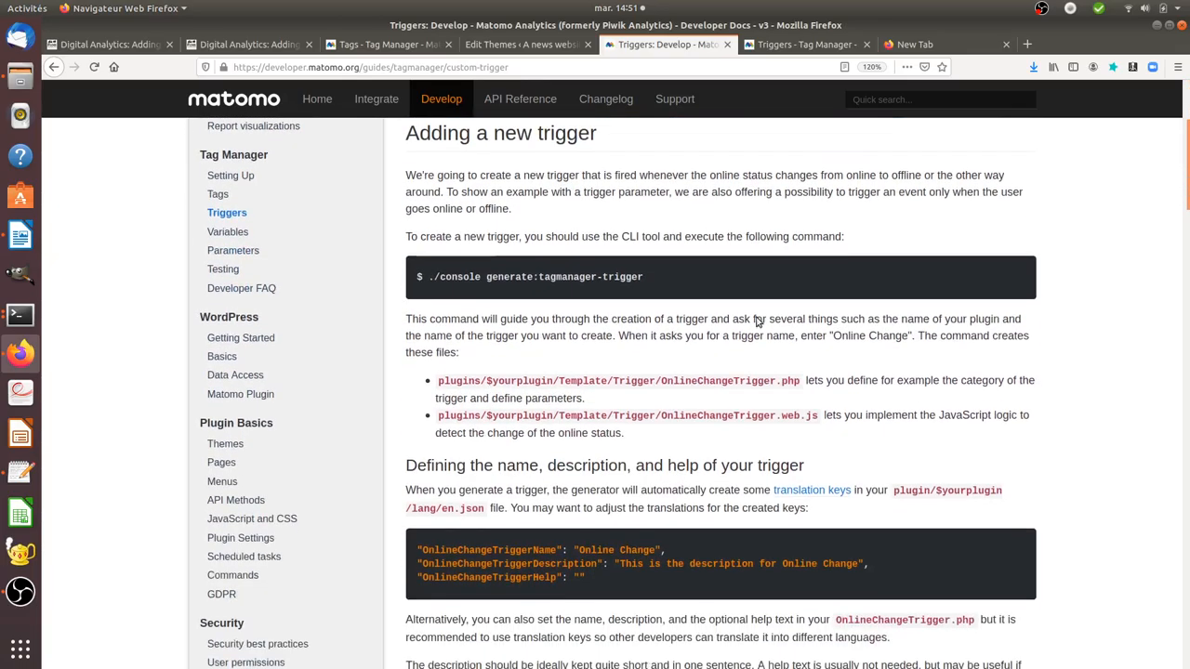
pyautogui.scroll(-3)
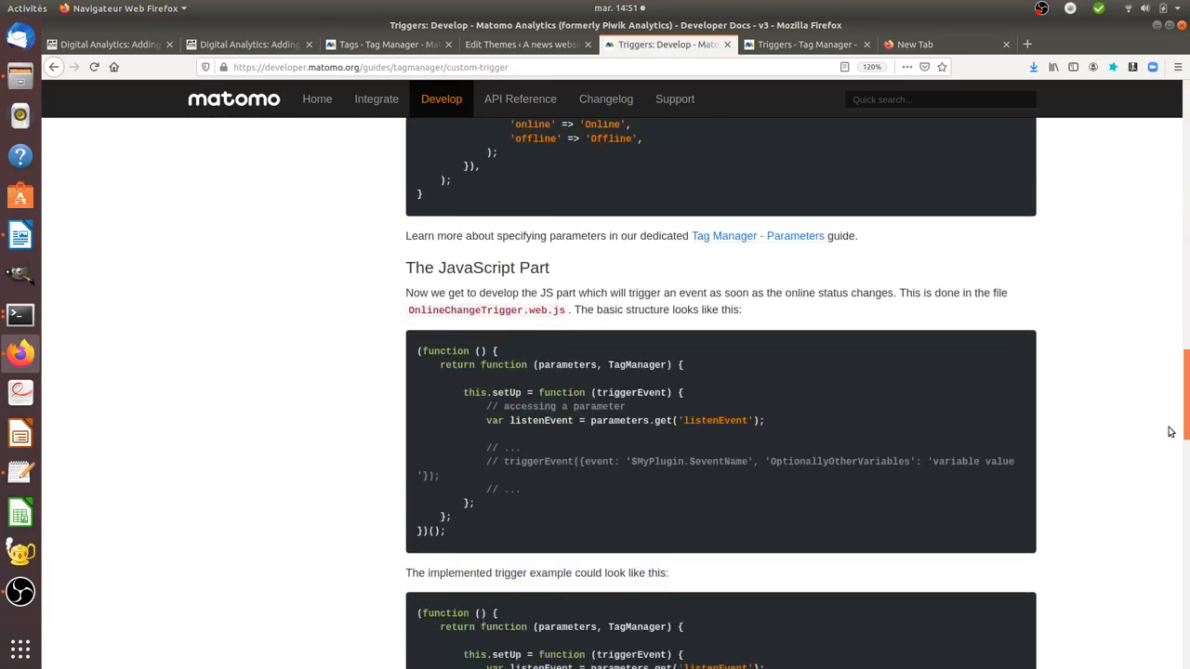
pyautogui.scroll(-3)
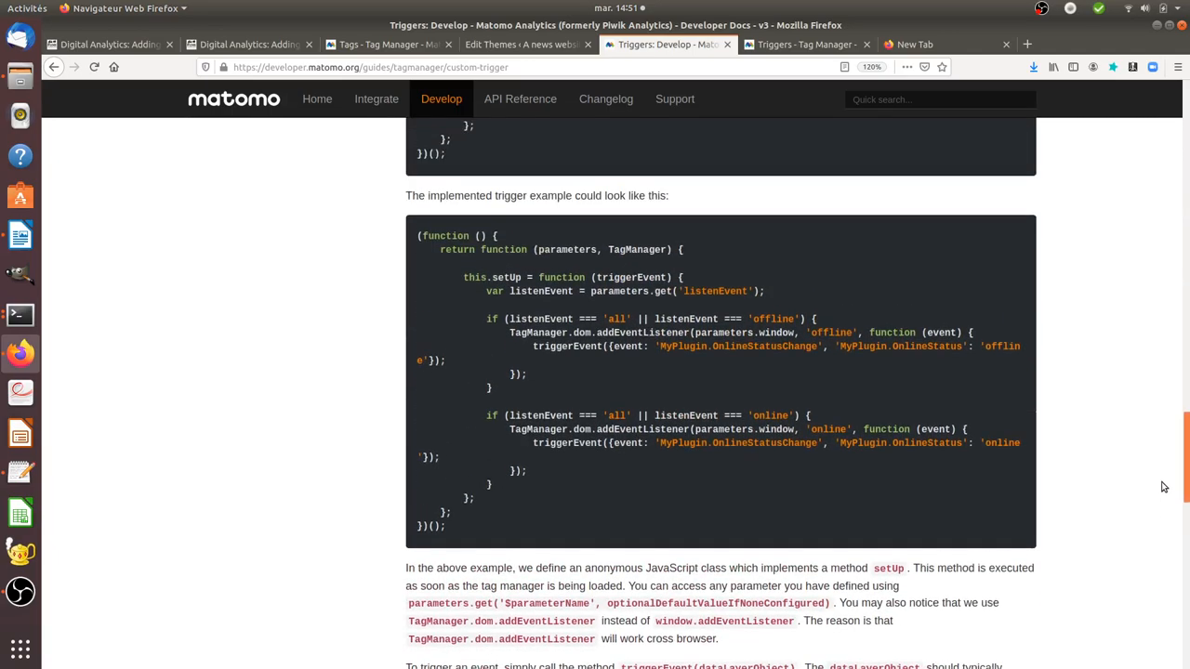
pyautogui.scroll(3)
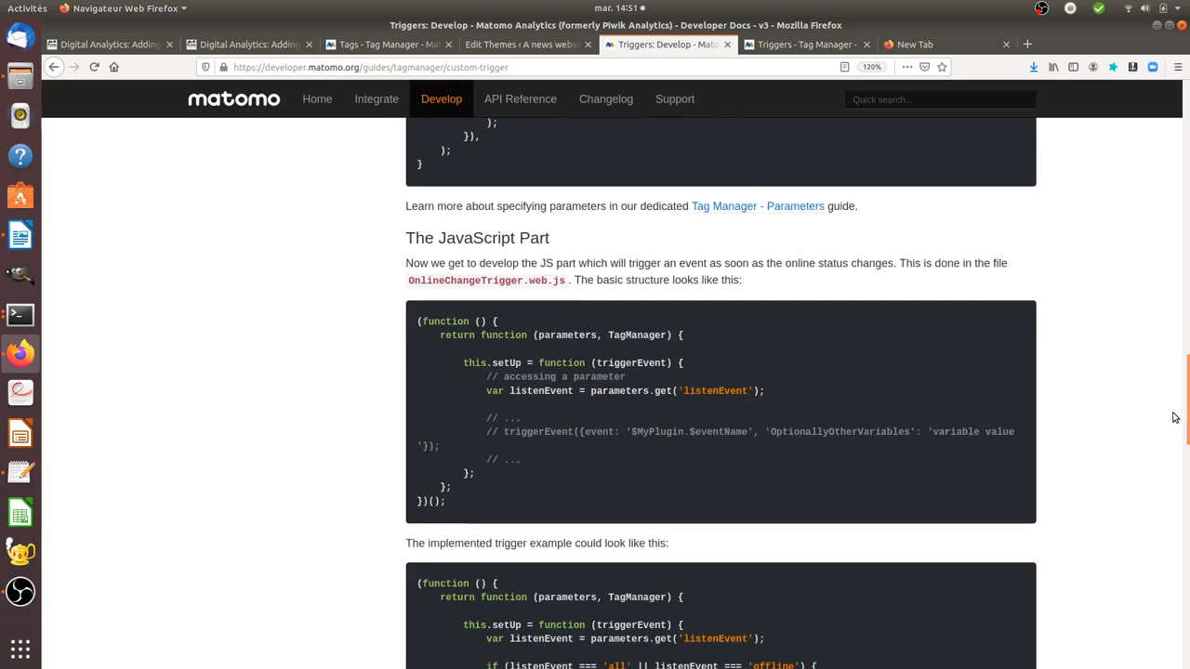
pyautogui.moveTo(816, 242)
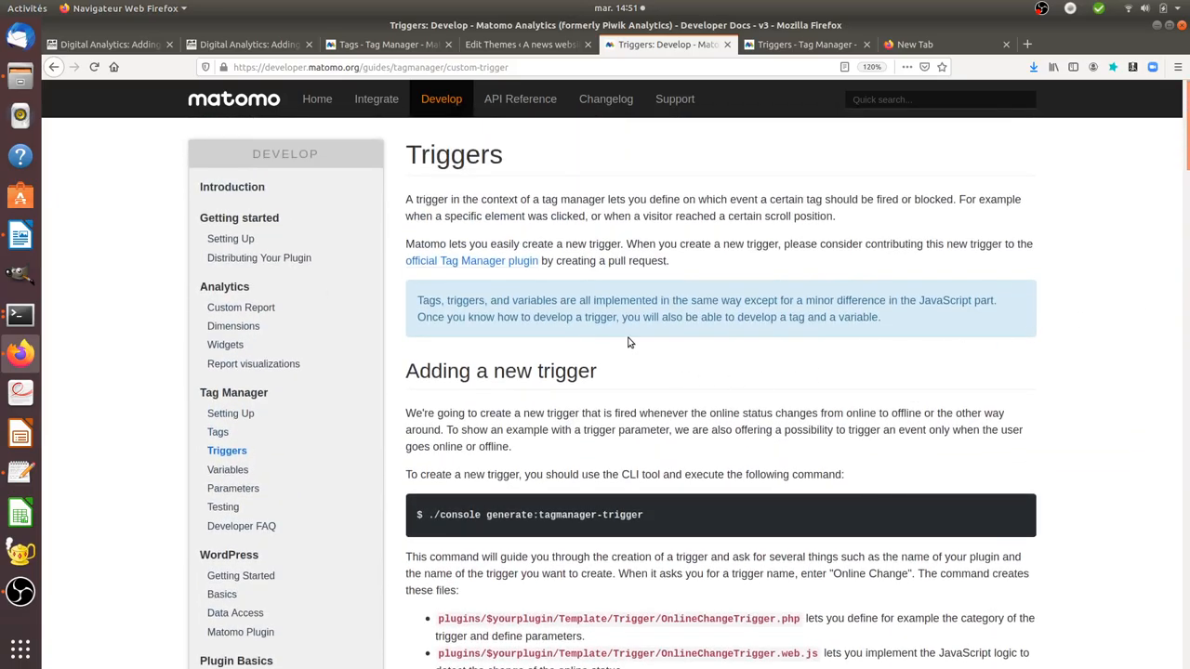
pyautogui.scroll(-3)
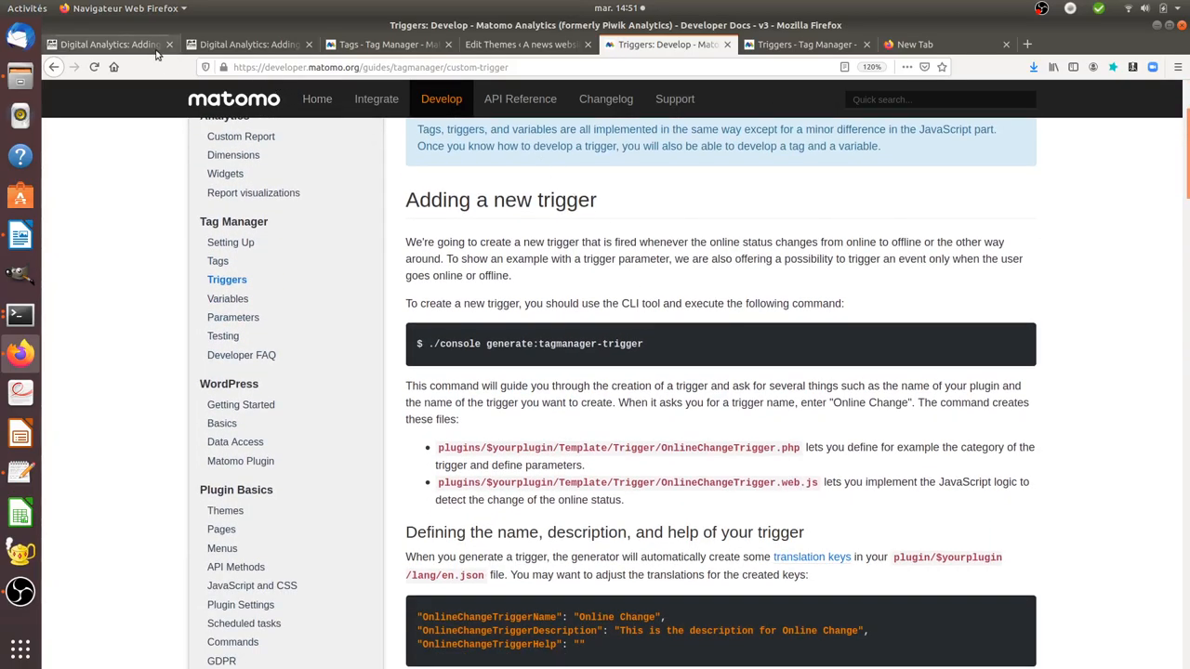
# - Scroll to the lesson's top and select the 'sudo ./console generate:tagmanager-trigger' command
pyautogui.click(106, 44)
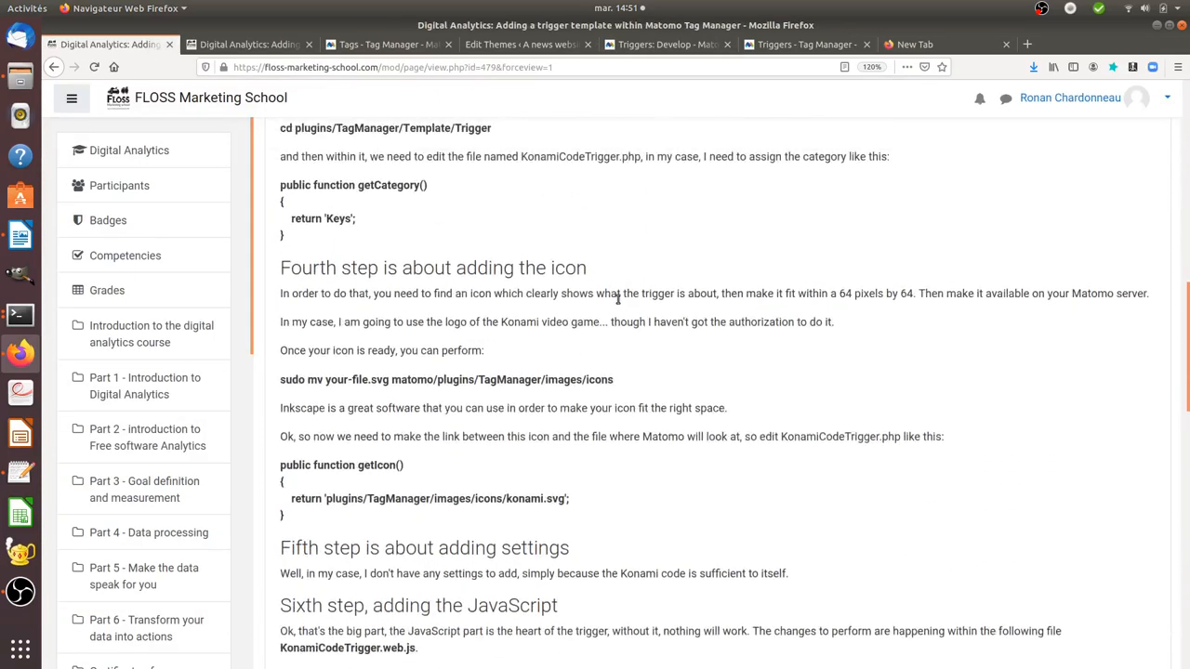
pyautogui.scroll(3)
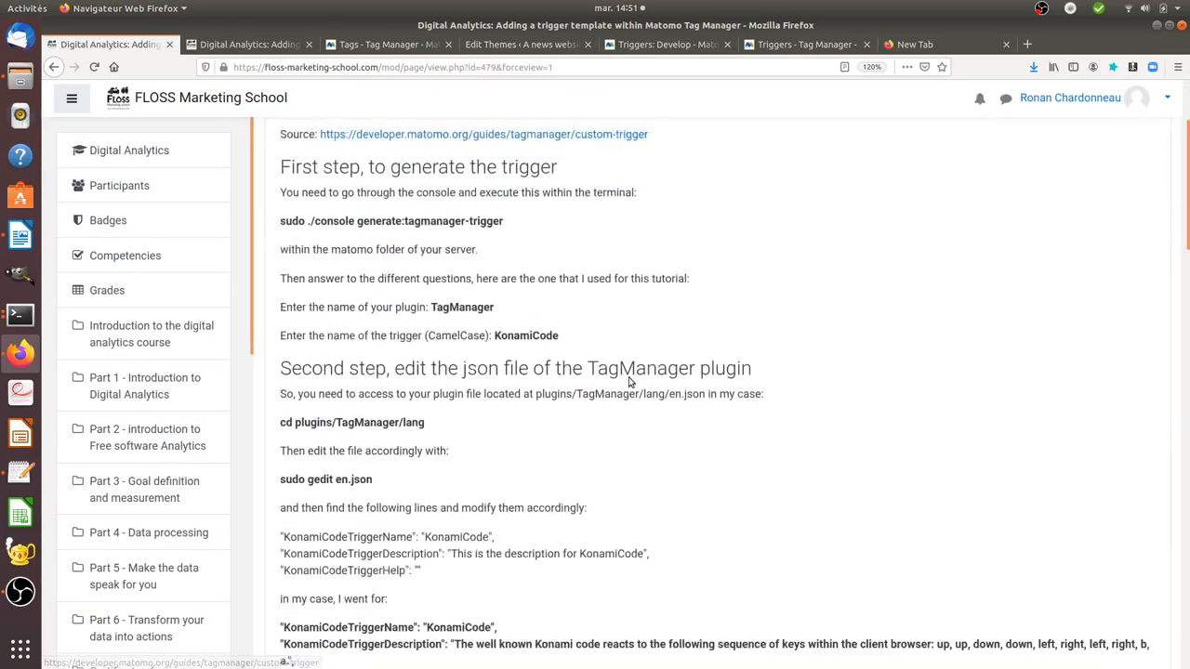
pyautogui.scroll(3)
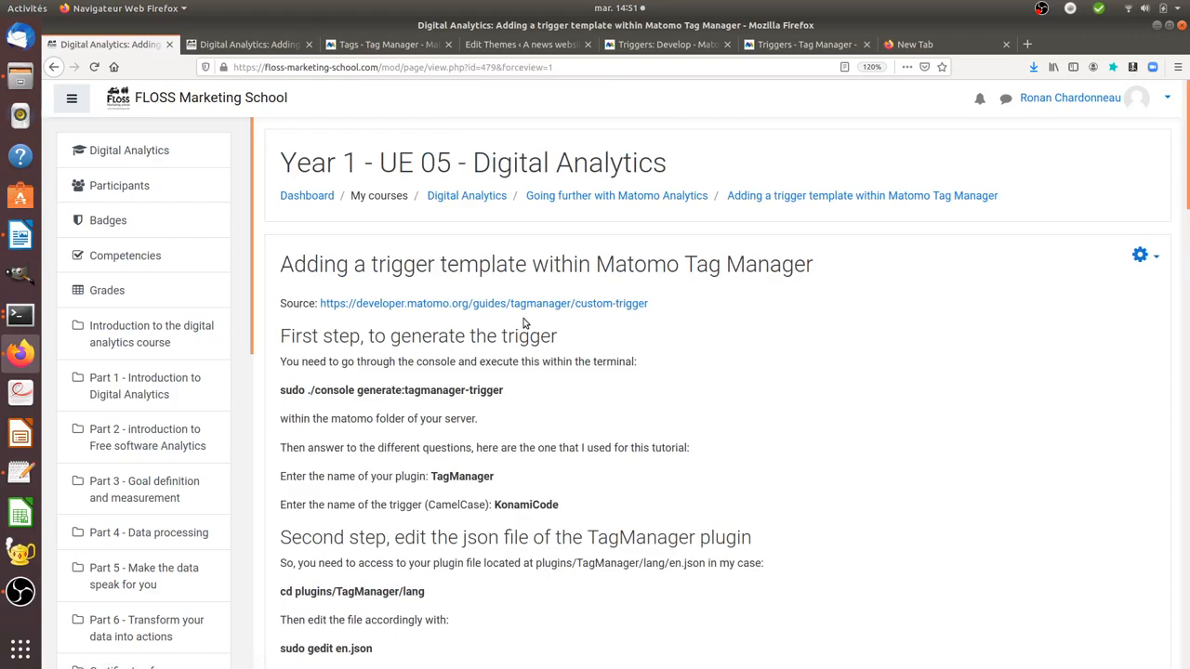
pyautogui.moveTo(419, 323)
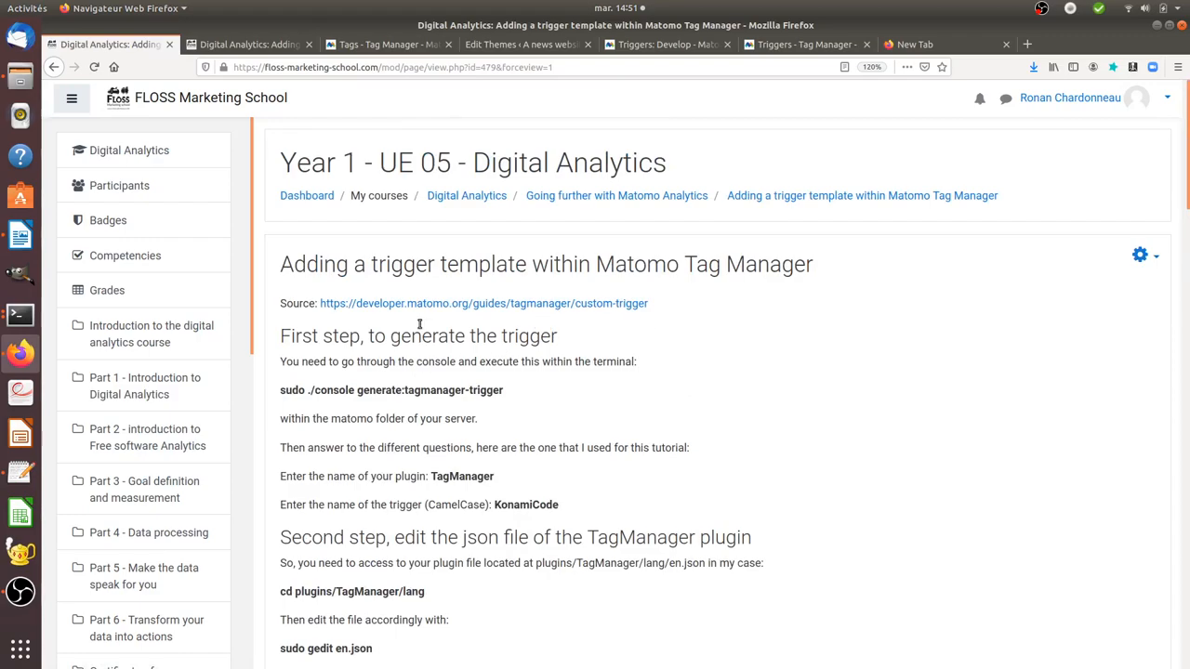
pyautogui.moveTo(460, 307)
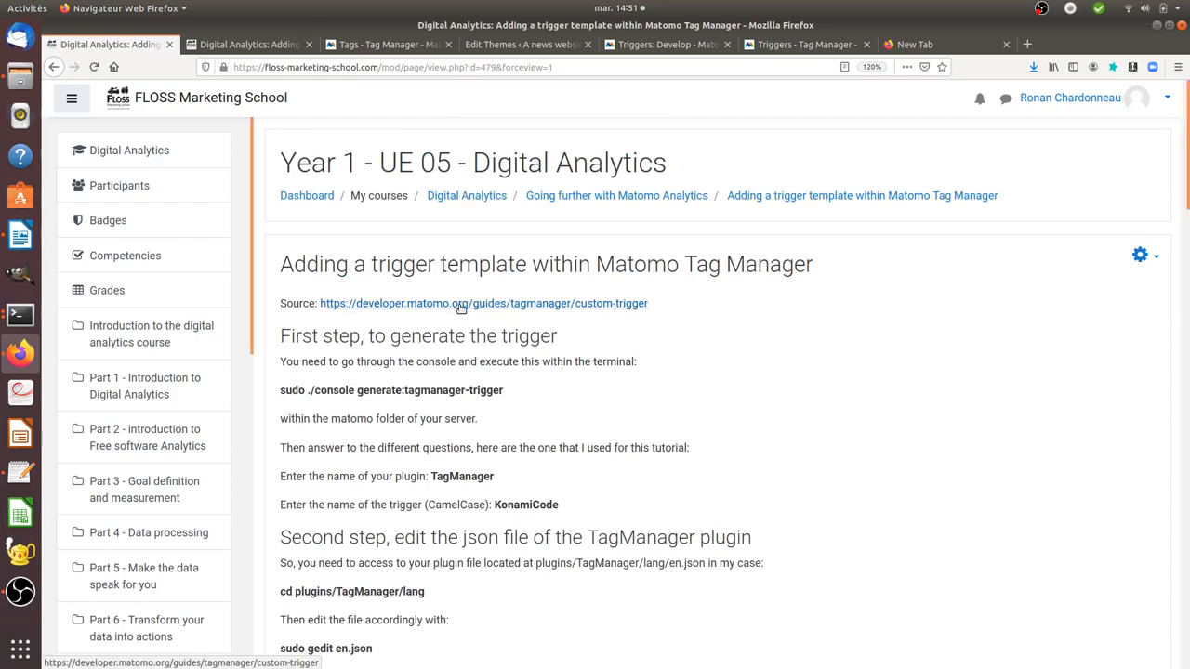
pyautogui.moveTo(460, 353)
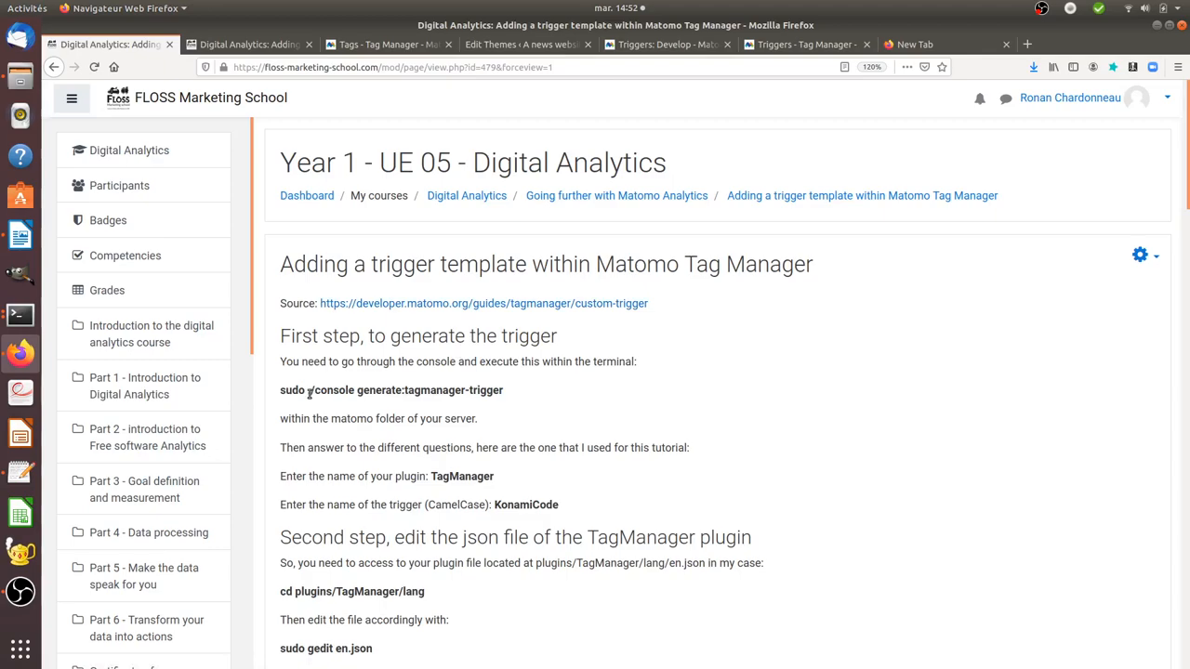
pyautogui.doubleClick(330, 389)
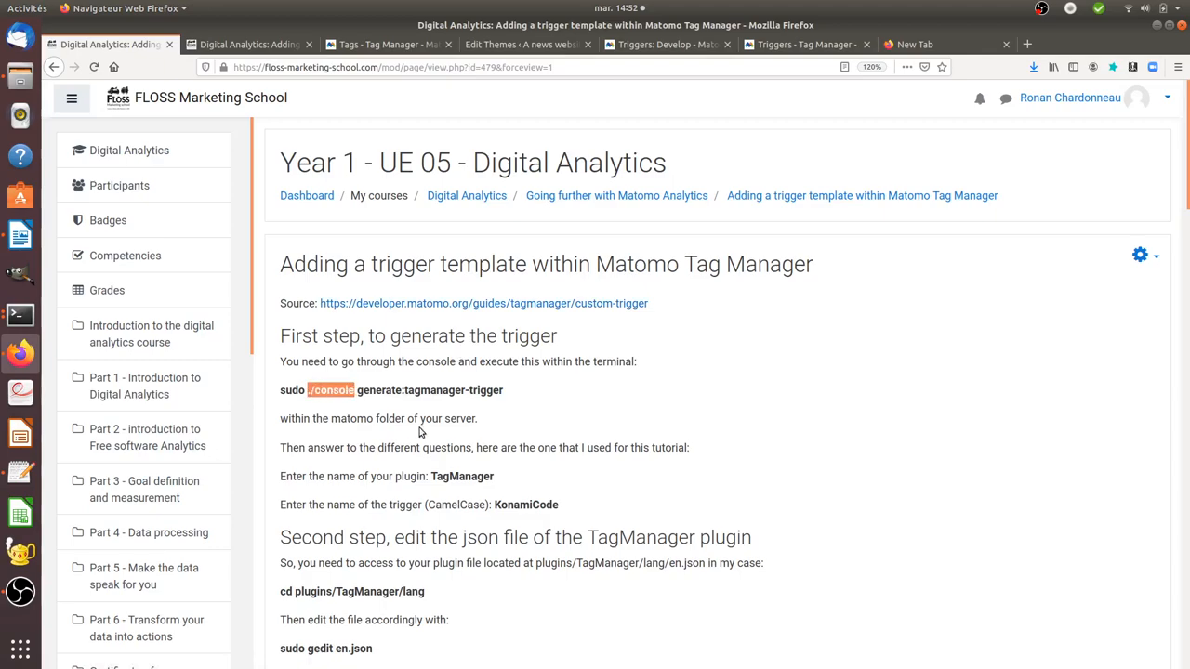
pyautogui.moveTo(439, 390)
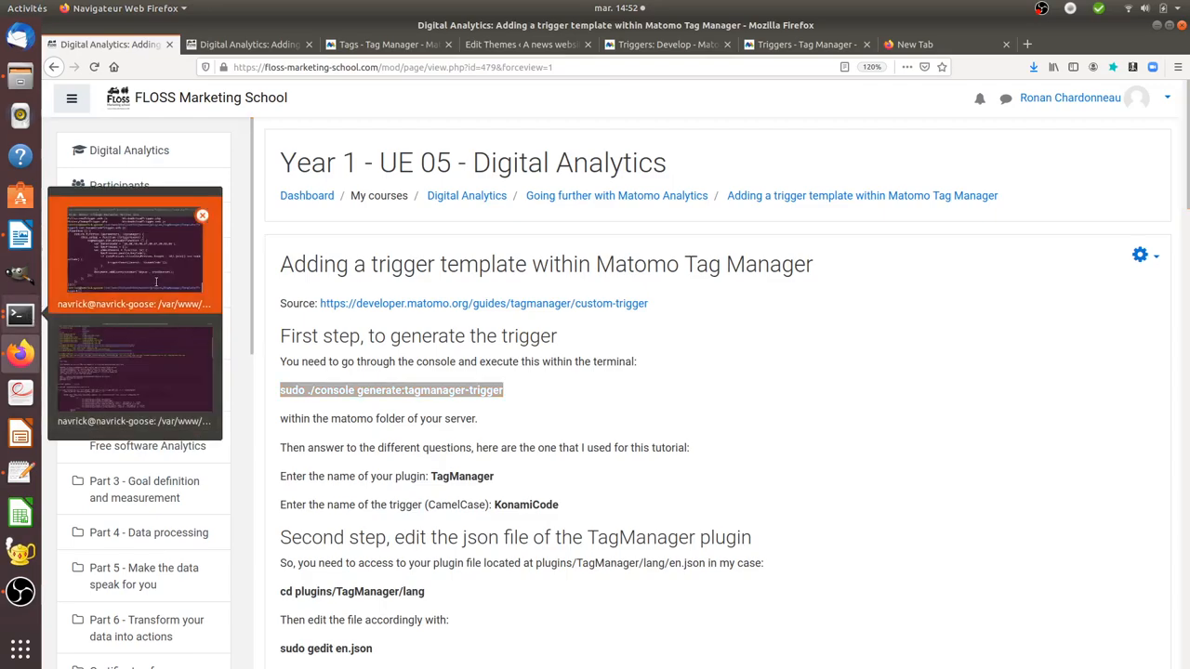
# - Run 'sudo ./console generate:tagmanager-trigger' with plugin TagManager, aborting at the trigger-name prompt
pyautogui.click(135, 247)
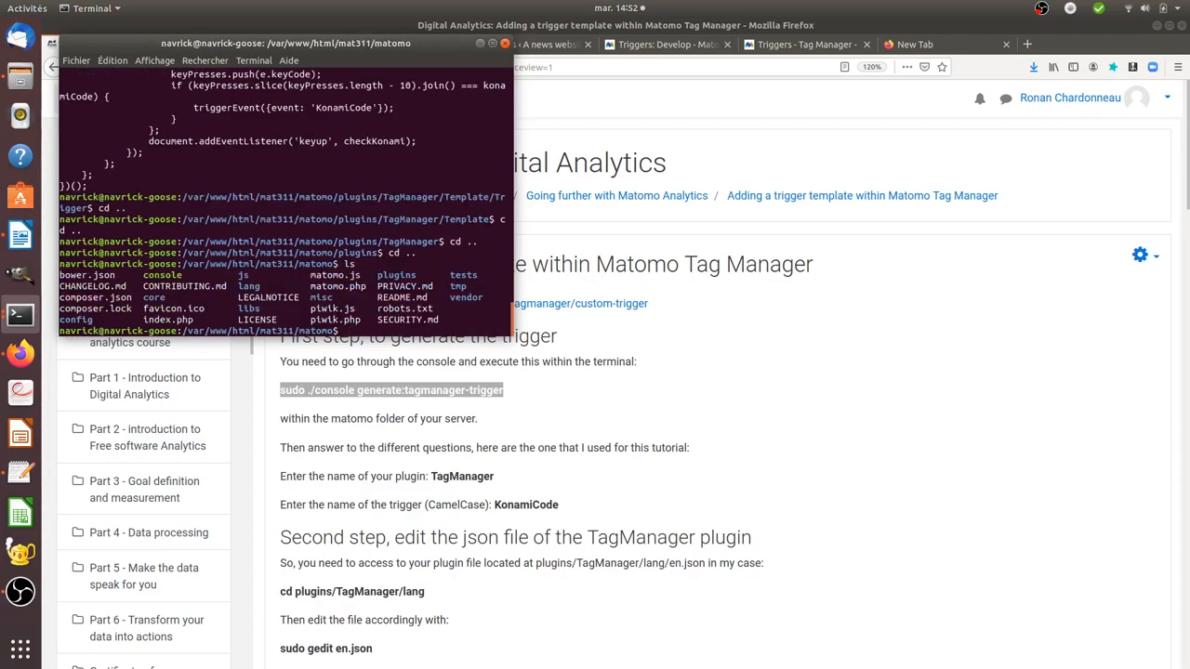
pyautogui.write('sudo ./console generate:tagmanager-trigger')
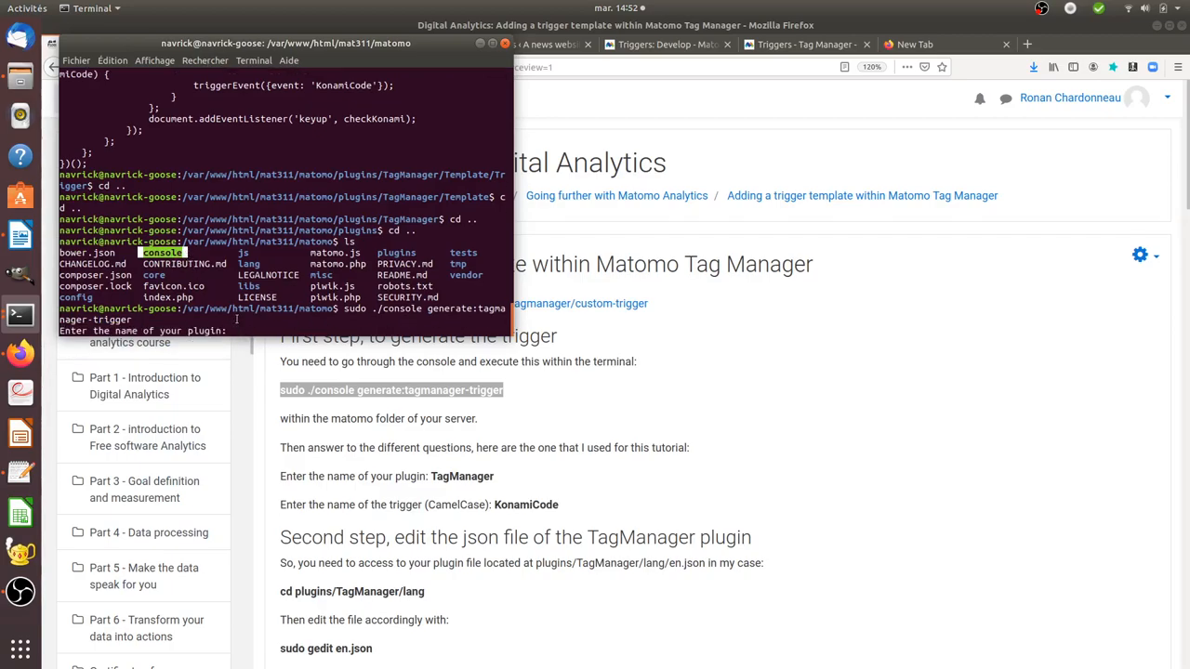
pyautogui.write('TagManager')
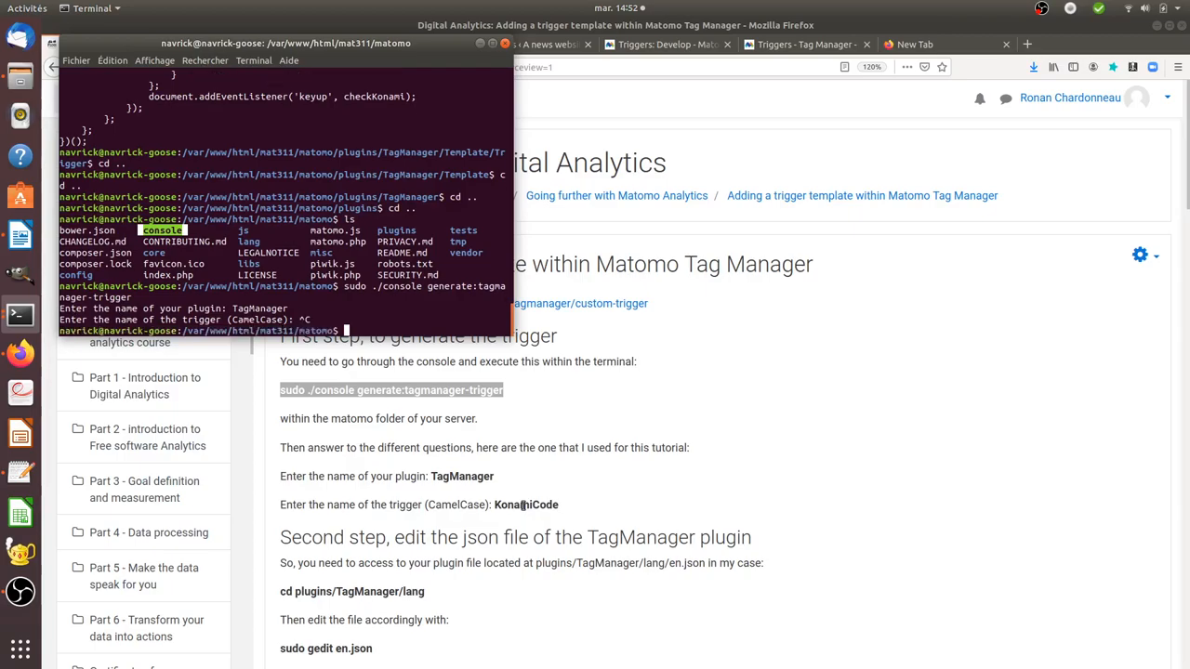
# - Go into plugins/TagManager/lang and display en.json with its KonamiCode translation keys
pyautogui.scroll(-3)
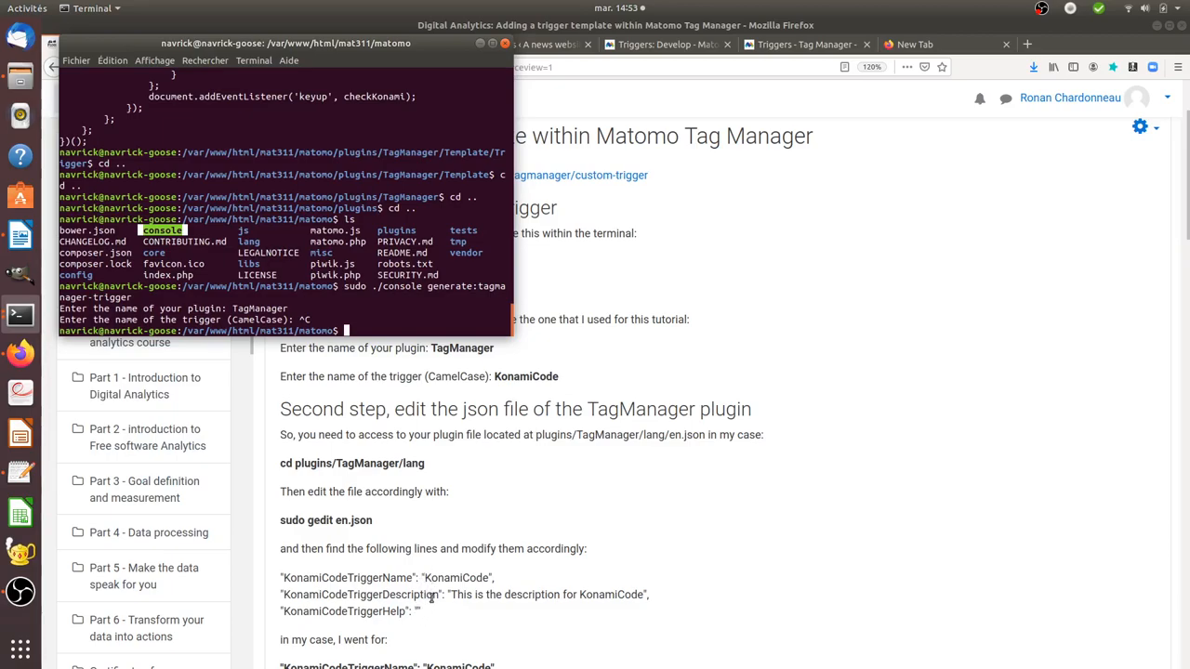
pyautogui.moveTo(446, 501)
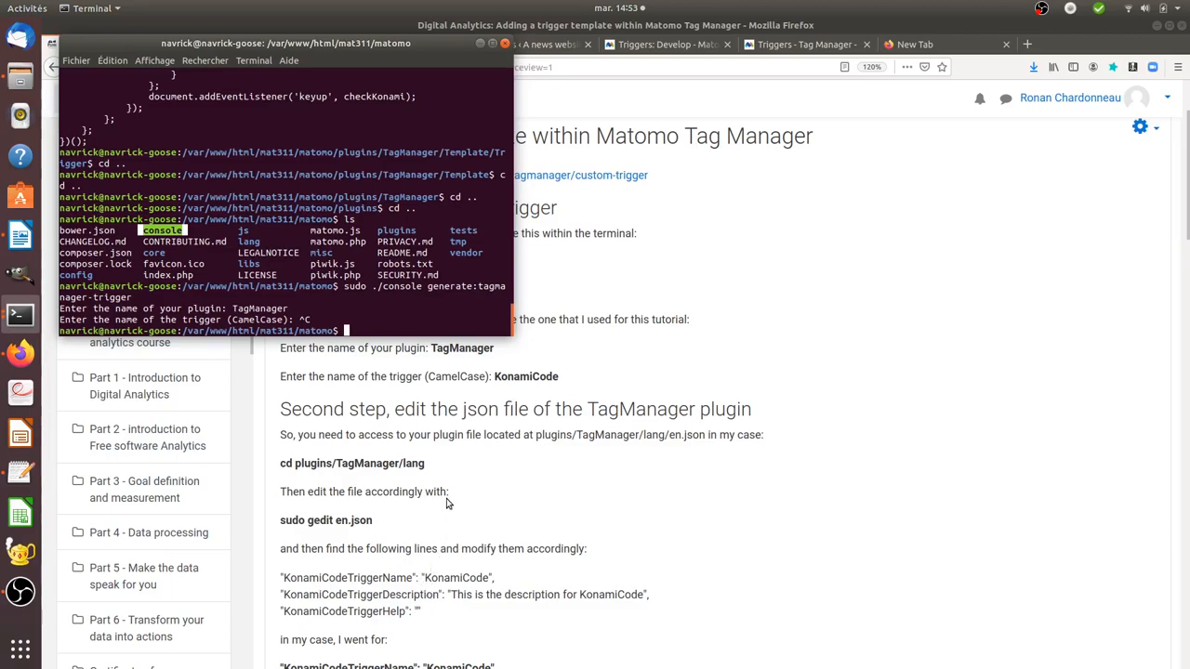
pyautogui.write('cd plugins/TagManager/')
pyautogui.write('ls')
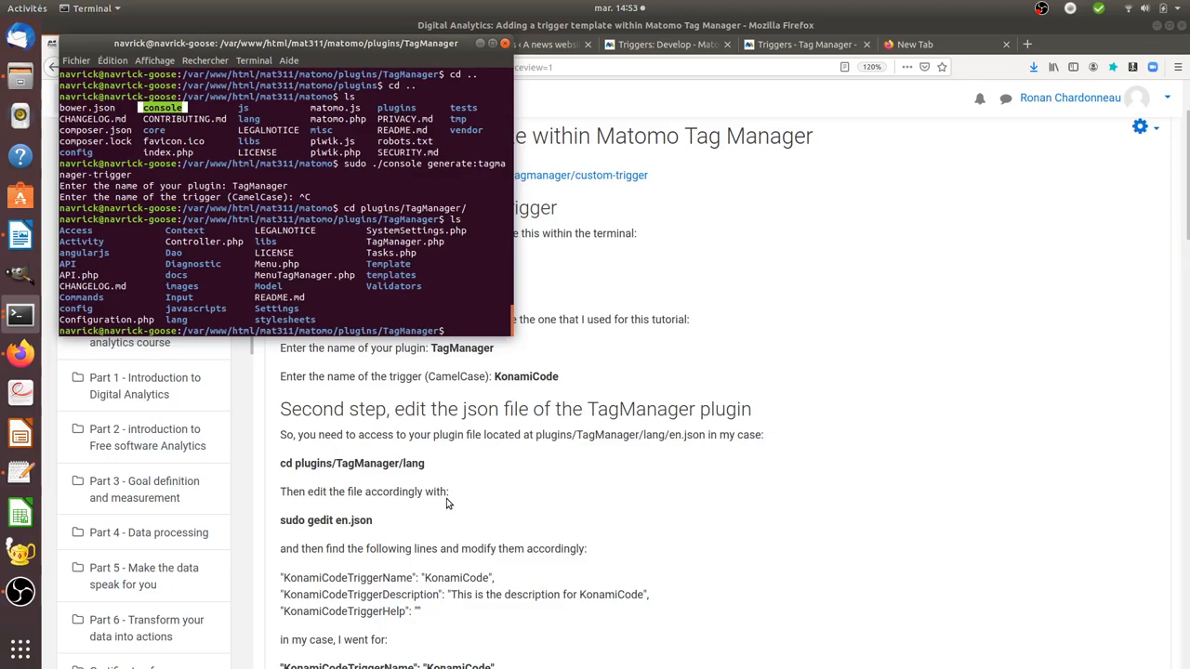
pyautogui.write('cd lang/')
pyautogui.write('ls')
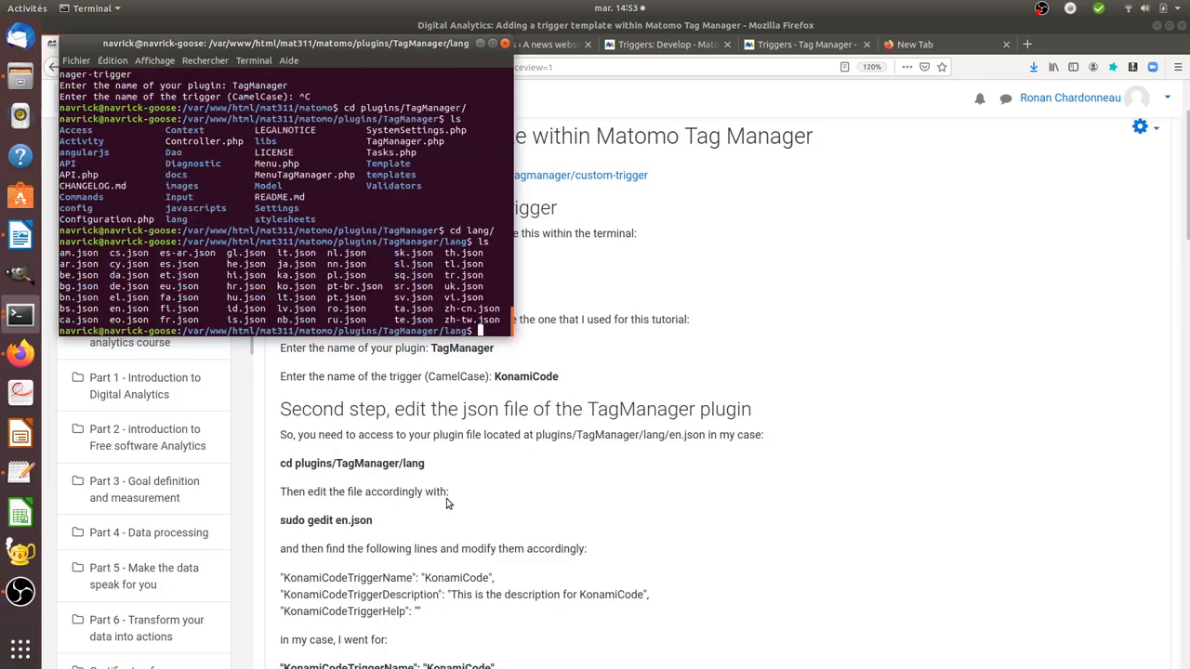
pyautogui.write('cat')
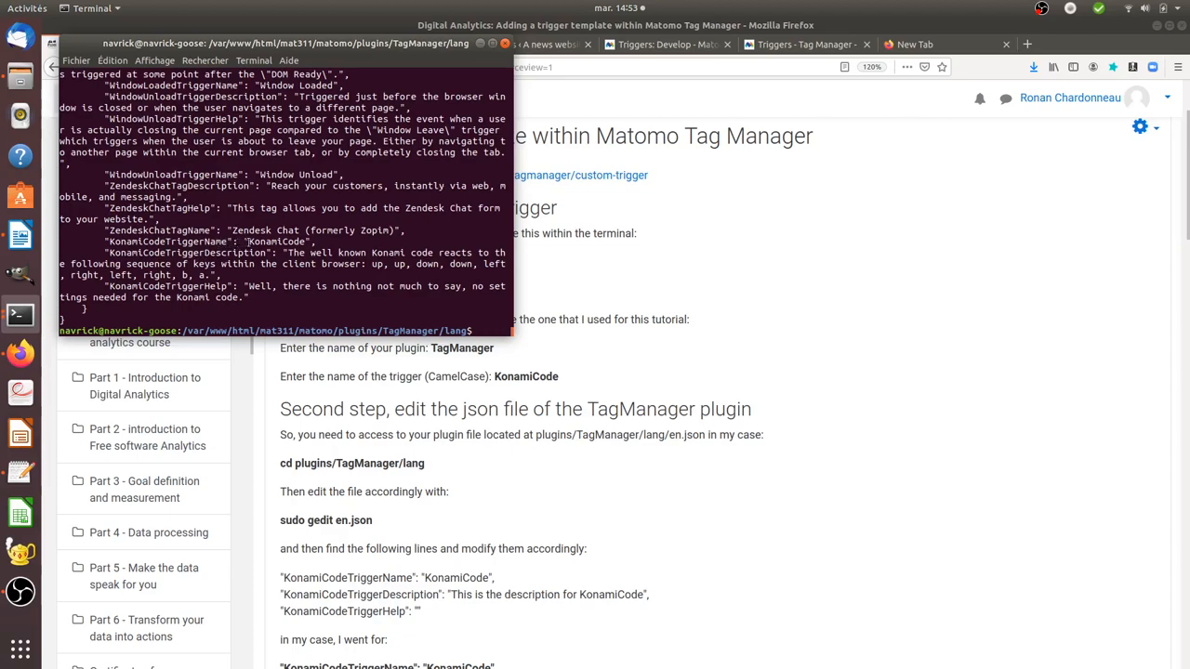
pyautogui.doubleClick(276, 240)
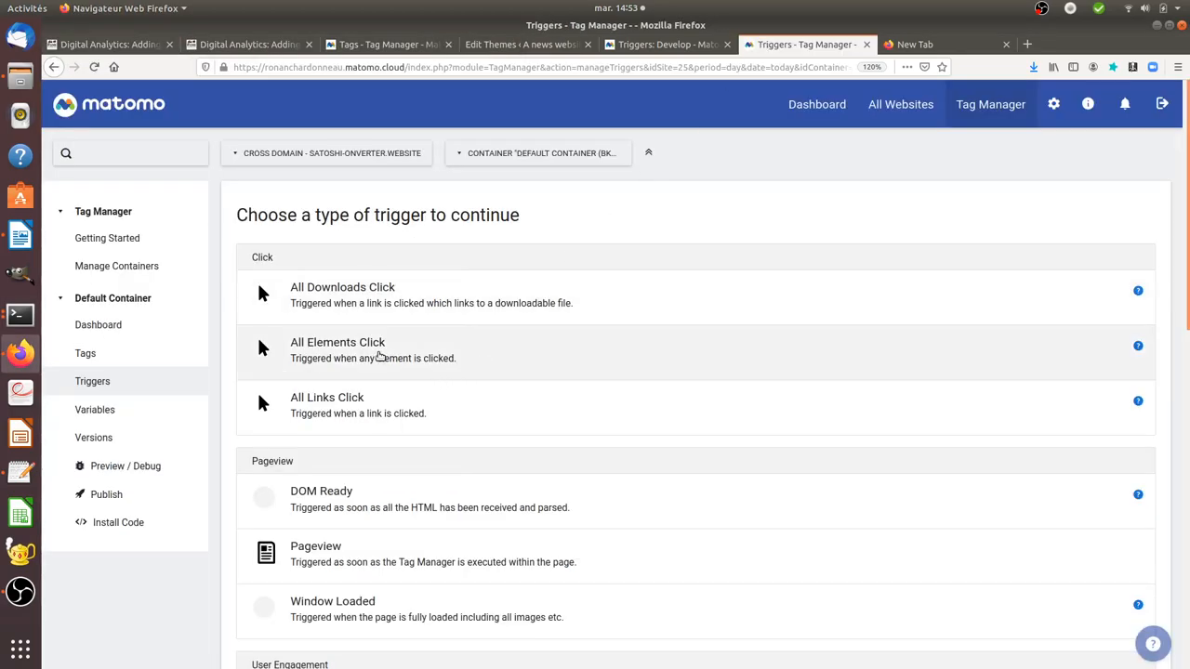
pyautogui.moveTo(390, 345)
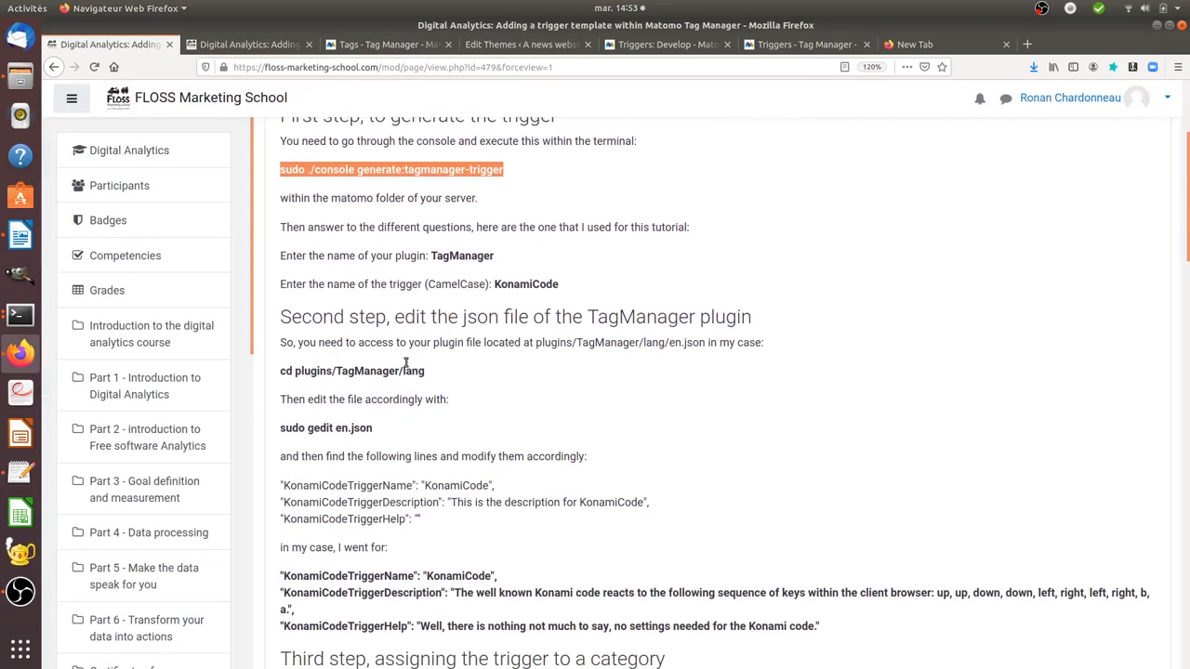
# - Scroll the lesson to 'Third step, assigning the trigger to a category'
pyautogui.scroll(-3)
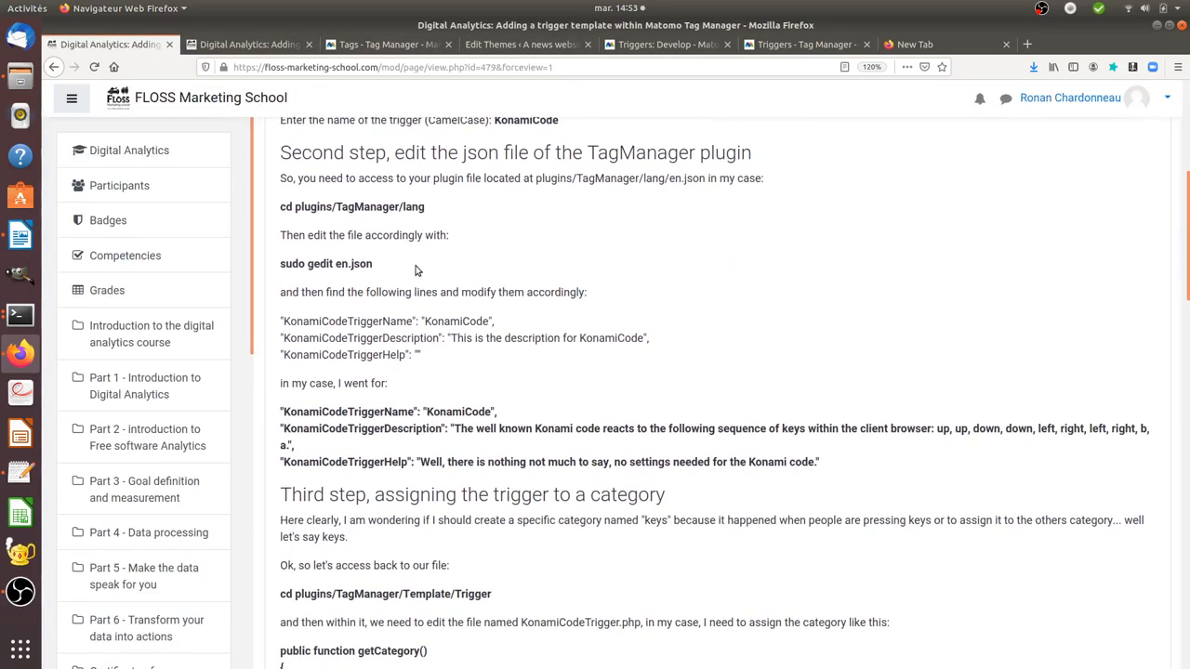
pyautogui.scroll(-3)
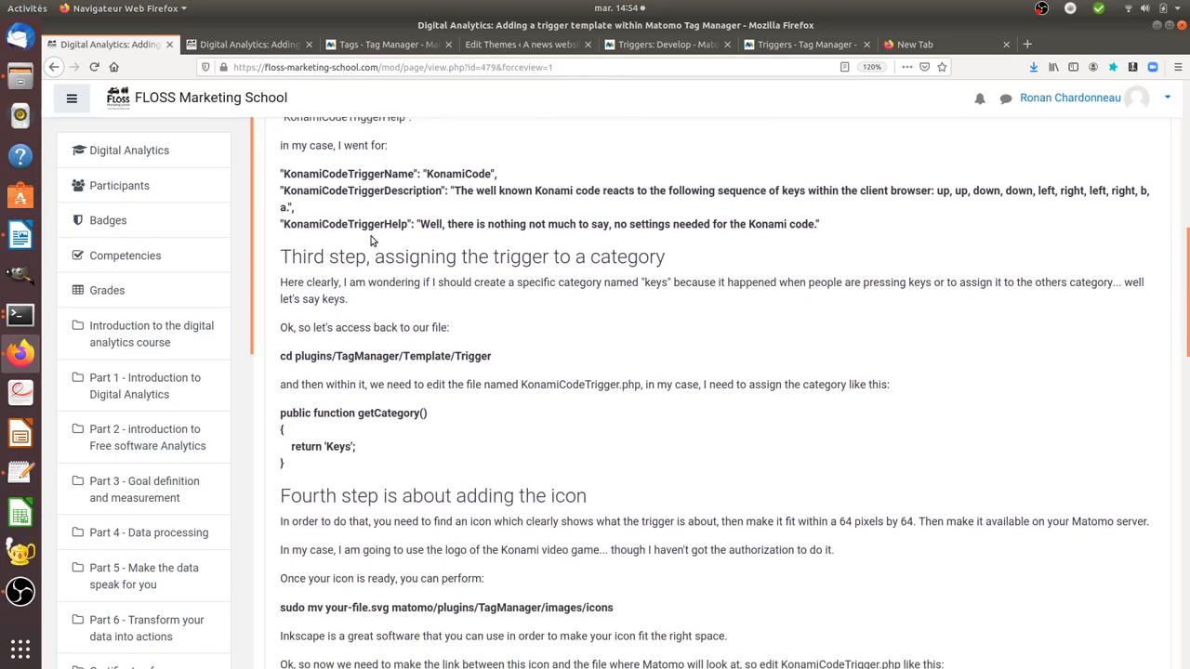
pyautogui.scroll(-3)
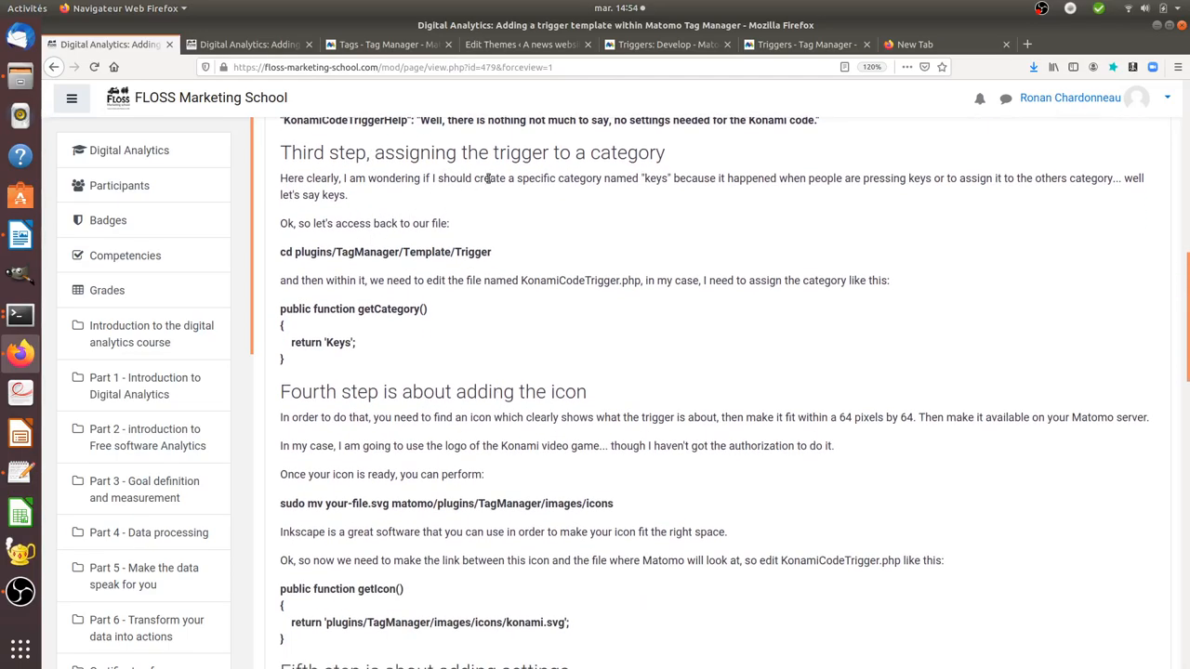
pyautogui.click(804, 43)
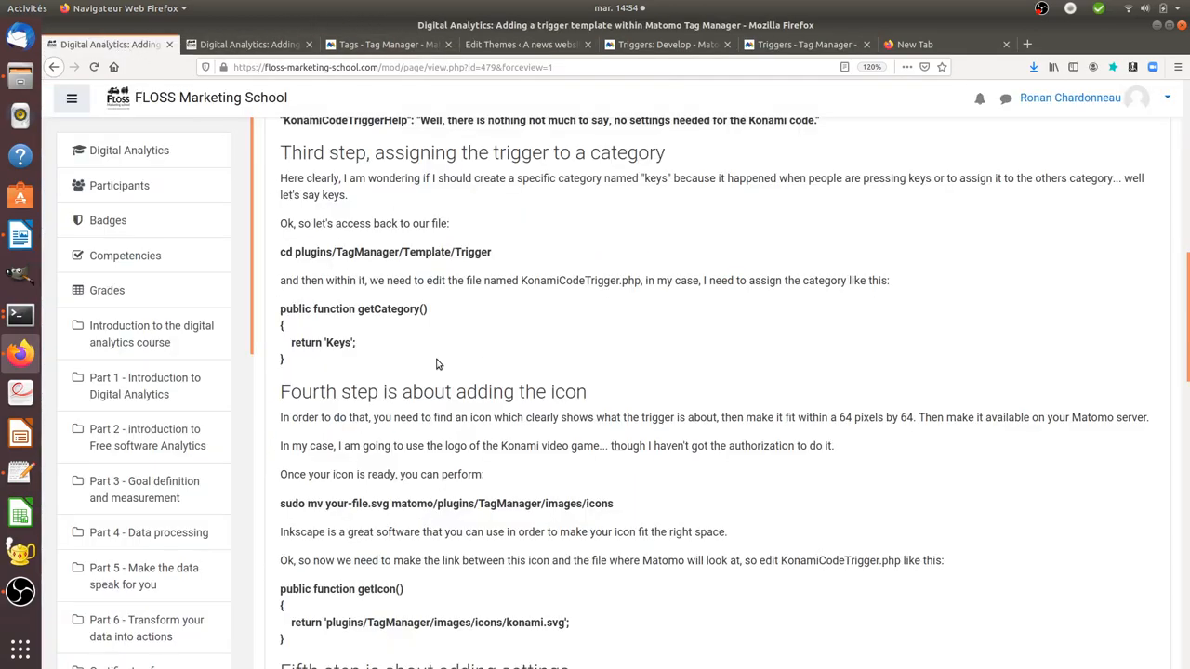
pyautogui.moveTo(367, 229)
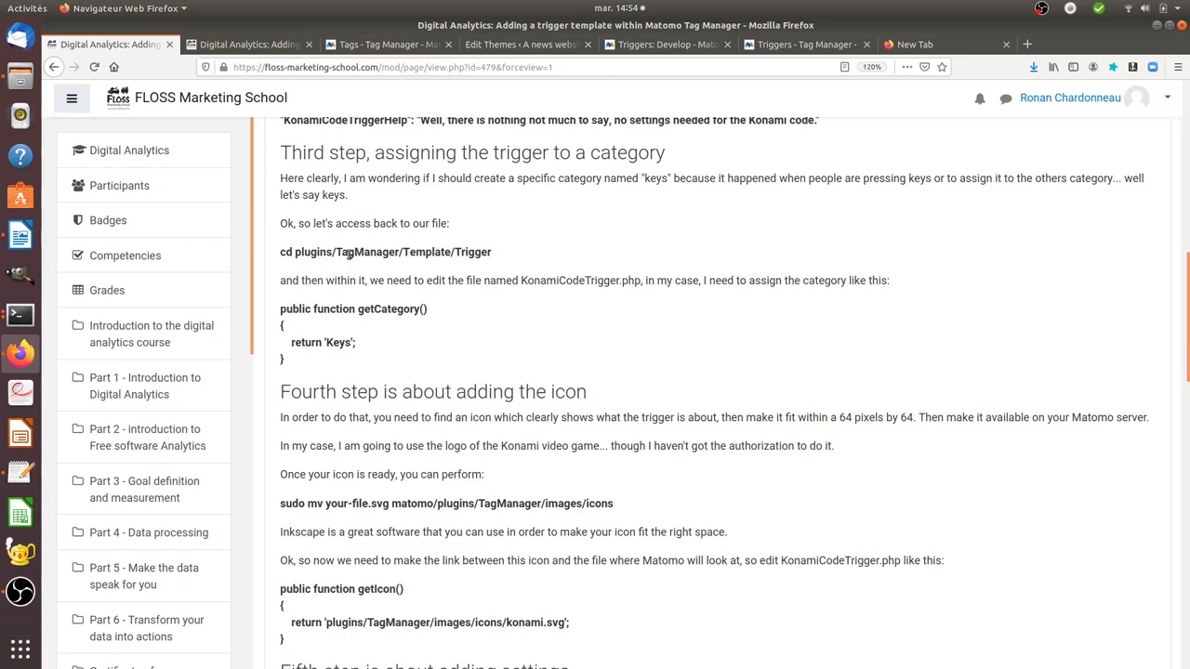
pyautogui.moveTo(420, 252)
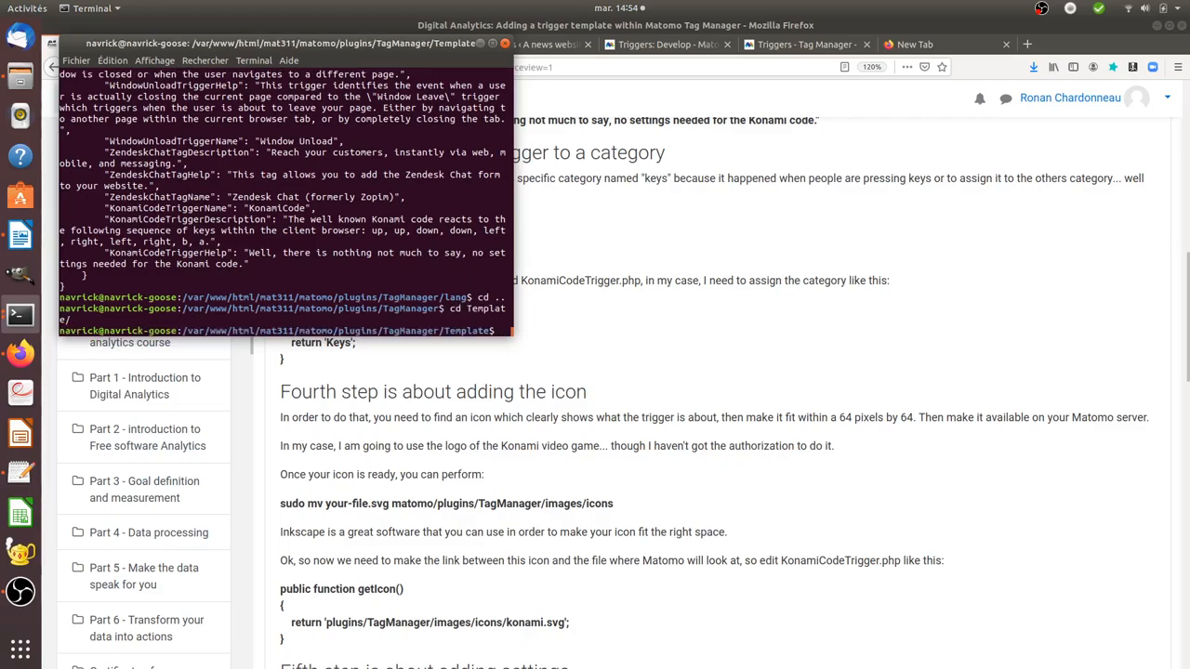
# - In Template/Trigger, cat KonamiCodeTrigger.php and highlight its return 'Keys' line
pyautogui.write('ls')
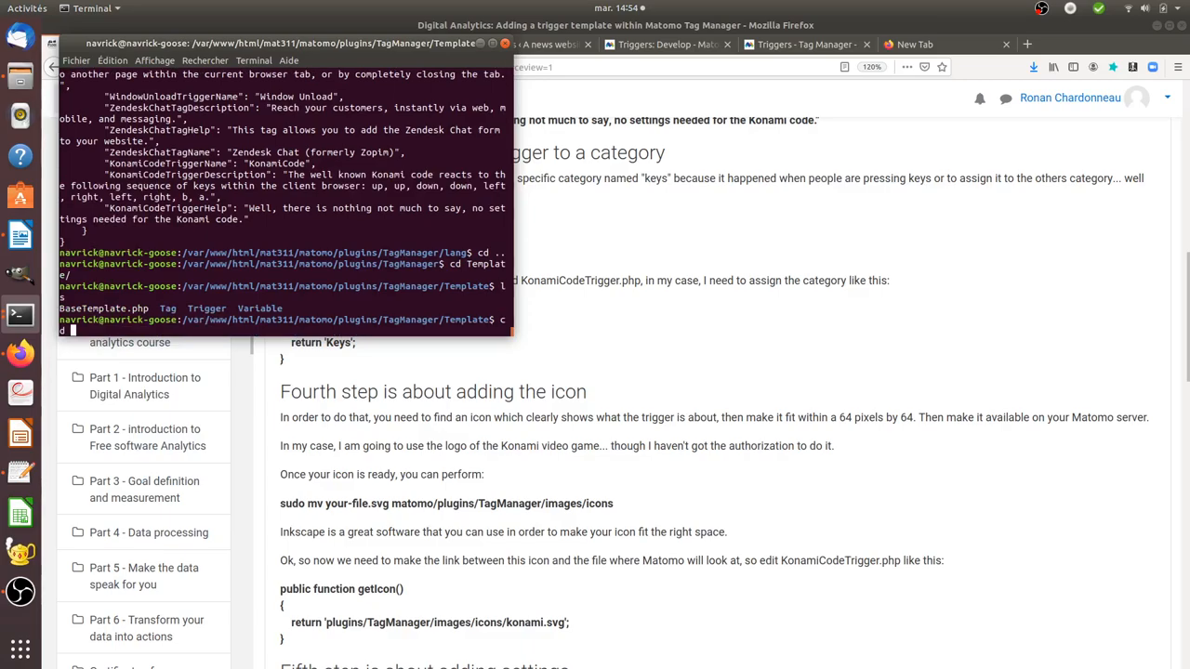
pyautogui.write('cd Trigger/')
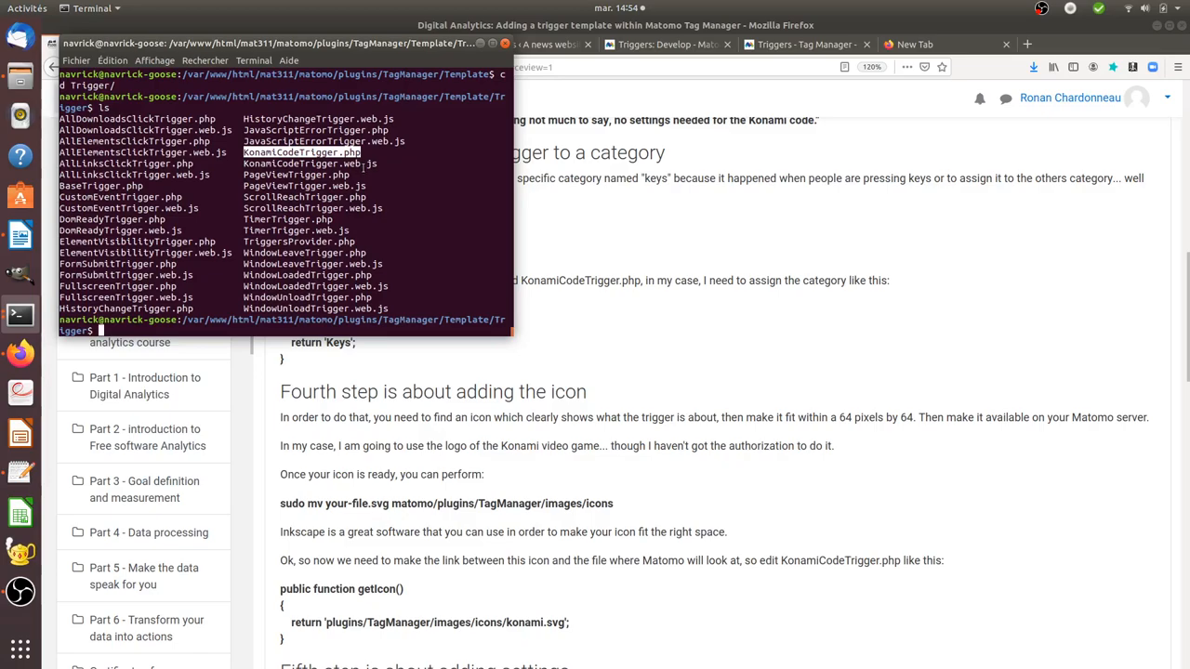
pyautogui.write('cat KonamiCodeTrigger.')
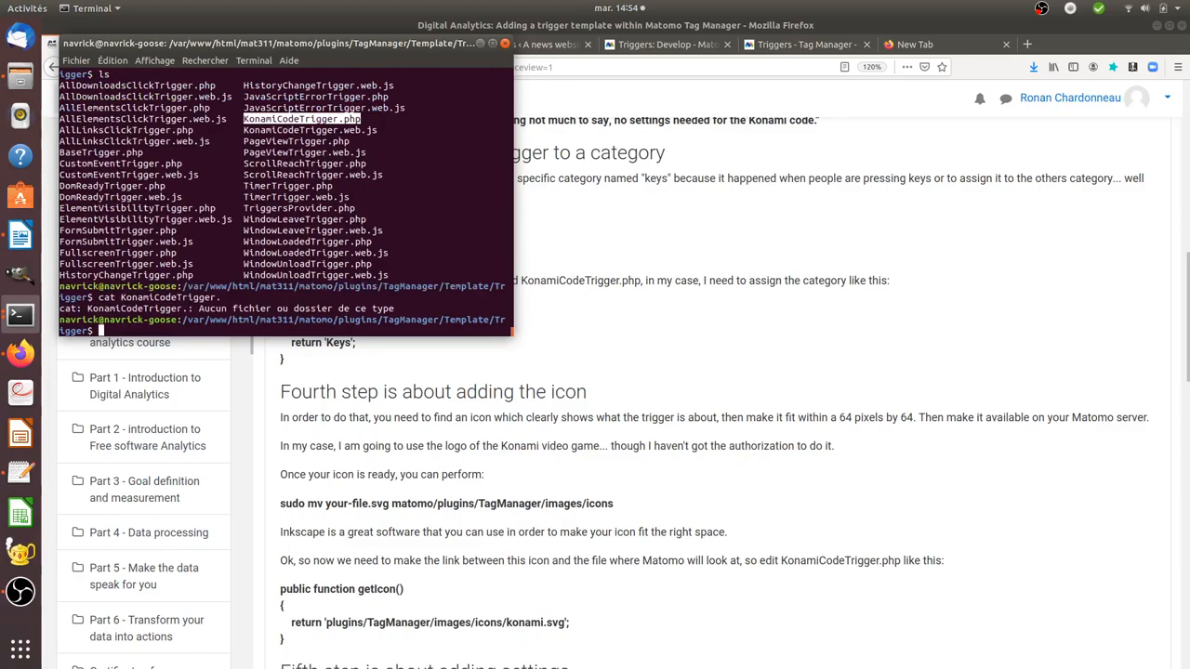
pyautogui.write('cat KonamiCodeTrigger.php')
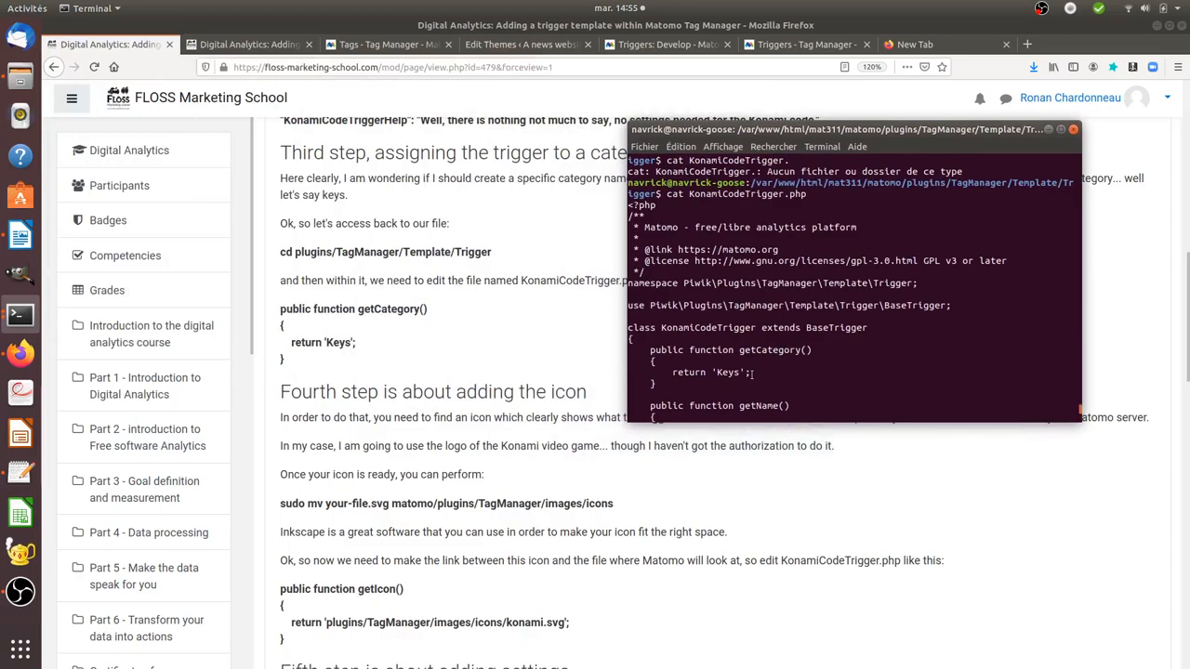
pyautogui.doubleClick(688, 372)
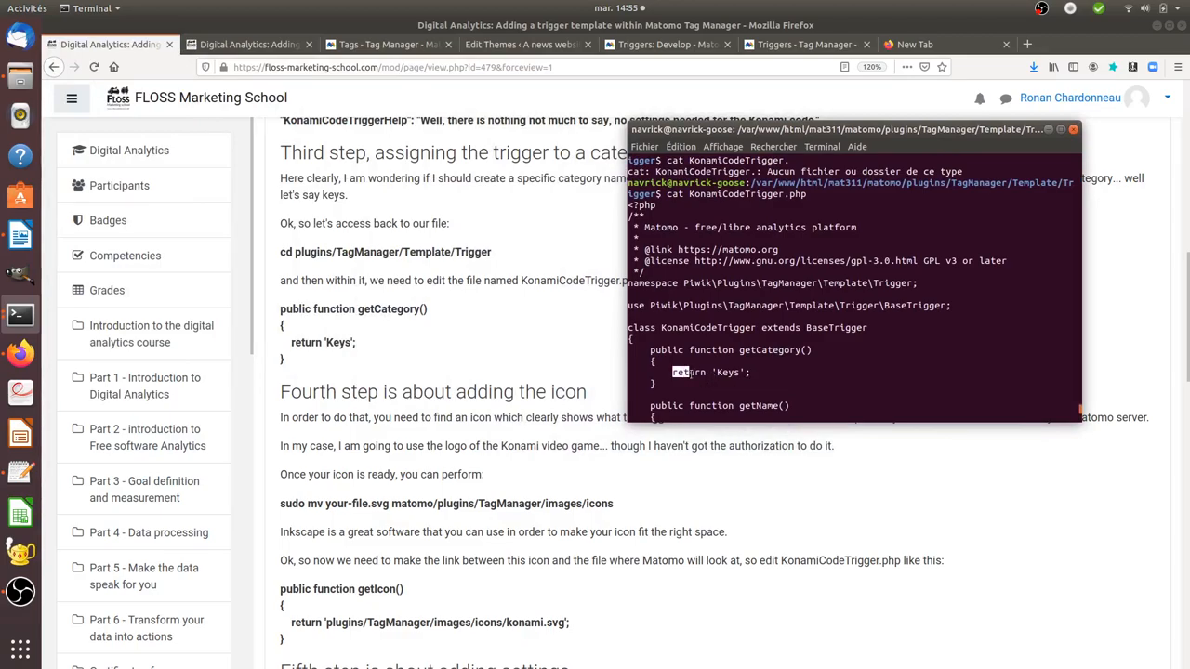
pyautogui.doubleClick(711, 372)
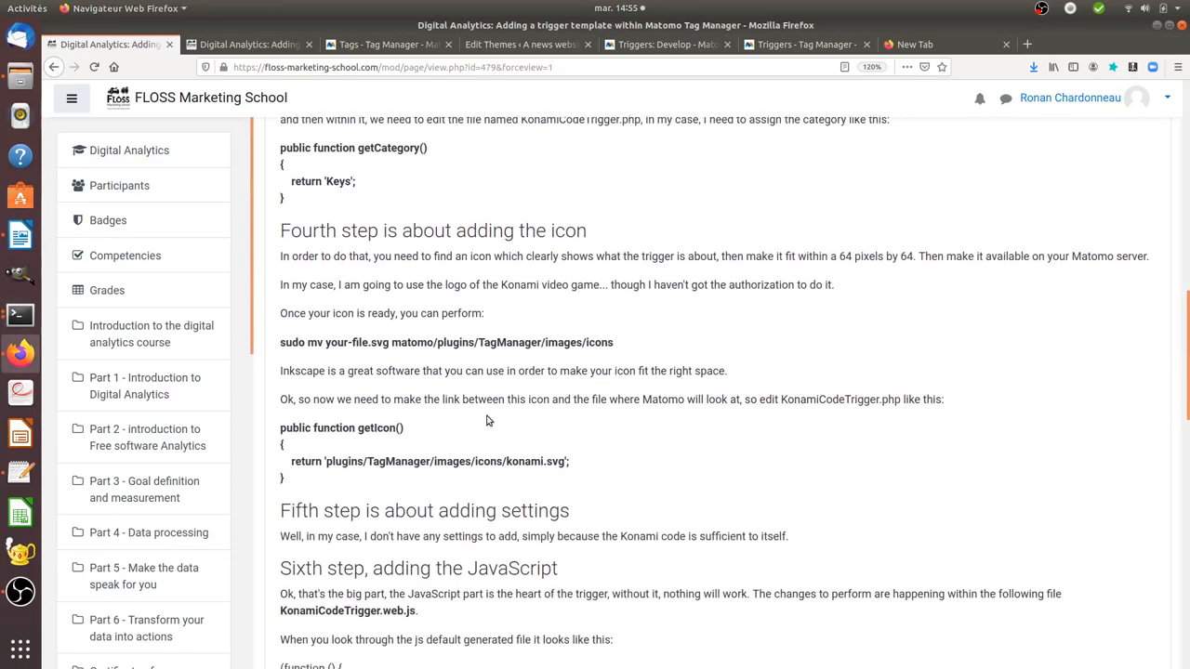
# - Scroll to the fourth step and highlight the heading phrase 'adding the icon'
pyautogui.scroll(-3)
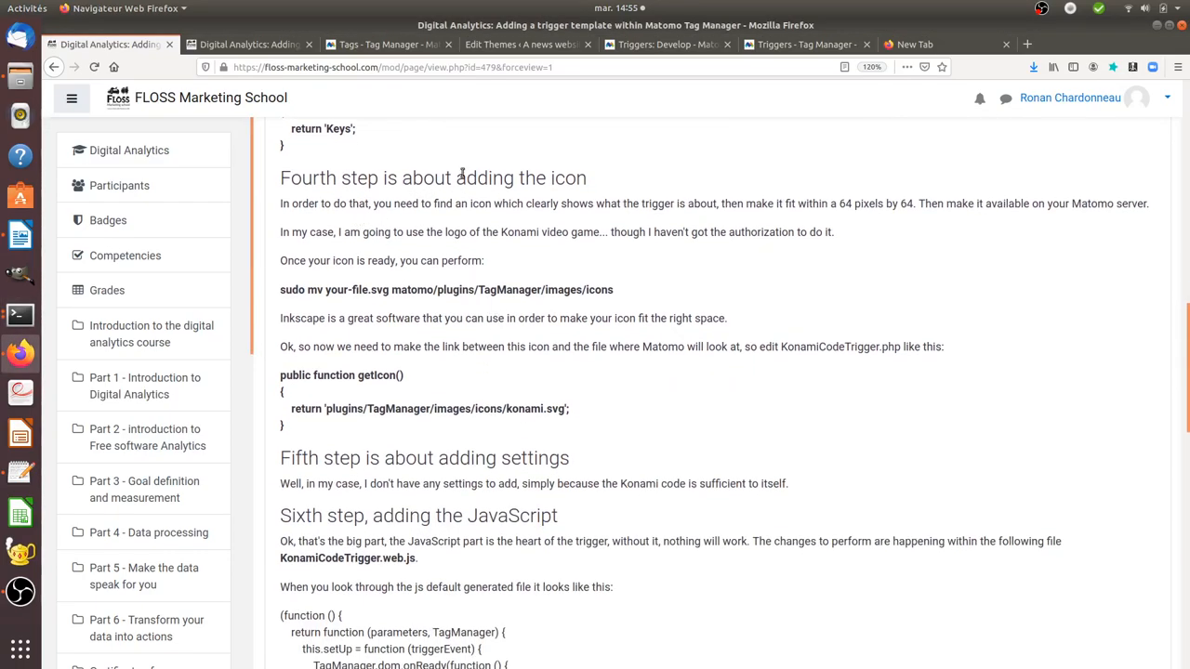
pyautogui.moveTo(456, 178); pyautogui.dragTo(587, 177)
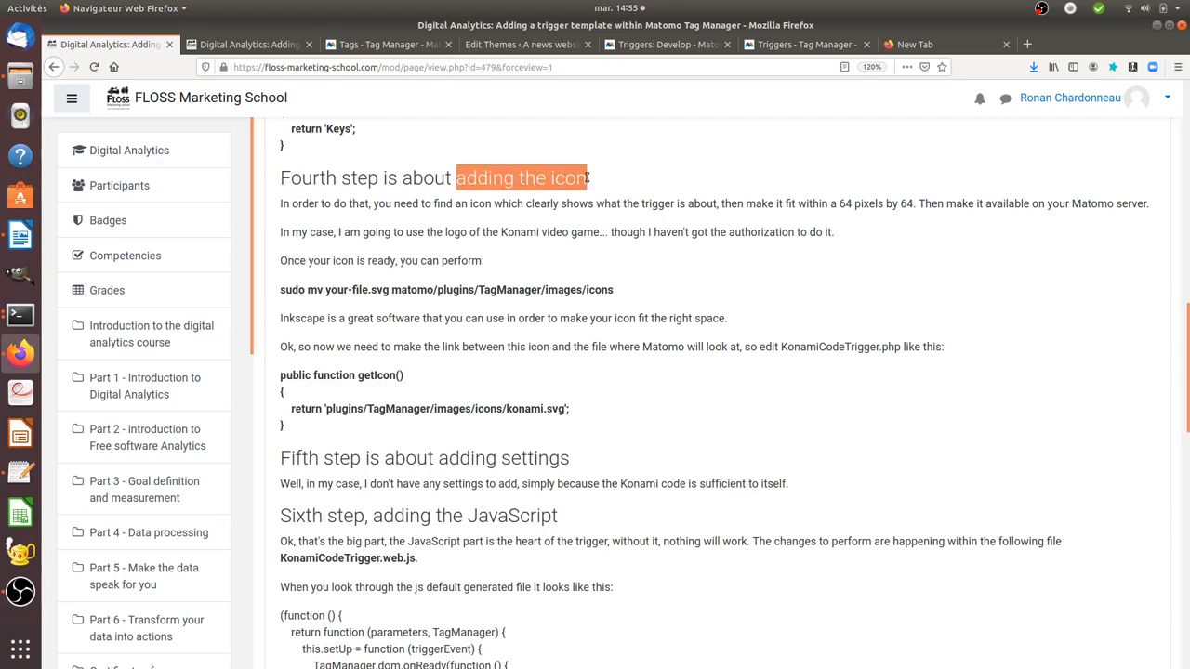
pyautogui.moveTo(516, 223)
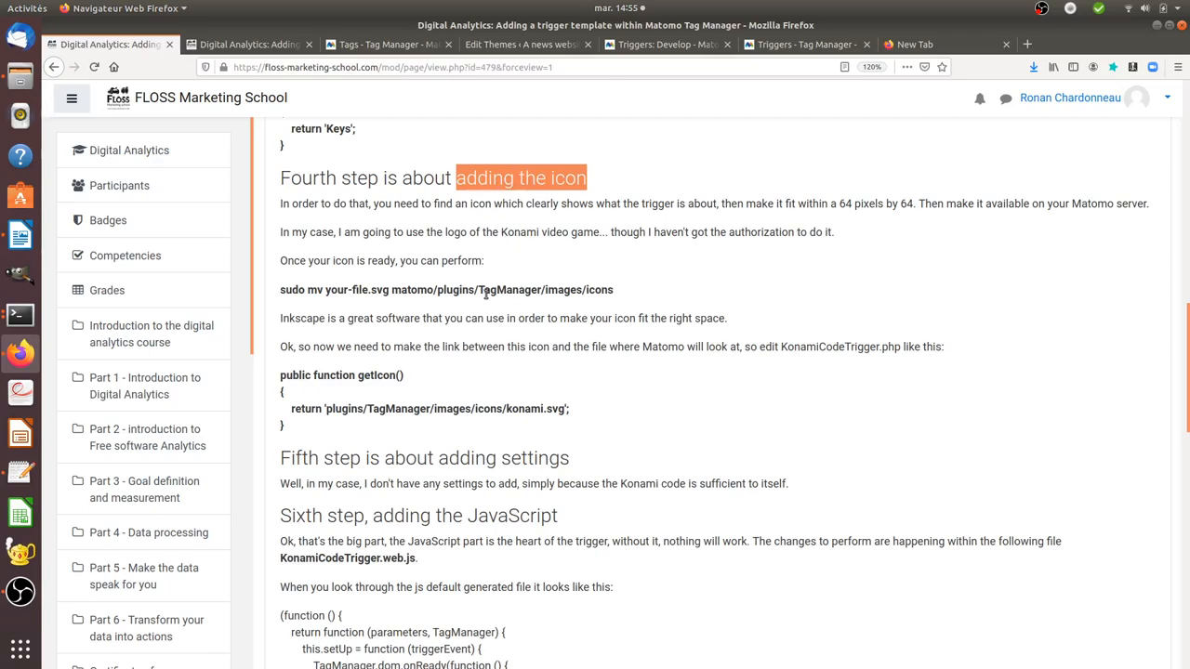
pyautogui.moveTo(440, 300)
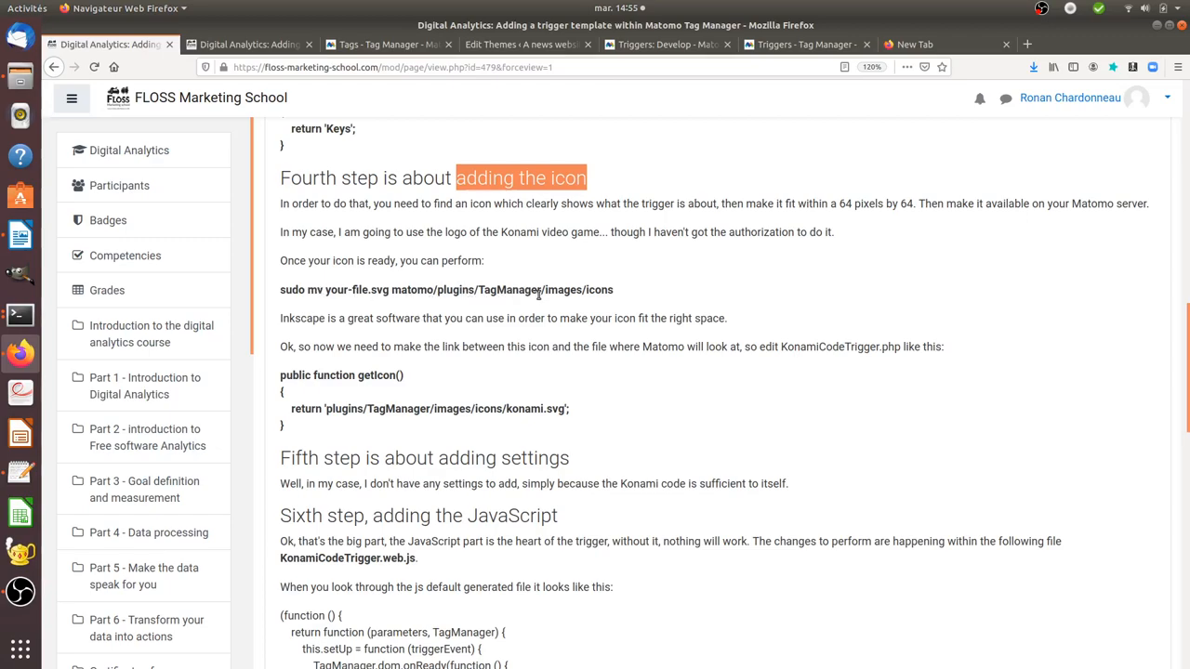
pyautogui.moveTo(261, 398)
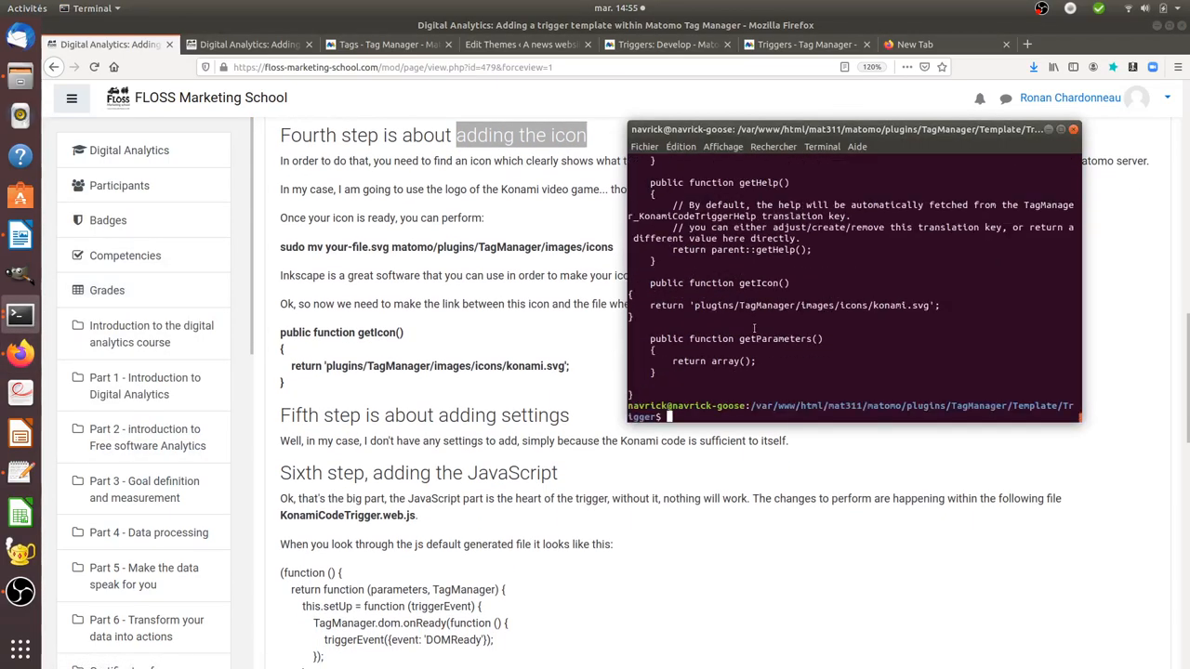
# - Go up to the TagManager plugin folder, list it, and change into images/
pyautogui.write('cd ..')
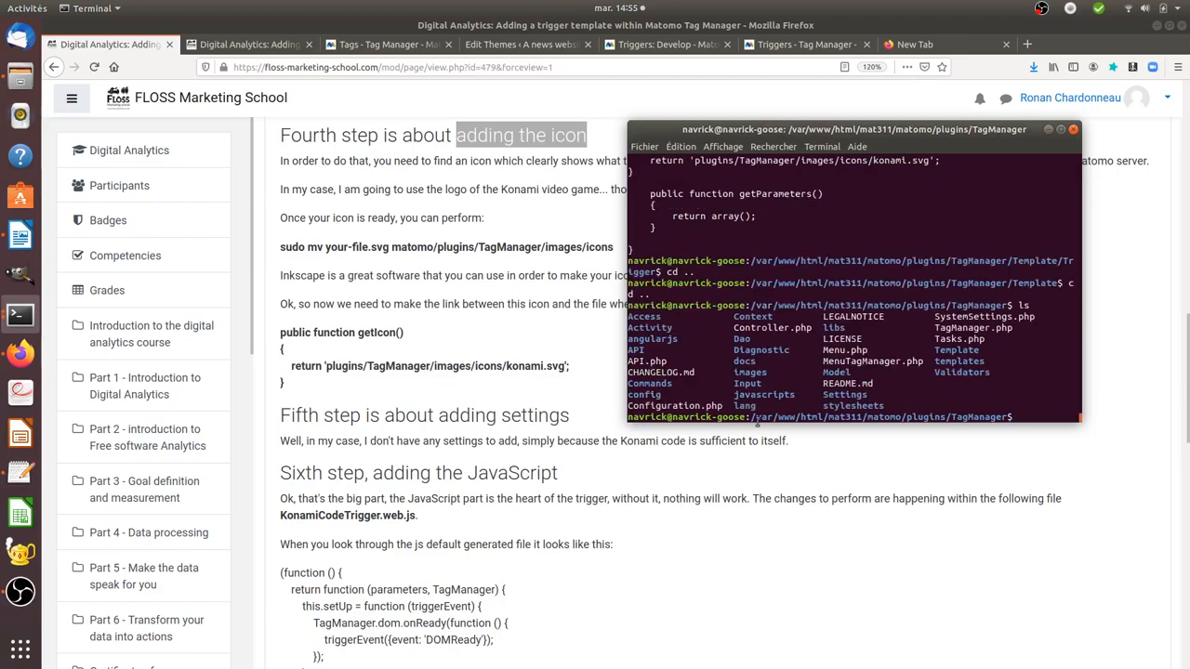
pyautogui.doubleClick(749, 372)
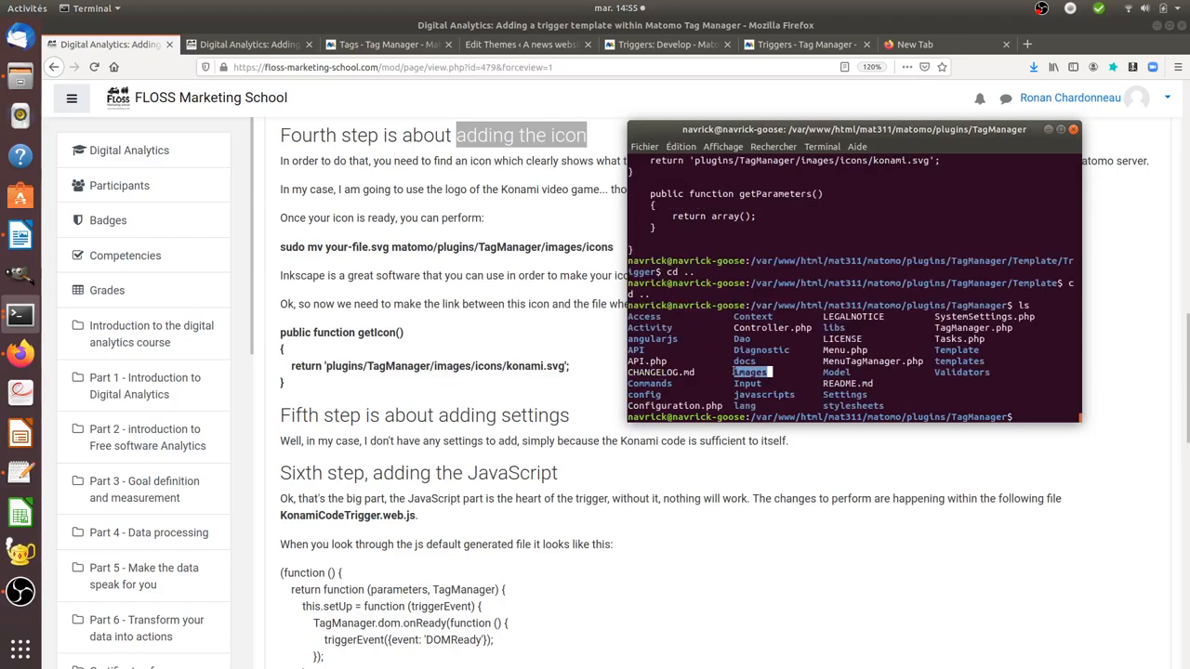
pyautogui.write('cd images/')
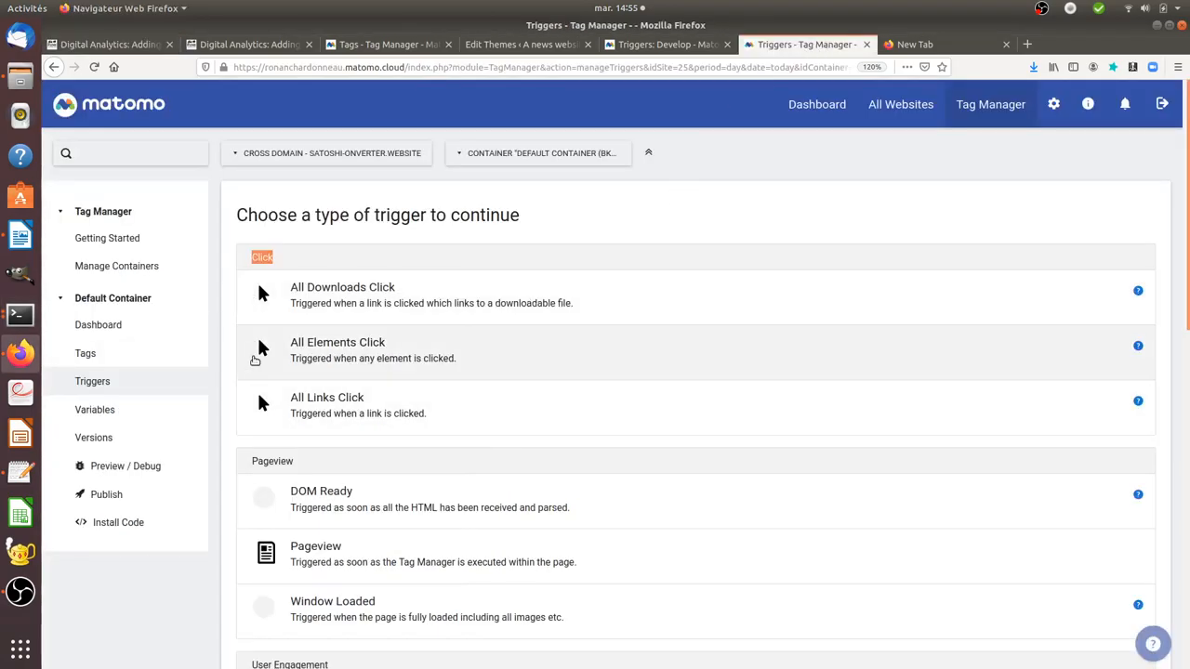
# - Scroll the 'Choose a type of trigger' list, then return to the lesson's icon step
pyautogui.scroll(-3)
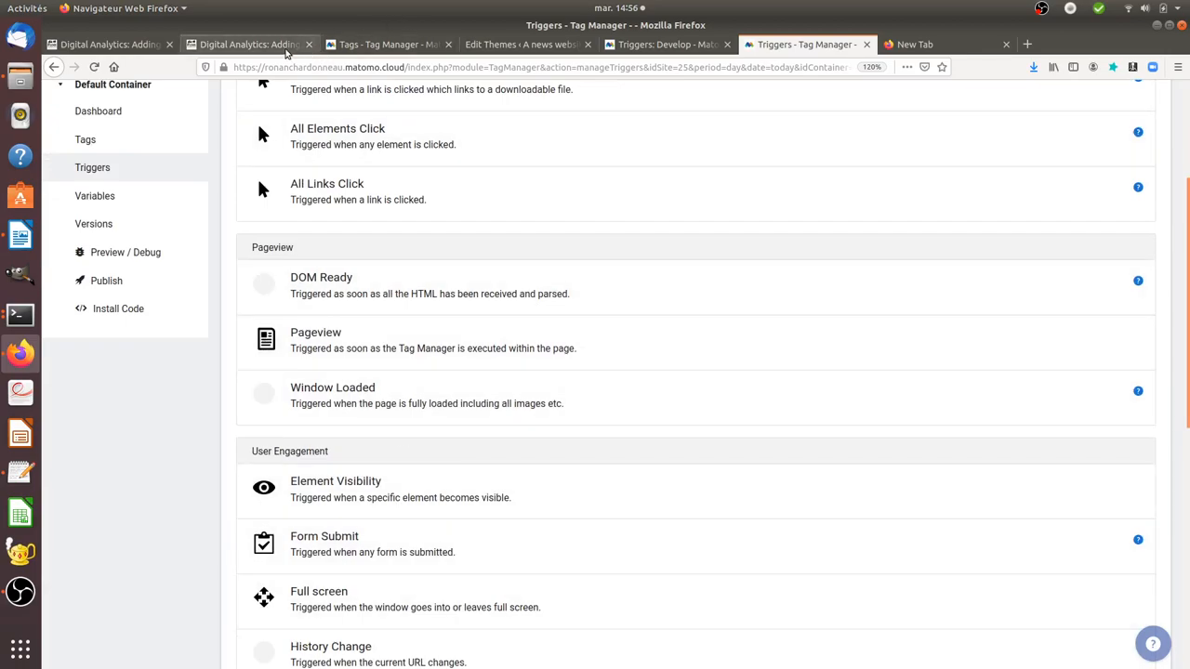
pyautogui.click(248, 43)
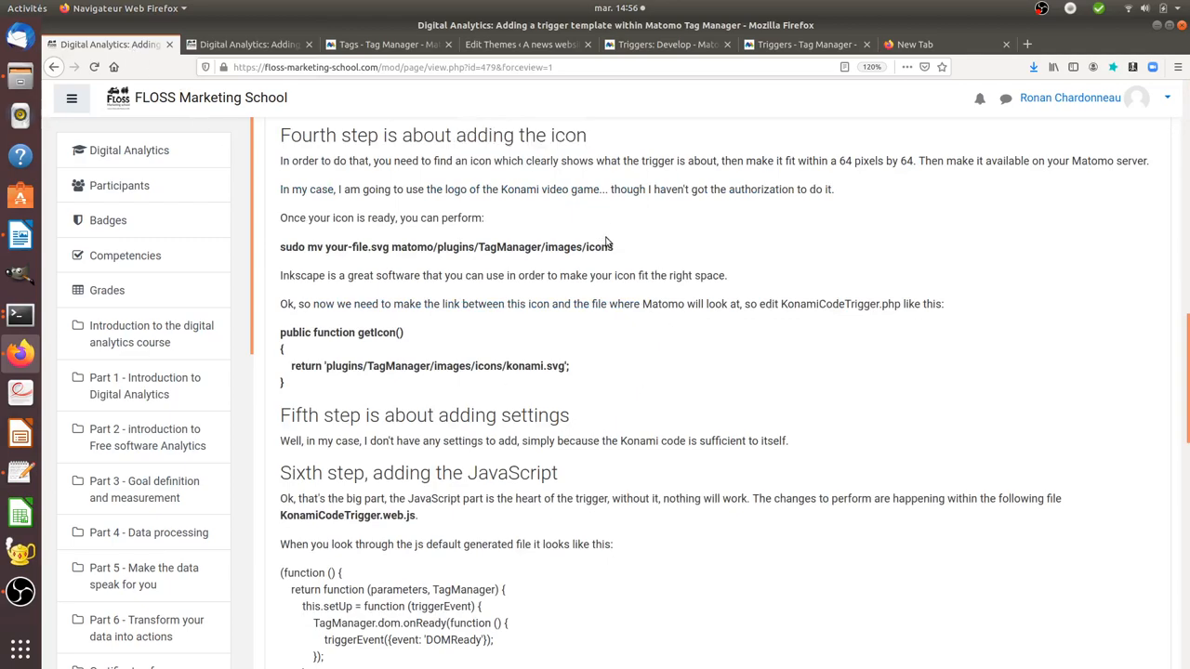
pyautogui.moveTo(583, 397)
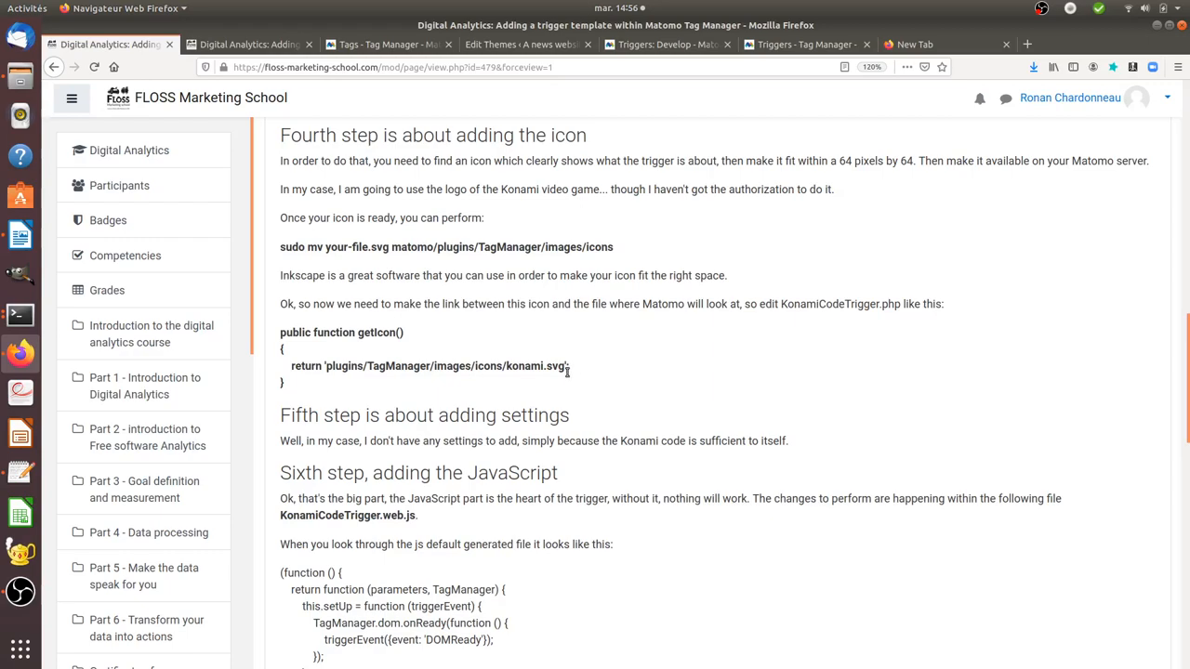
# - Highlight the konami.svg file name in the lesson's getIcon() return line
pyautogui.doubleClick(558, 365)
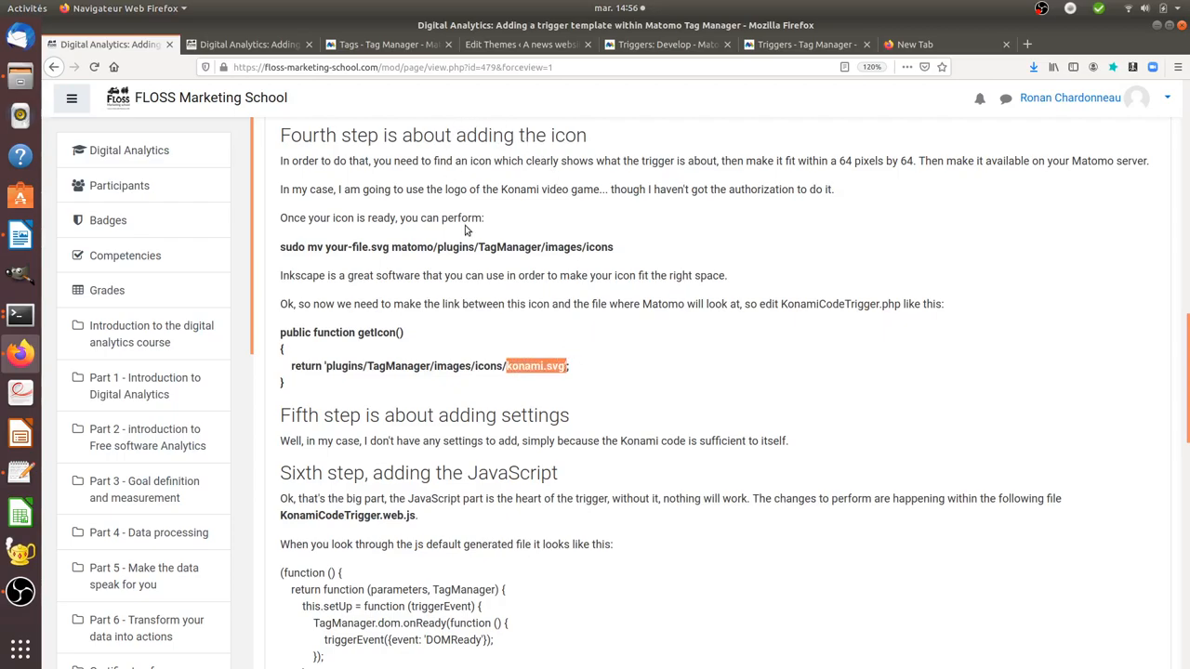
# - Return to Matomo and open Manage Triggers, listing KonamiCode and two pageview triggers
pyautogui.click(389, 44)
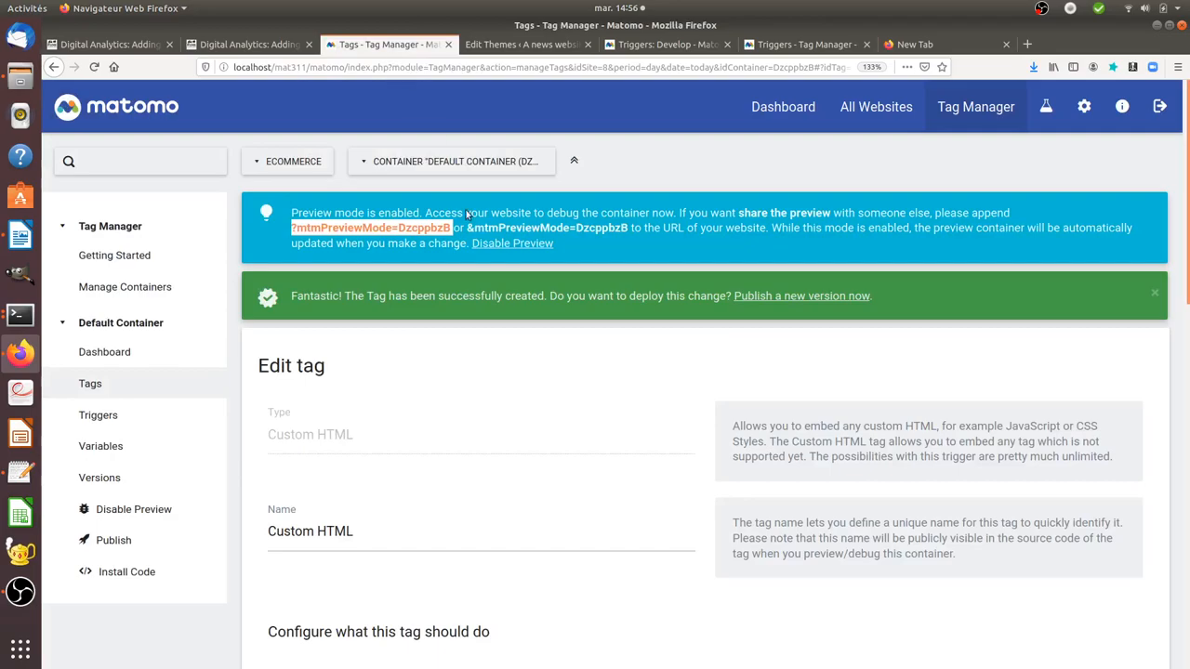
pyautogui.click(98, 415)
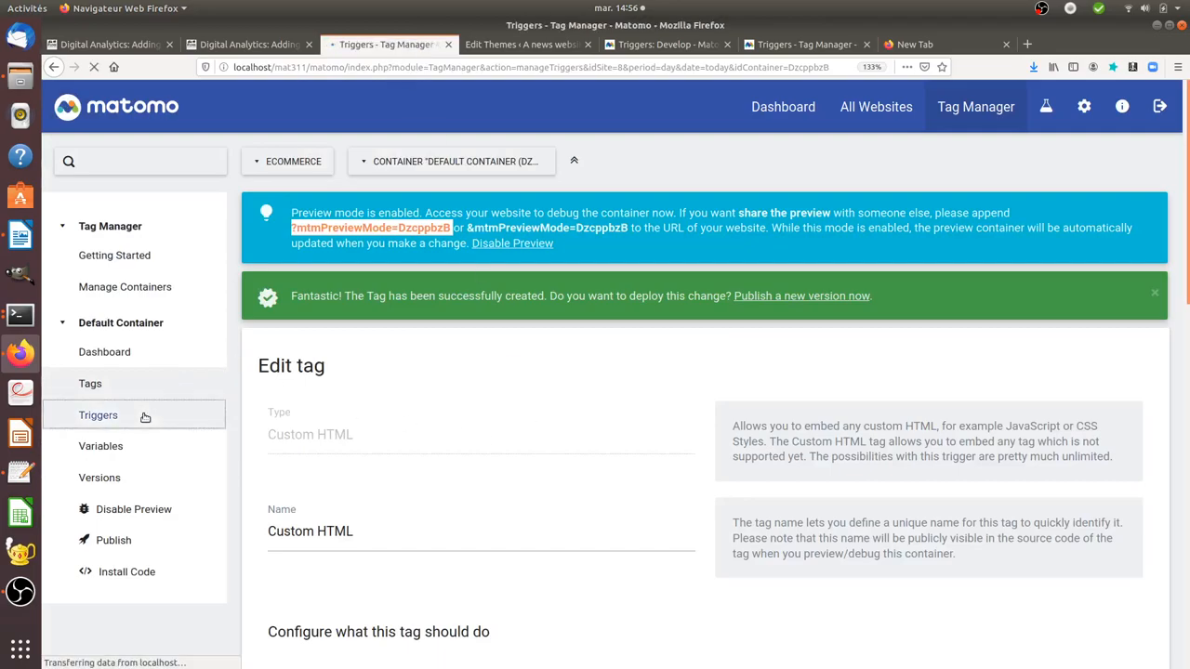
pyautogui.click(98, 416)
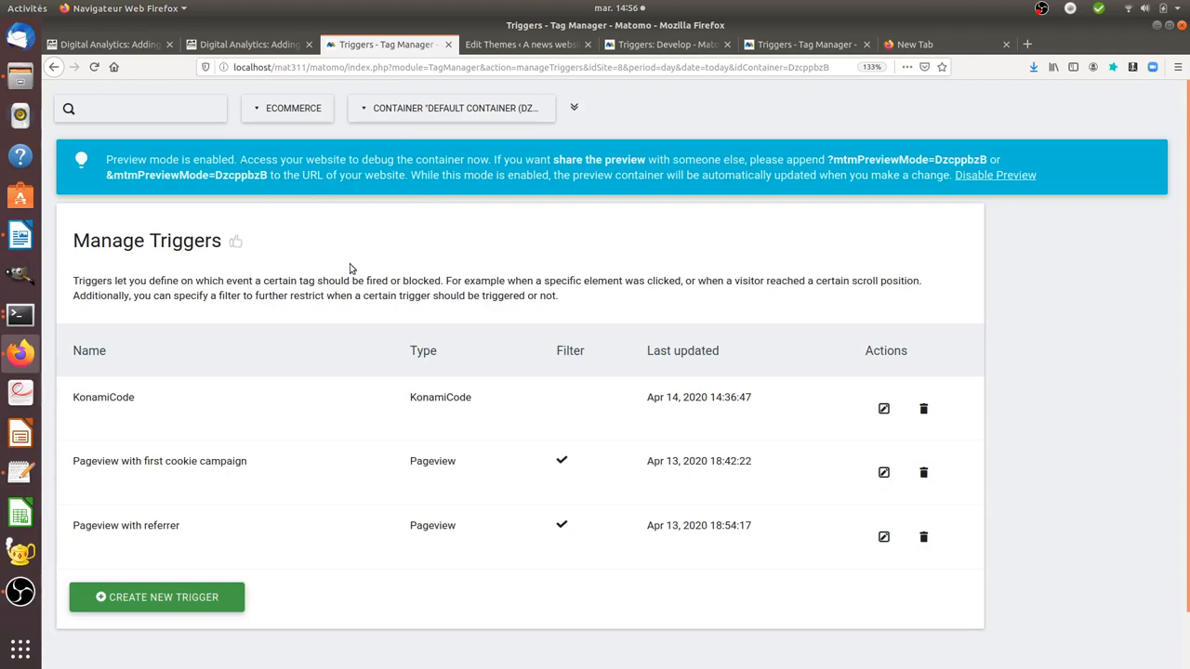
pyautogui.moveTo(425, 251)
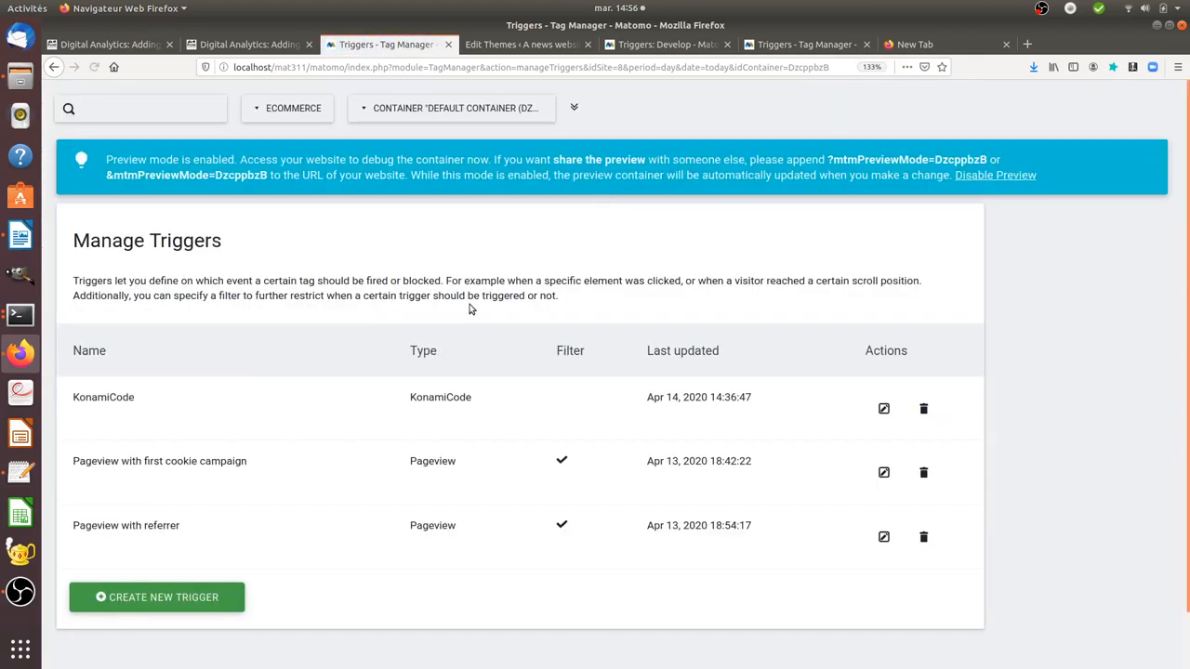
pyautogui.click(157, 596)
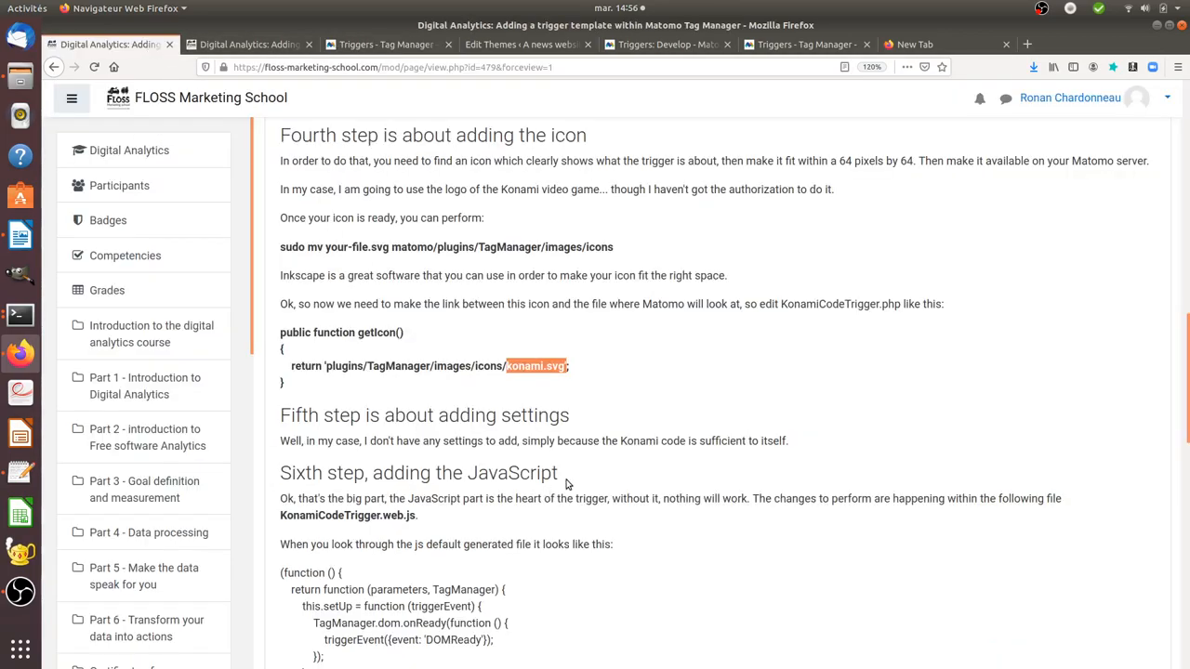
# - Scroll the lesson to the fifth settings step and the sixth JavaScript step
pyautogui.scroll(-3)
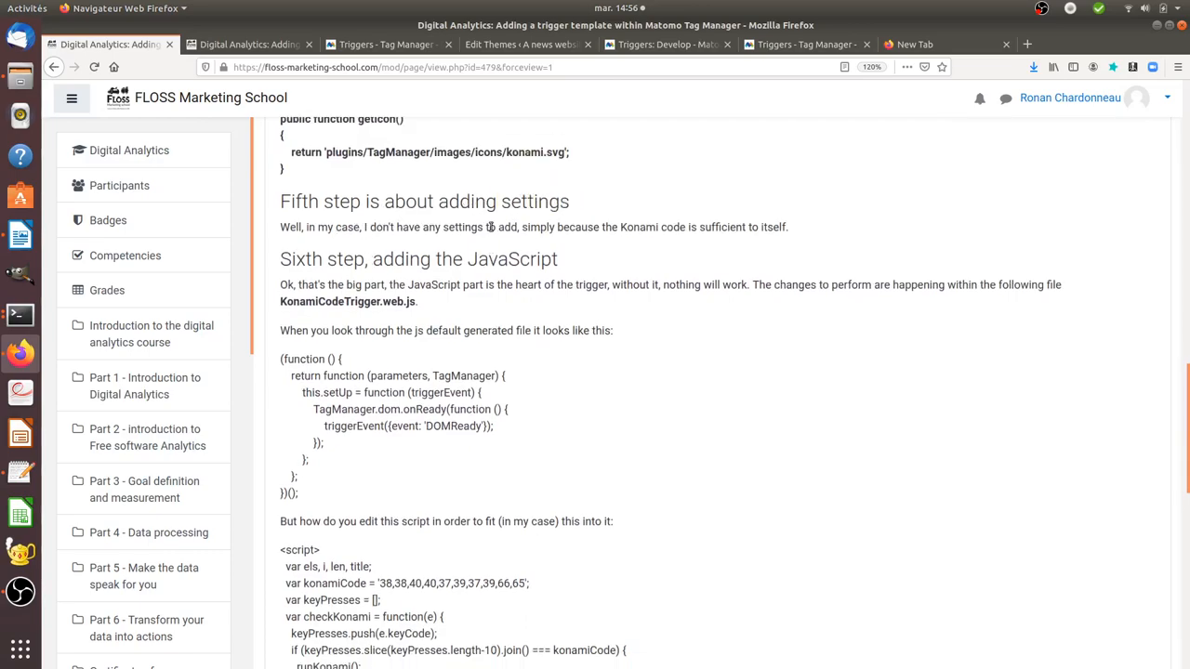
pyautogui.moveTo(522, 232)
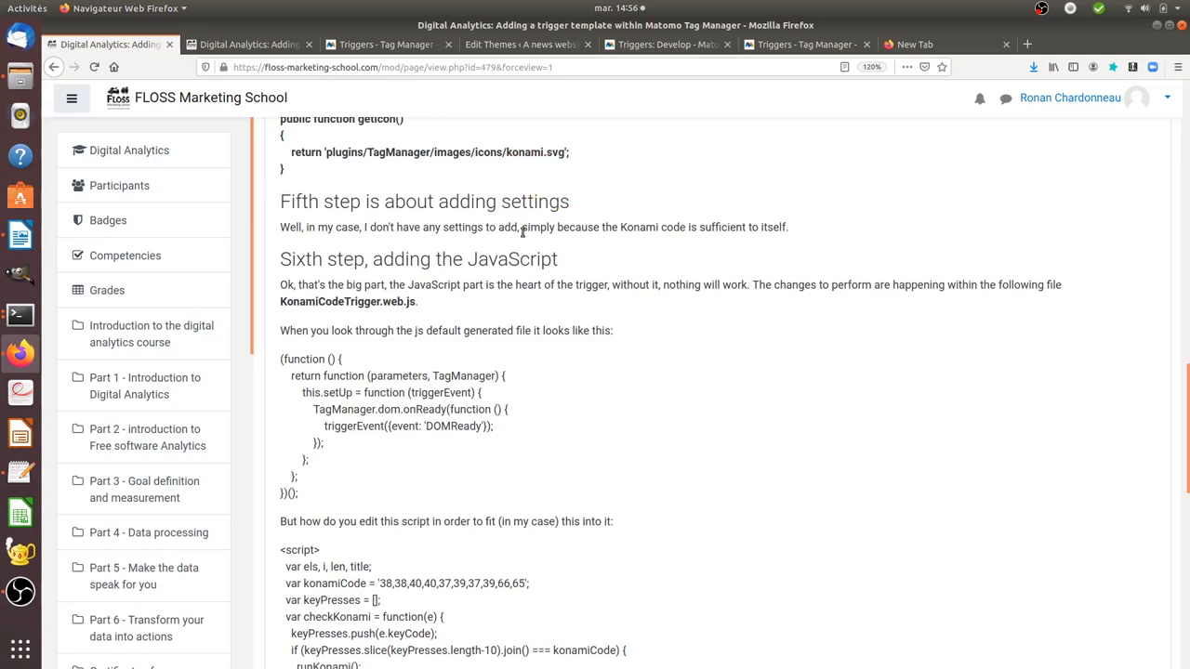
# - Discard the Element Visibility trigger form and return to the trigger chooser showing KonamiCode
pyautogui.click(384, 44)
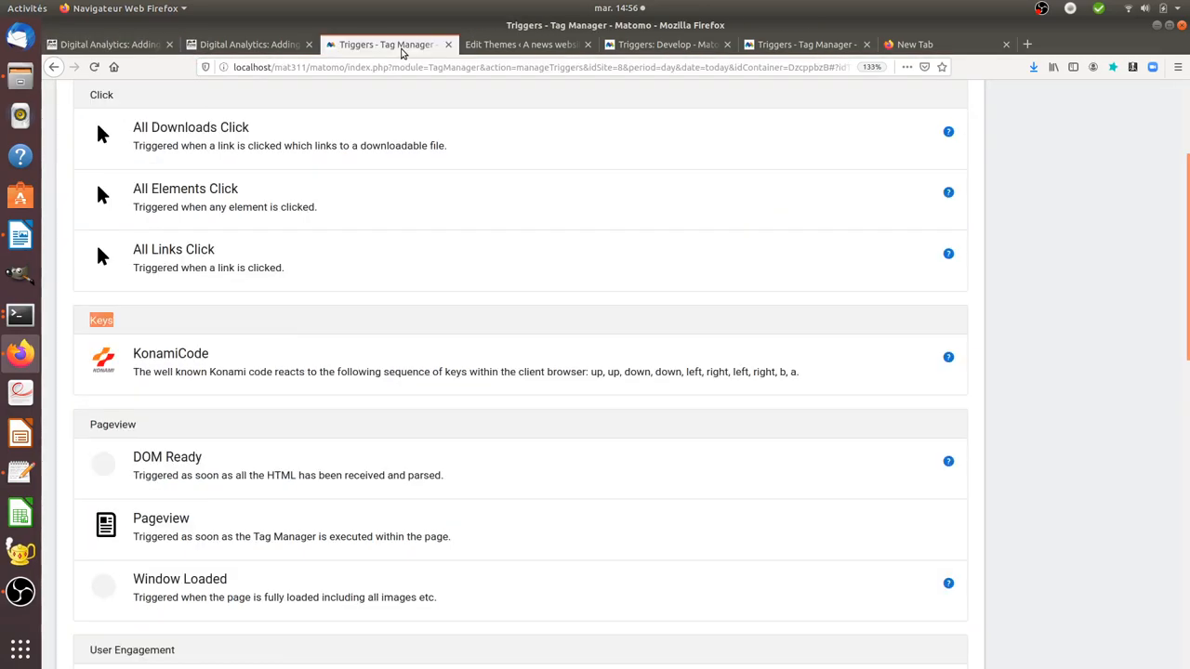
pyautogui.moveTo(243, 371)
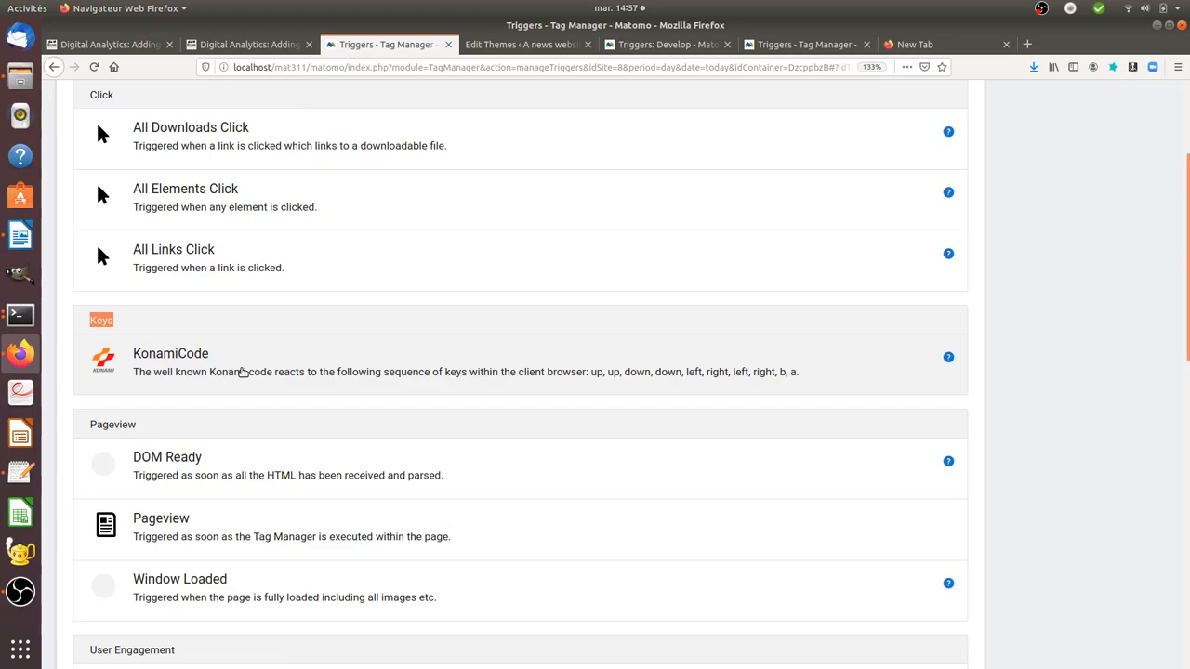
pyautogui.click(170, 360)
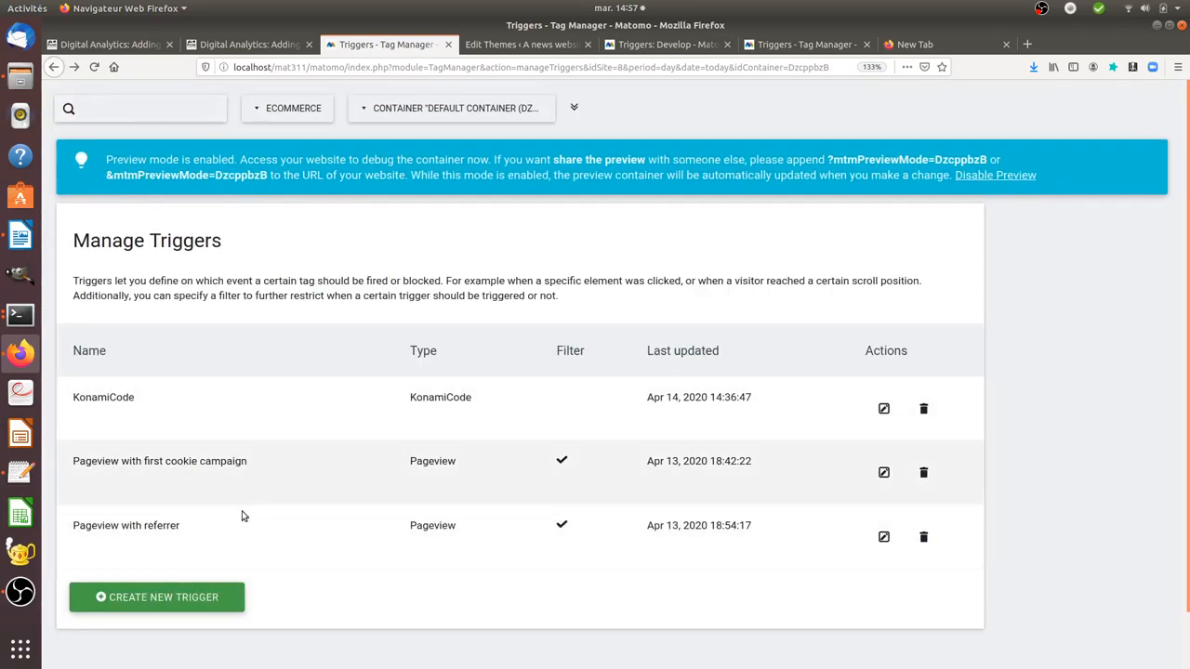
pyautogui.click(156, 597)
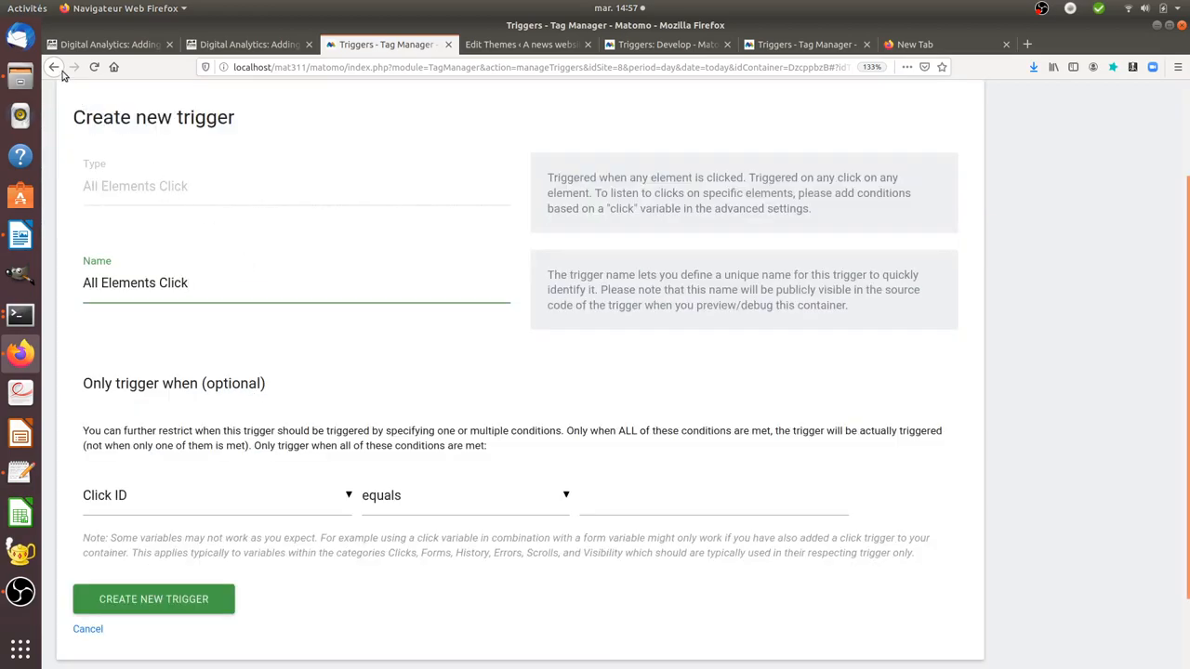
pyautogui.click(87, 628)
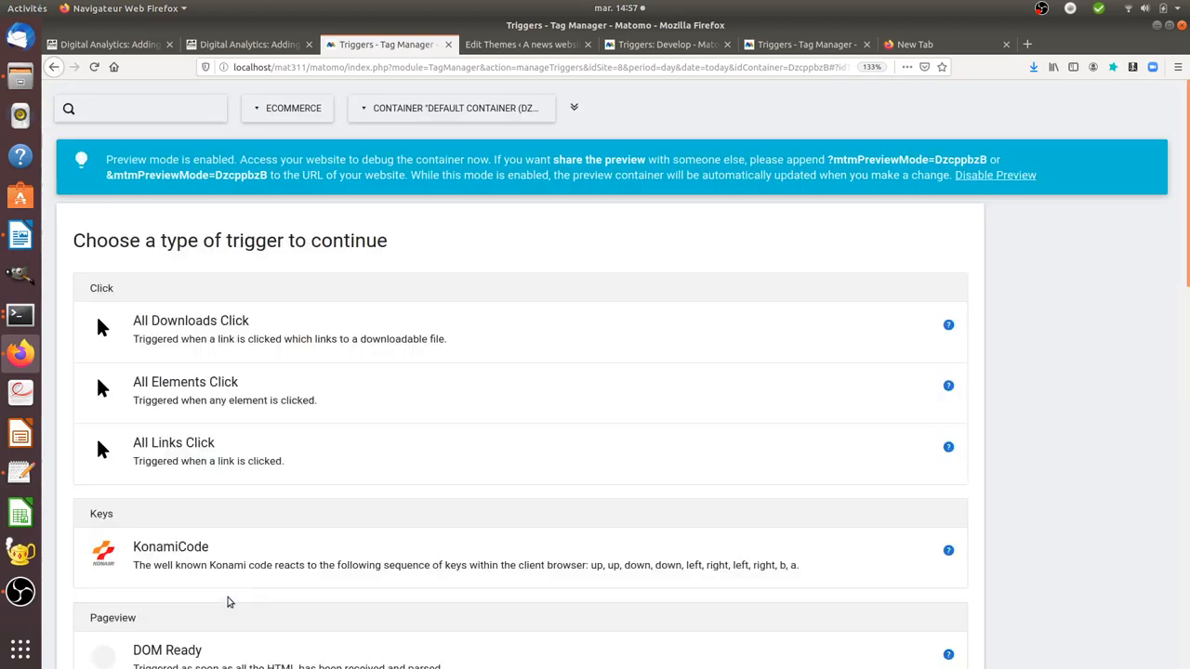
pyautogui.scroll(-3)
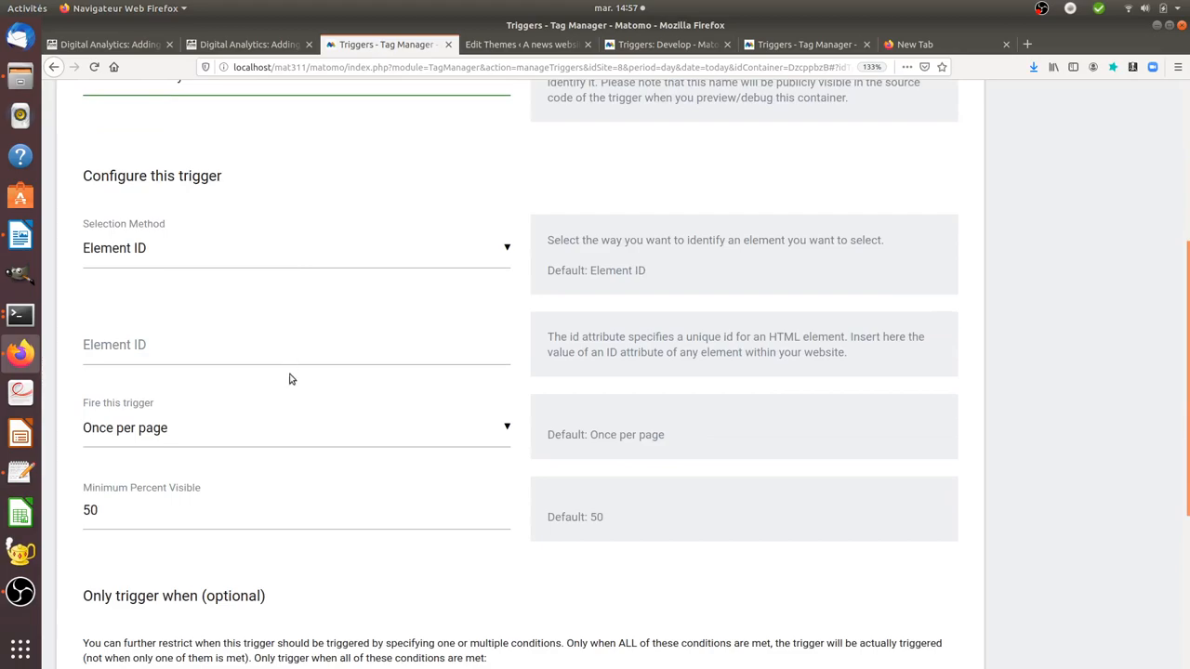
pyautogui.moveTo(432, 279)
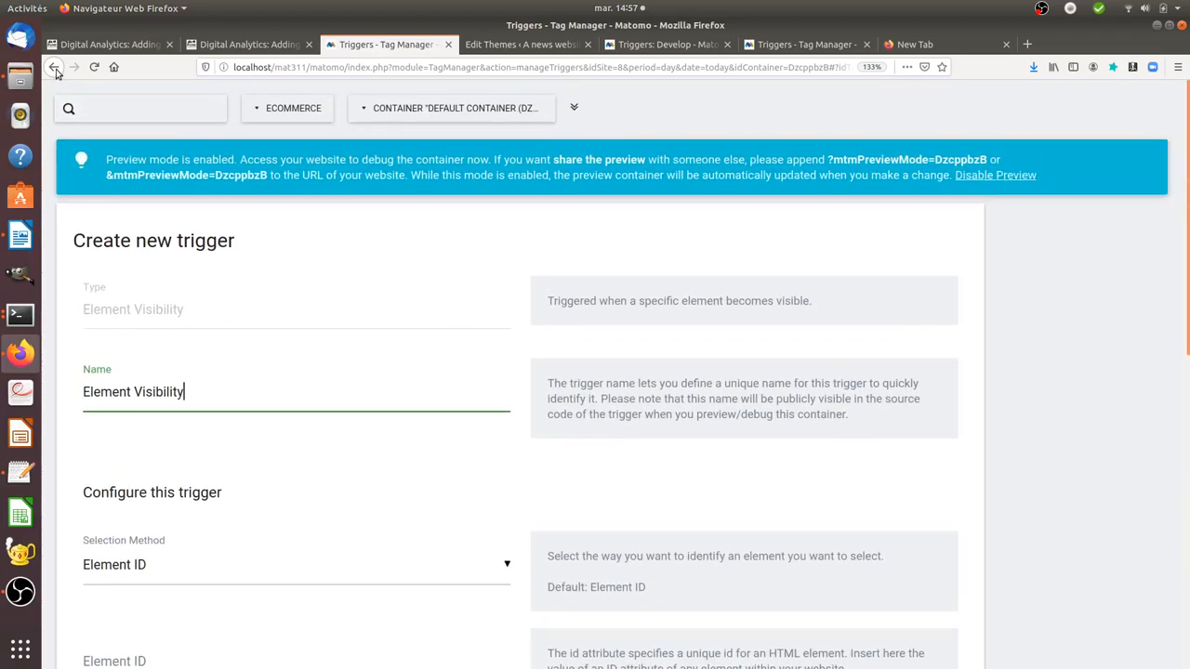
pyautogui.click(107, 44)
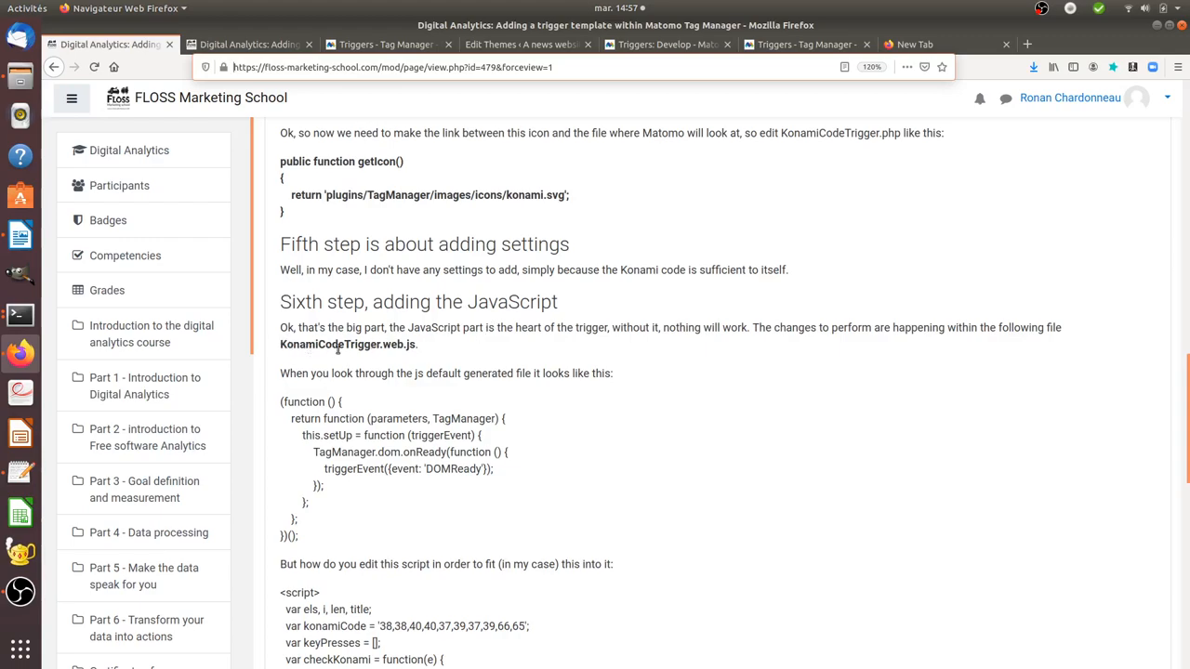
# - In Terminal, cd into plugins/TagManager/Template/Trigger and list the KonamiCodeTrigger files
pyautogui.doubleClick(398, 343)
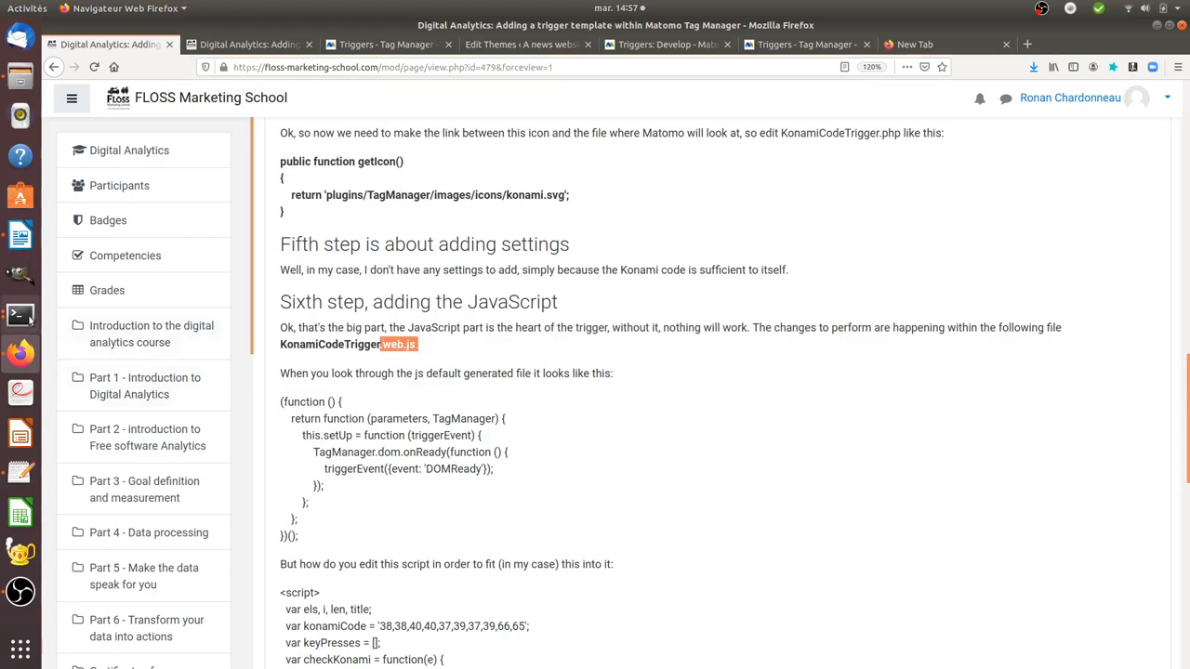
pyautogui.click(20, 314)
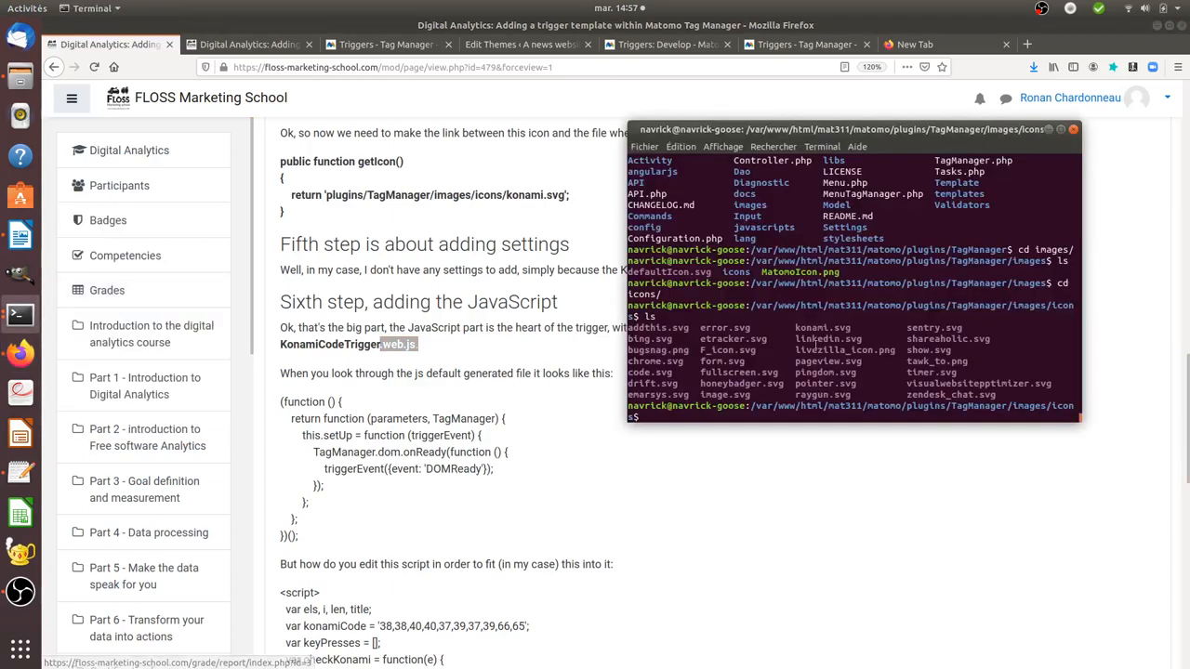
pyautogui.write('cd Trigger/')
pyautogui.write('cat KonamiCodeTrigger.')
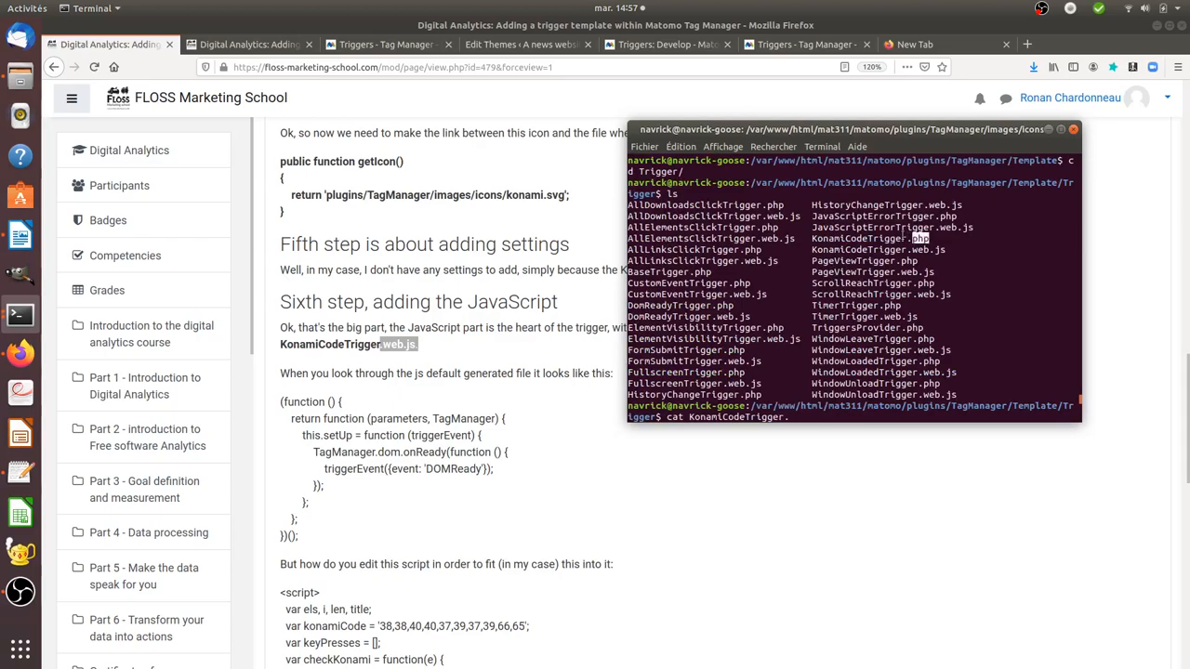
pyautogui.doubleClick(867, 238)
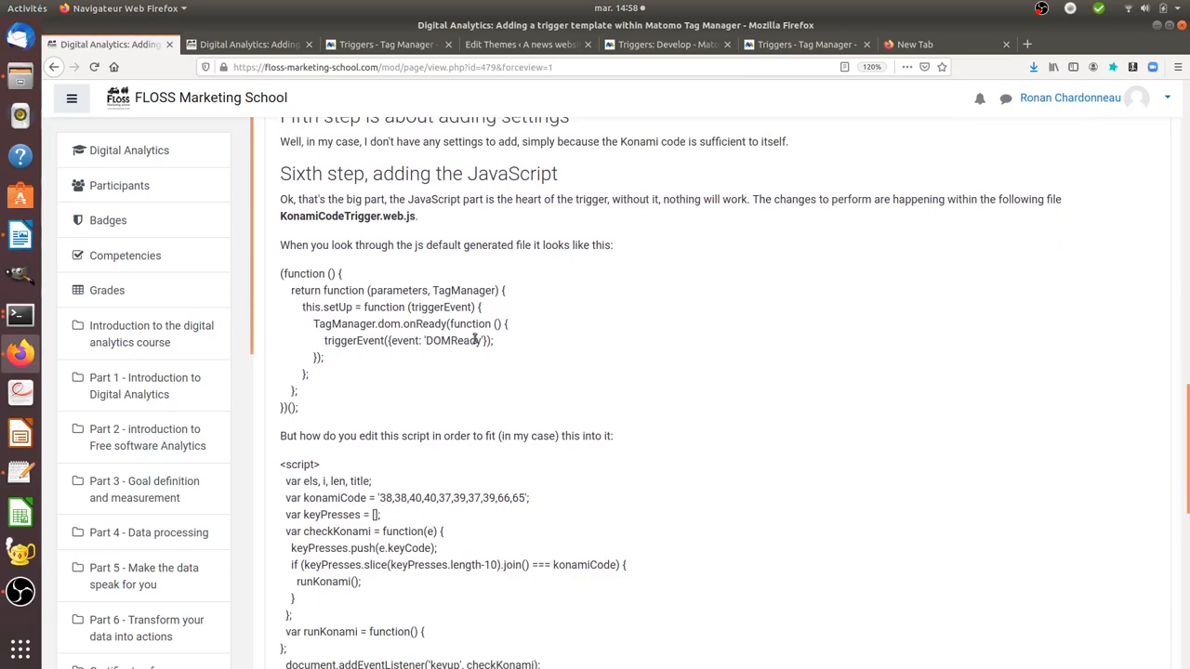
pyautogui.moveTo(313, 414)
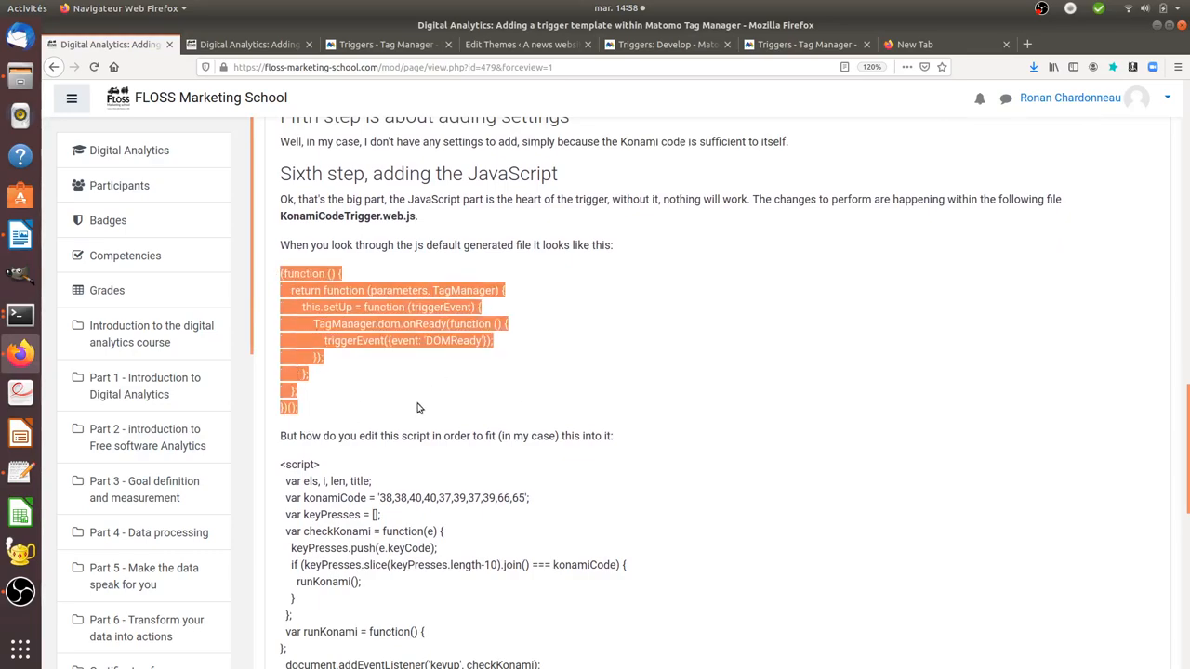
pyautogui.click(418, 409)
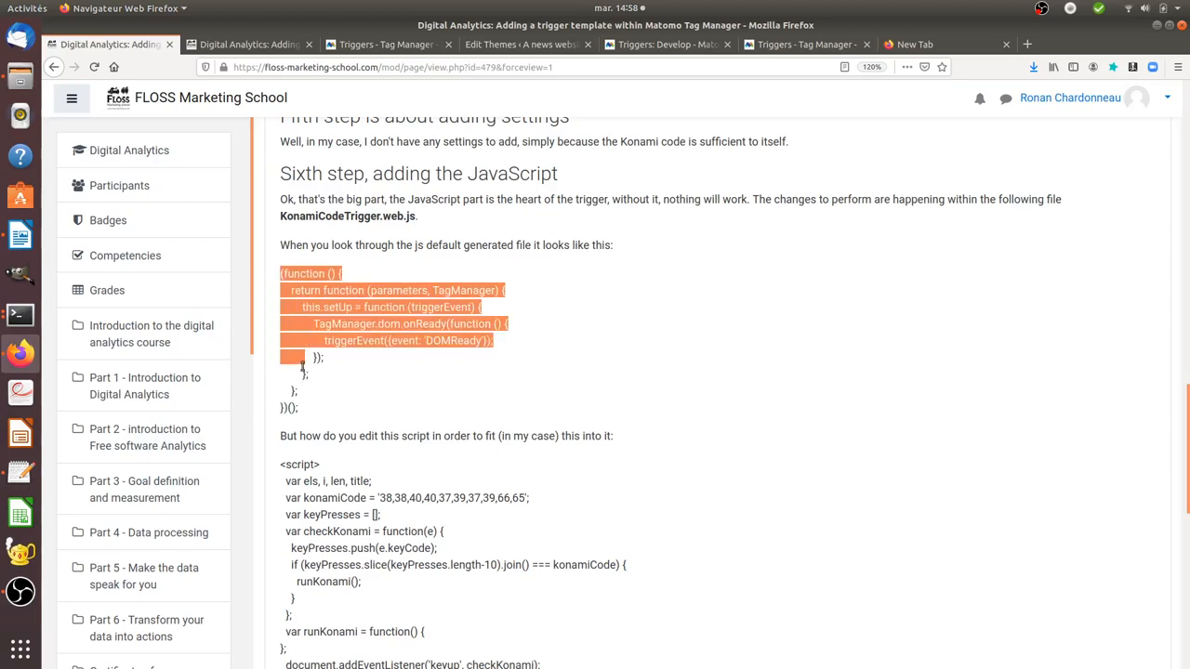
pyautogui.click(474, 390)
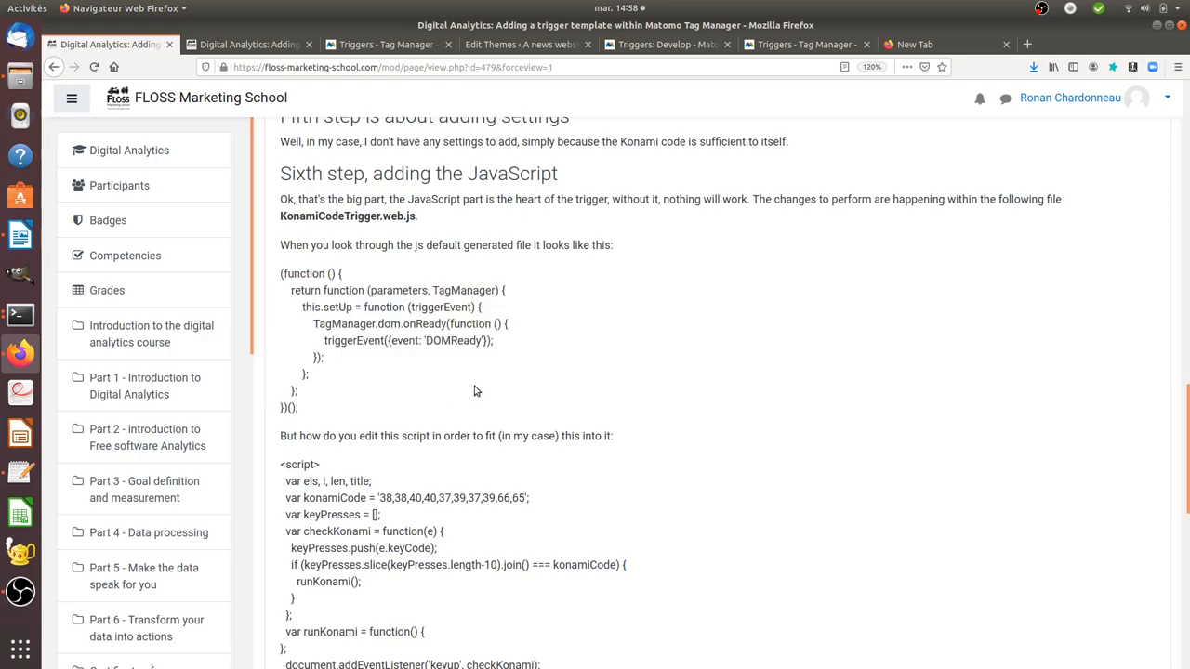
pyautogui.scroll(-3)
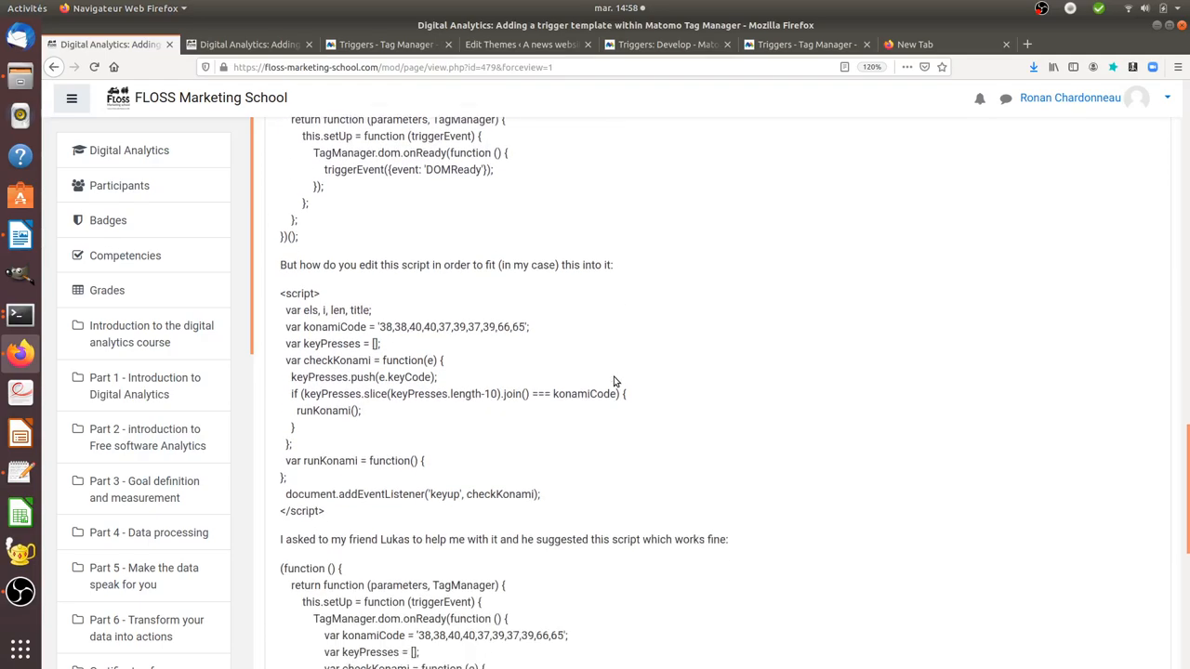
pyautogui.moveTo(306, 393); pyautogui.dragTo(325, 510)
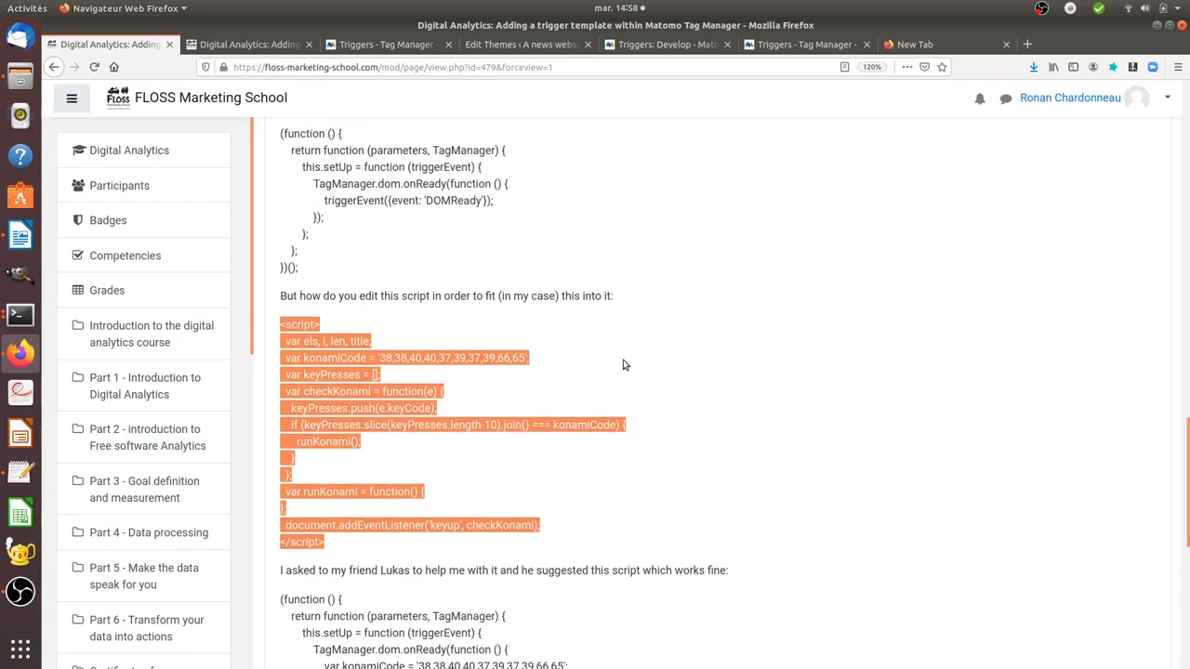
pyautogui.scroll(-3)
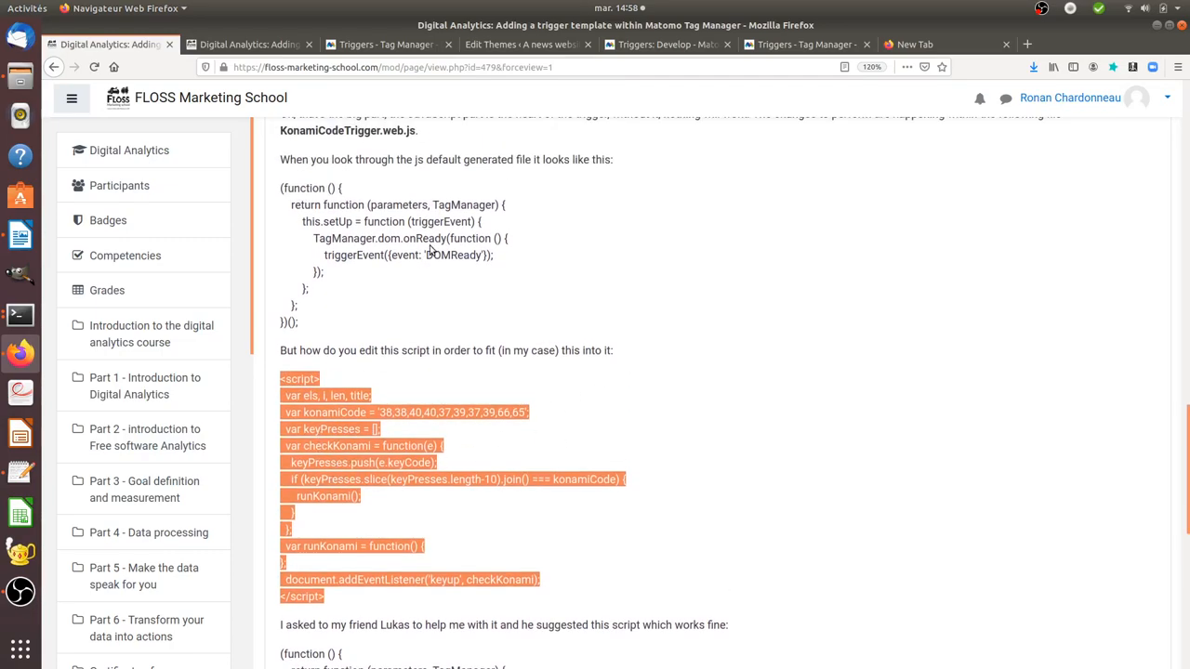
pyautogui.moveTo(872, 392)
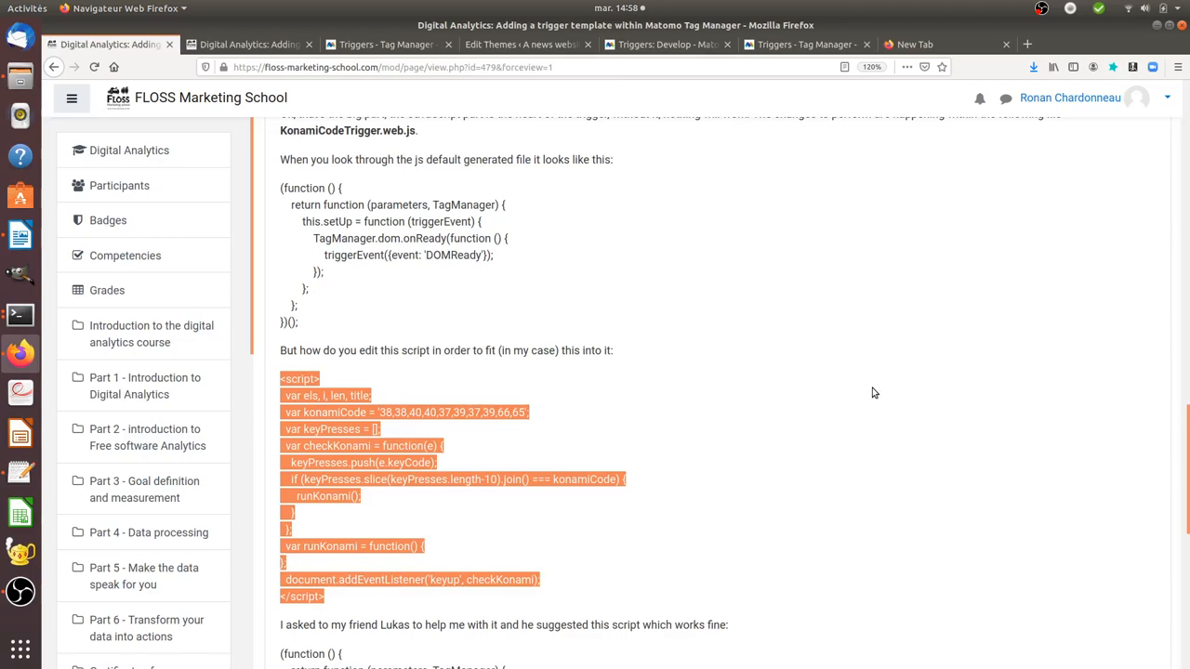
pyautogui.scroll(-3)
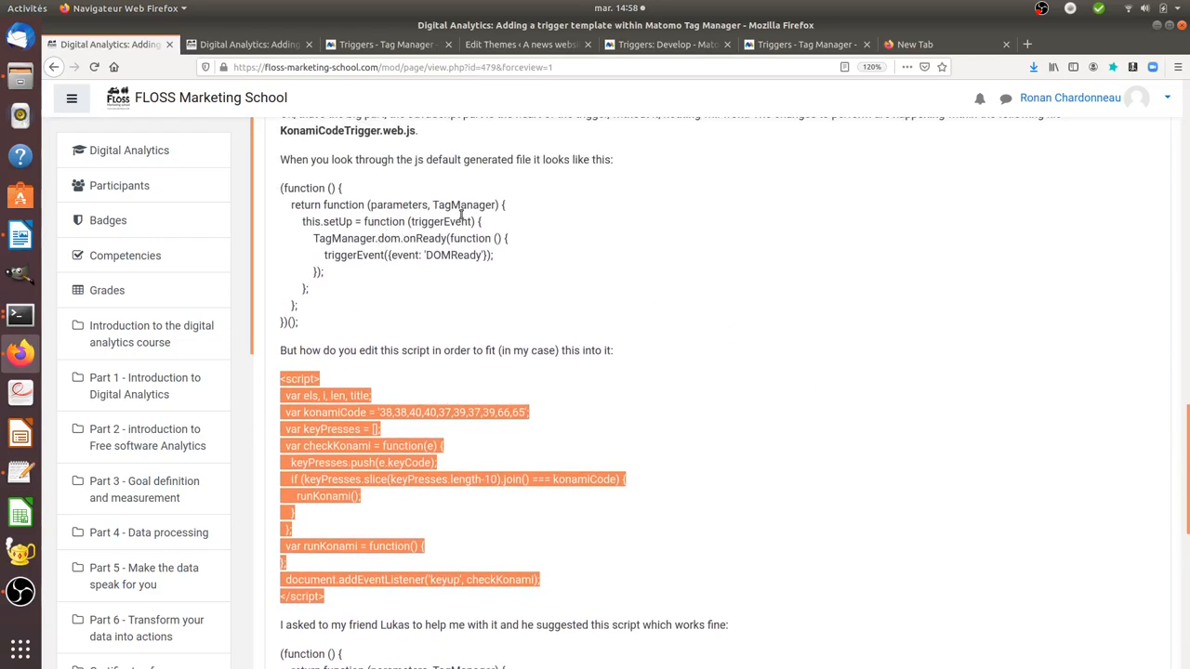
pyautogui.scroll(-3)
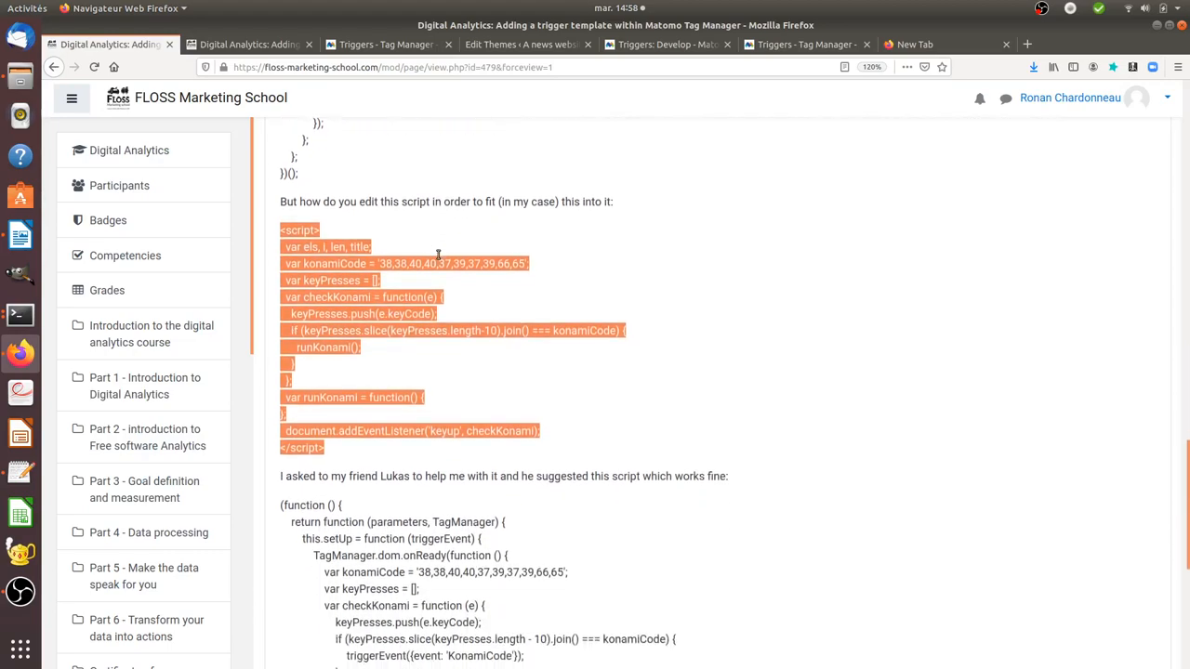
pyautogui.scroll(-3)
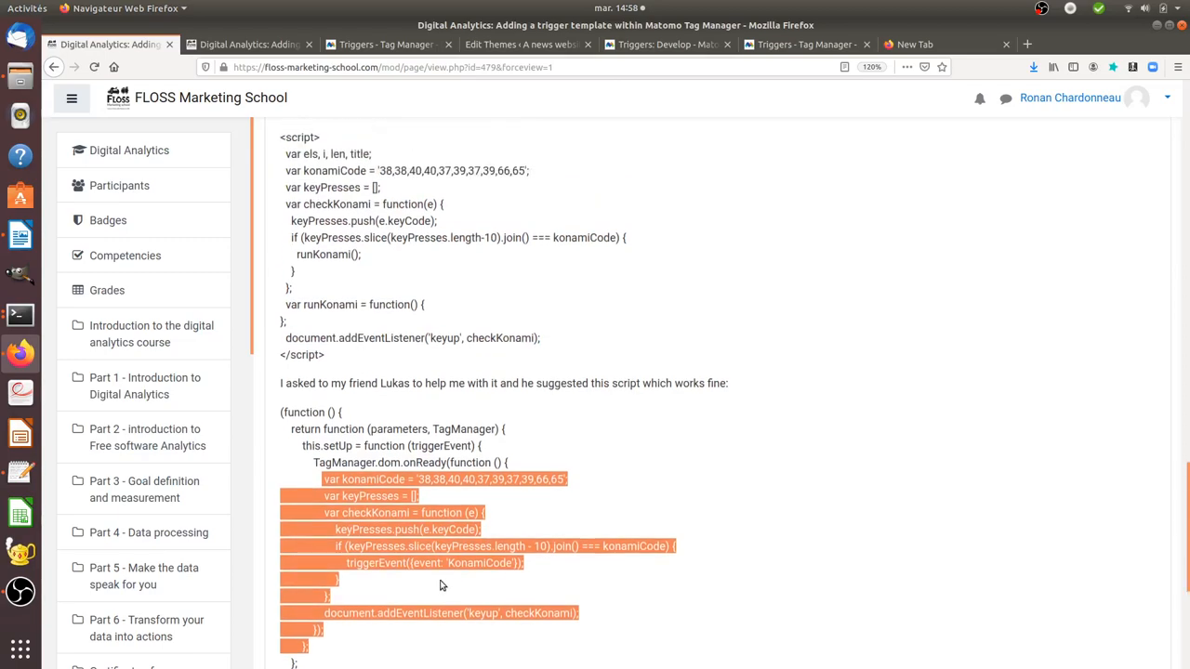
pyautogui.scroll(-3)
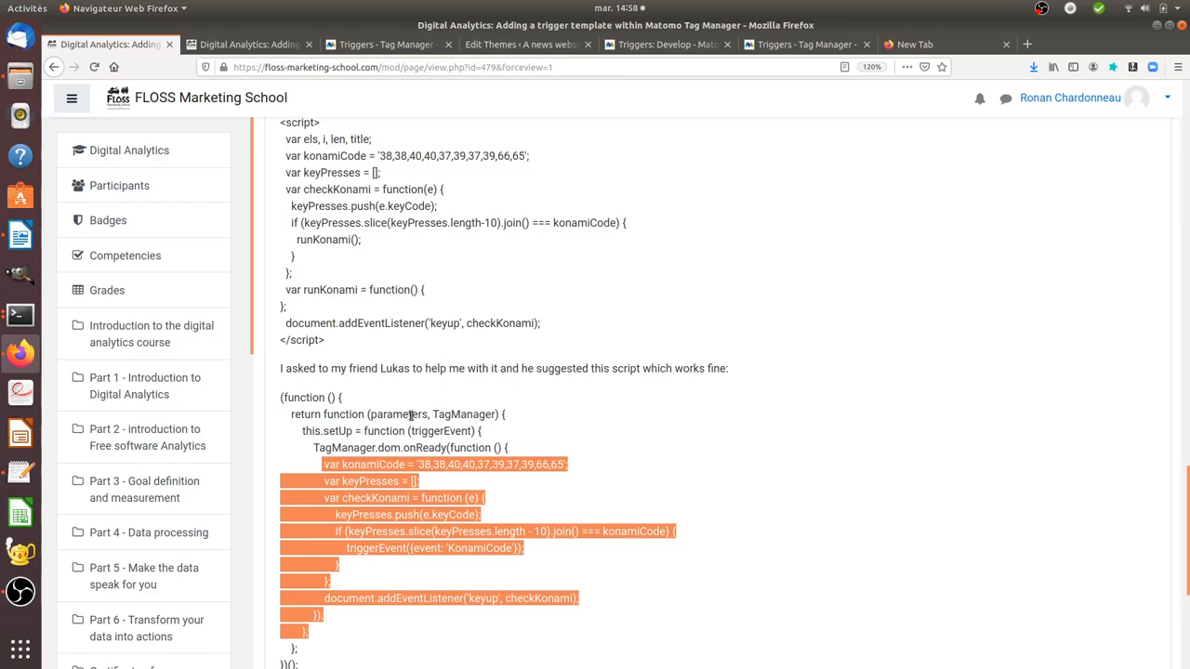
pyautogui.scroll(-3)
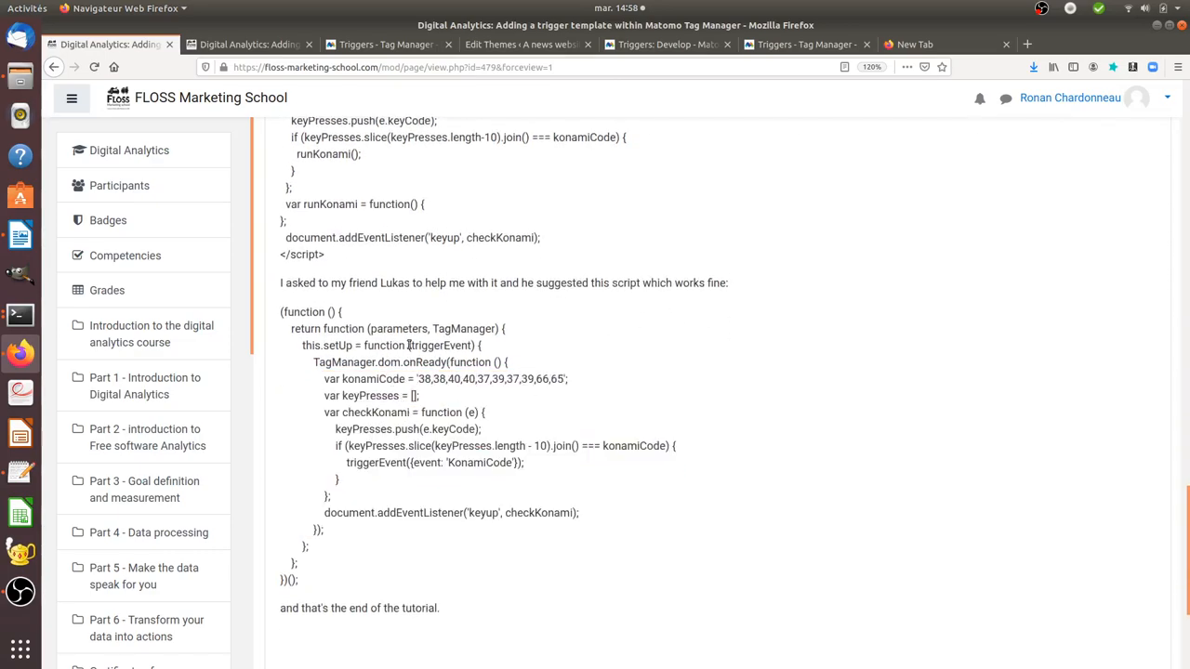
pyautogui.moveTo(20, 314)
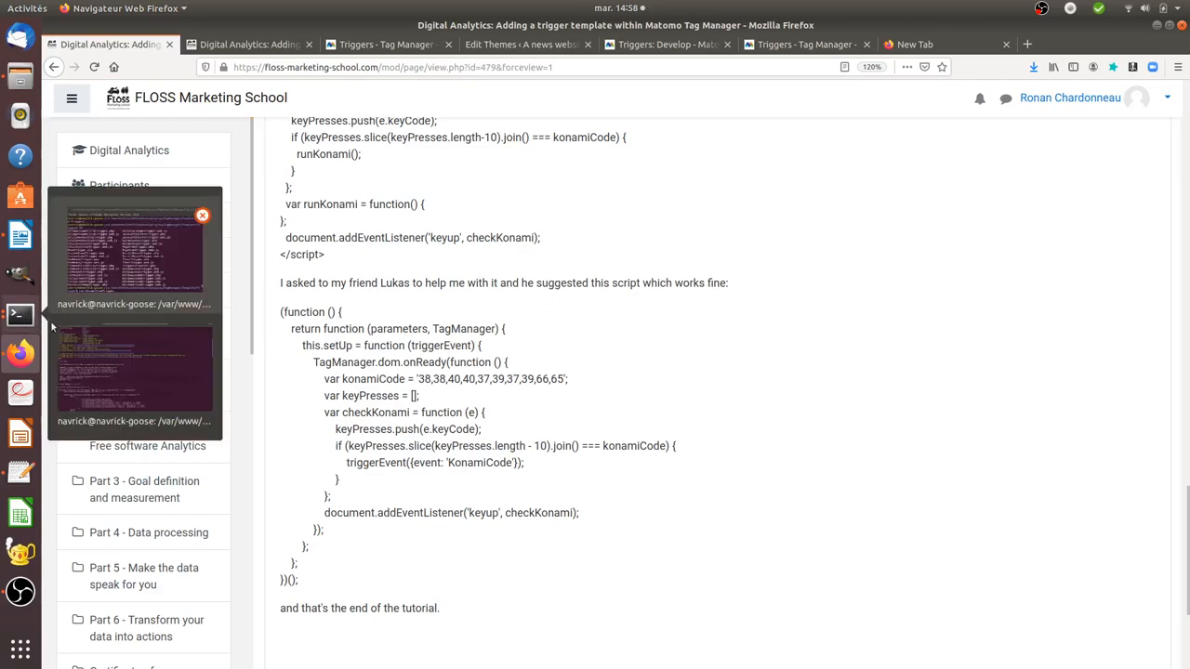
# - Return to Template/Trigger in Terminal and cat KonamiCodeTrigger.web.js
pyautogui.click(21, 314)
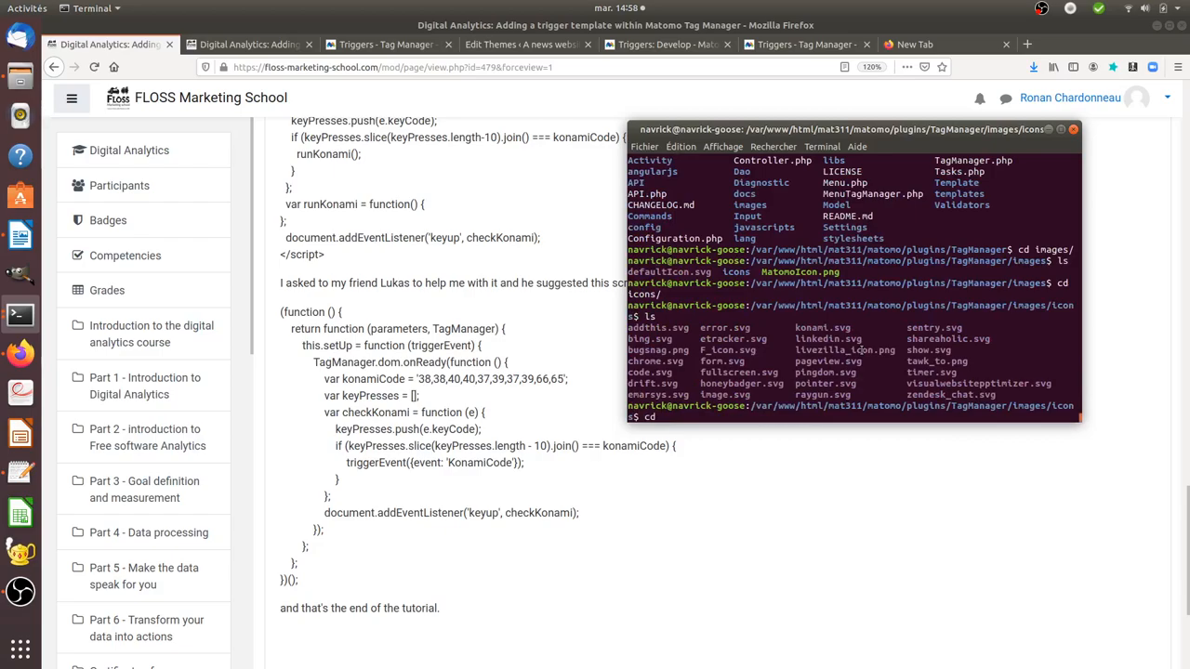
pyautogui.write('cdcd ..')
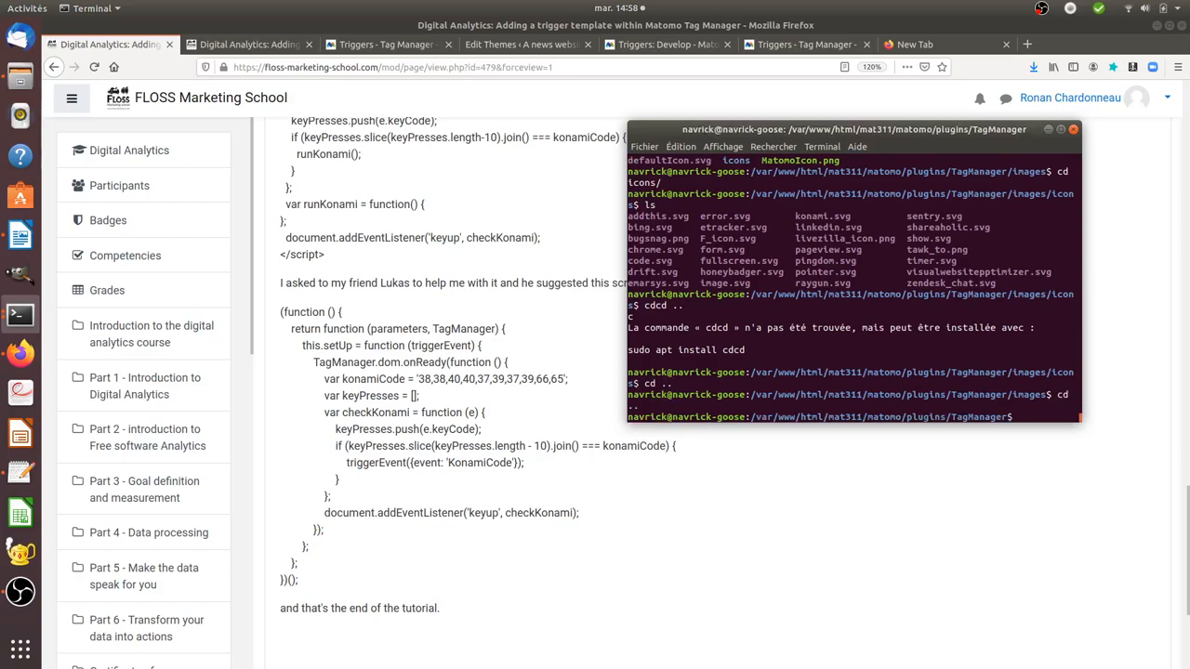
pyautogui.write('cd Template/Trigger/')
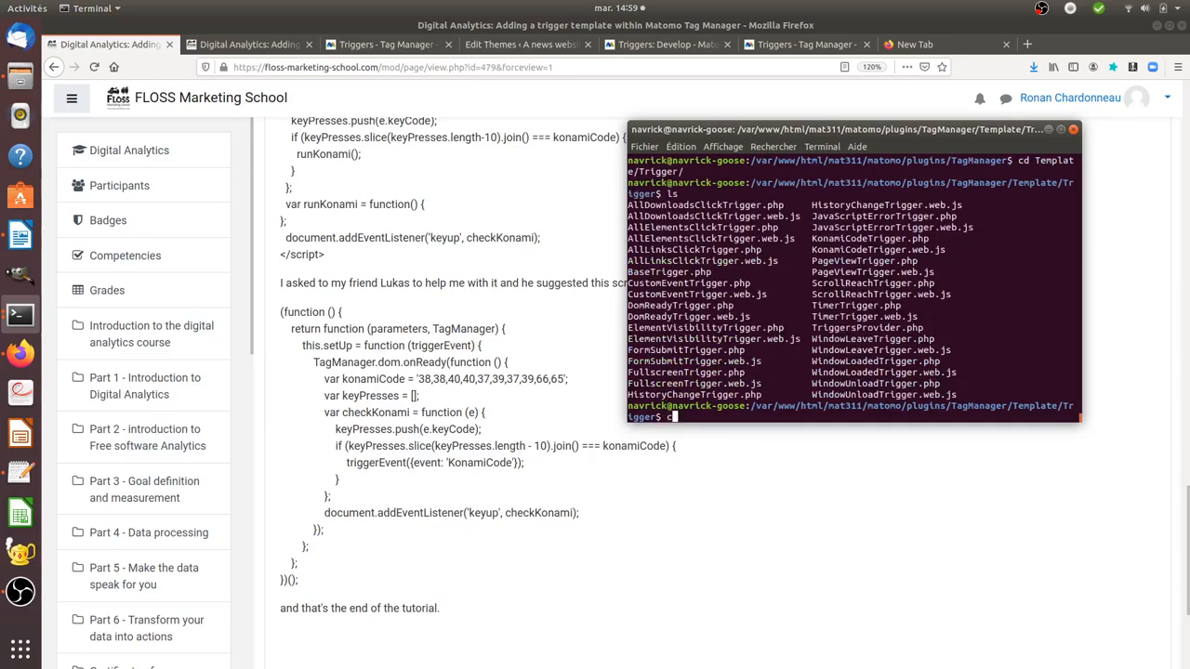
pyautogui.write('at KonamiCodeTrigger.')
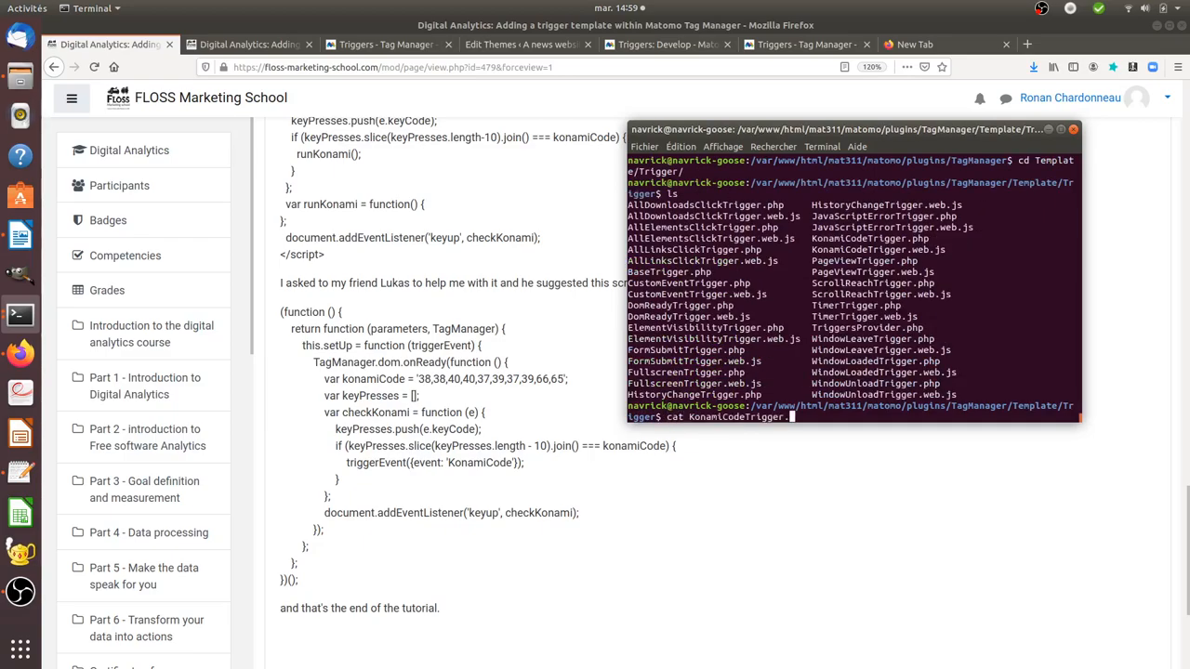
pyautogui.write('.web.js')
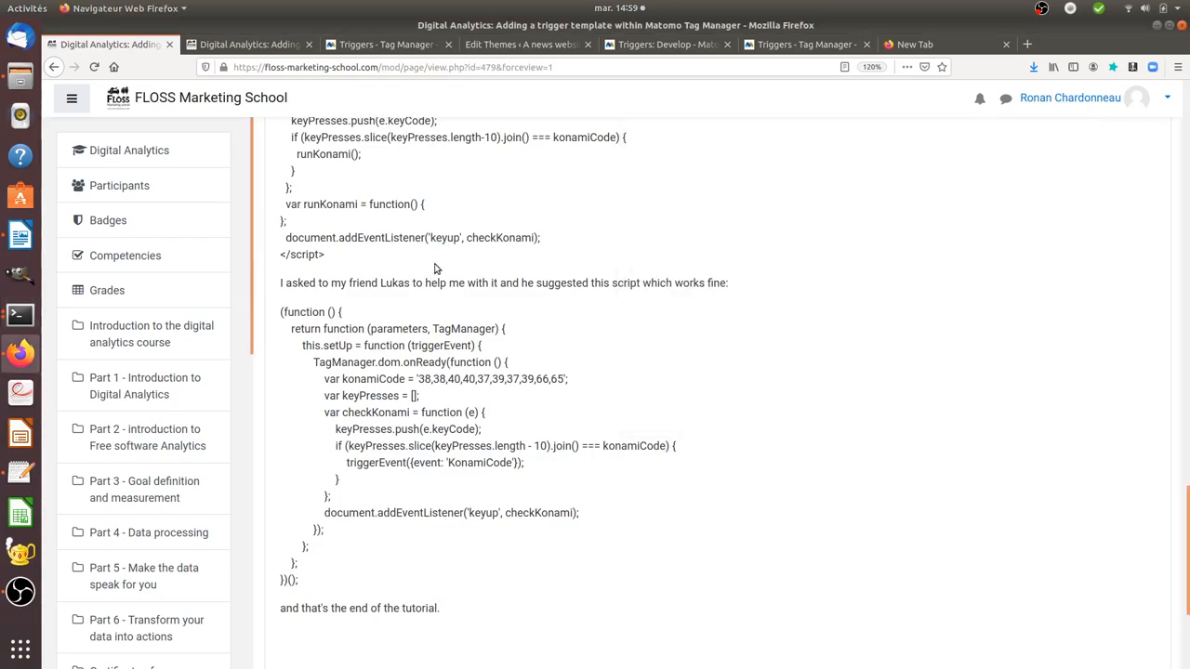
# - Go back to Matomo and open Manage Tags, showing the KonamiCode-fired Custom HTML tag
pyautogui.click(384, 44)
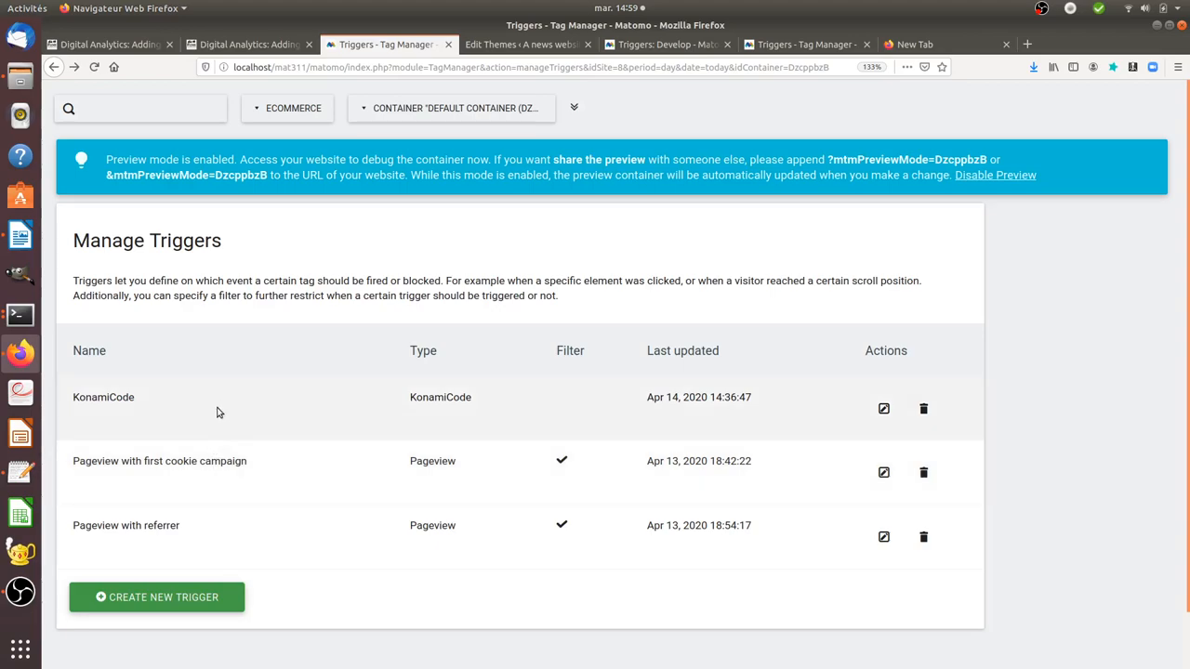
pyautogui.moveTo(437, 214)
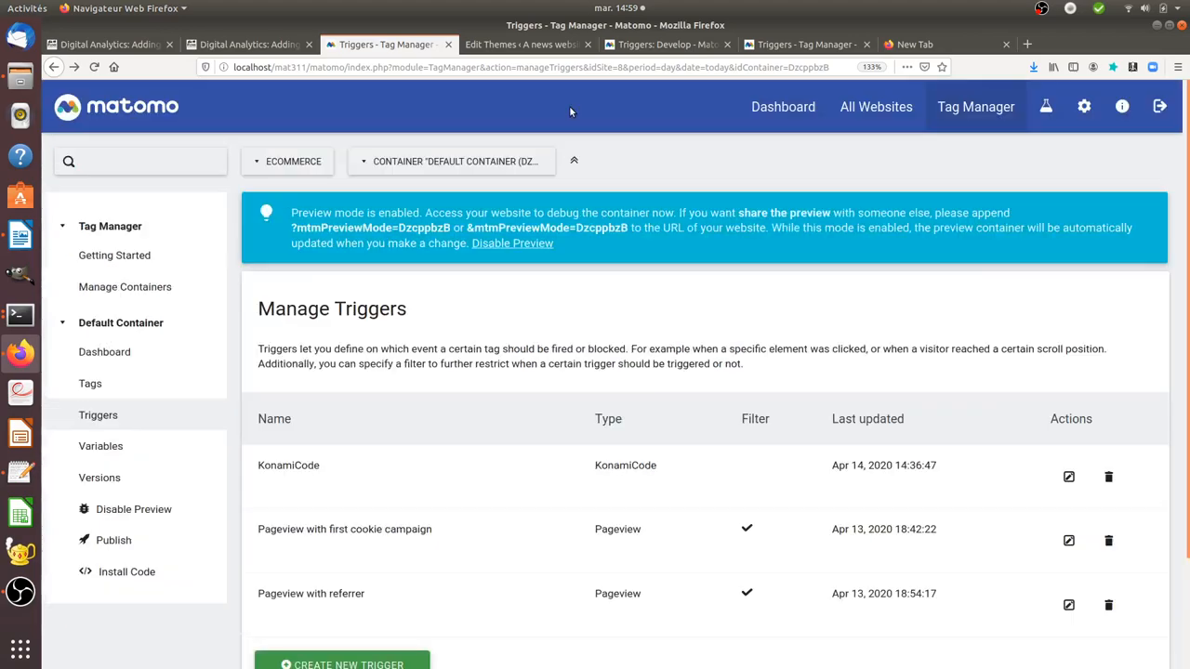
pyautogui.scroll(-3)
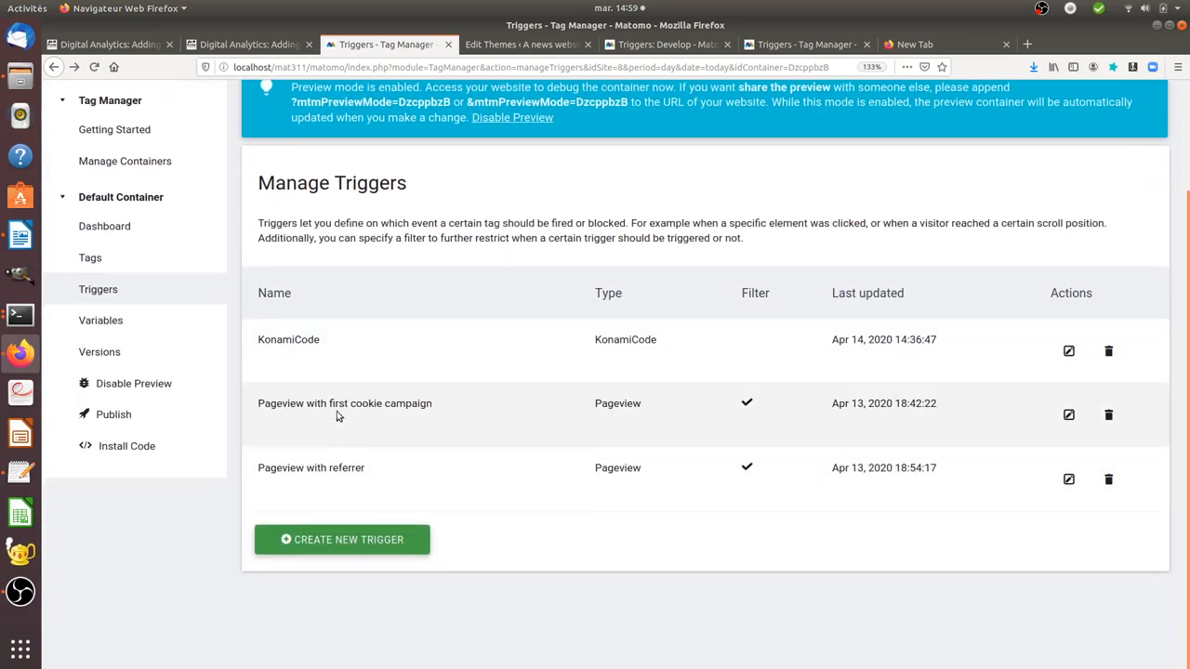
pyautogui.click(90, 257)
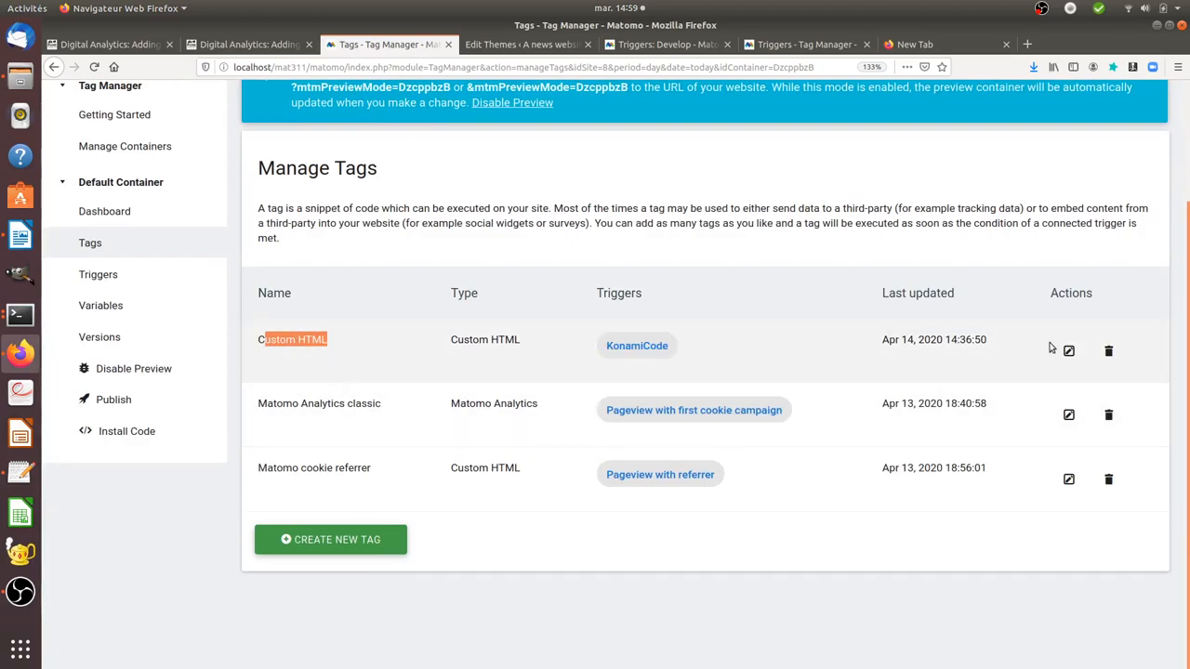
# - Replace the alert text 'genialissime' with 'hey guys it works' and update the tag
pyautogui.click(293, 339)
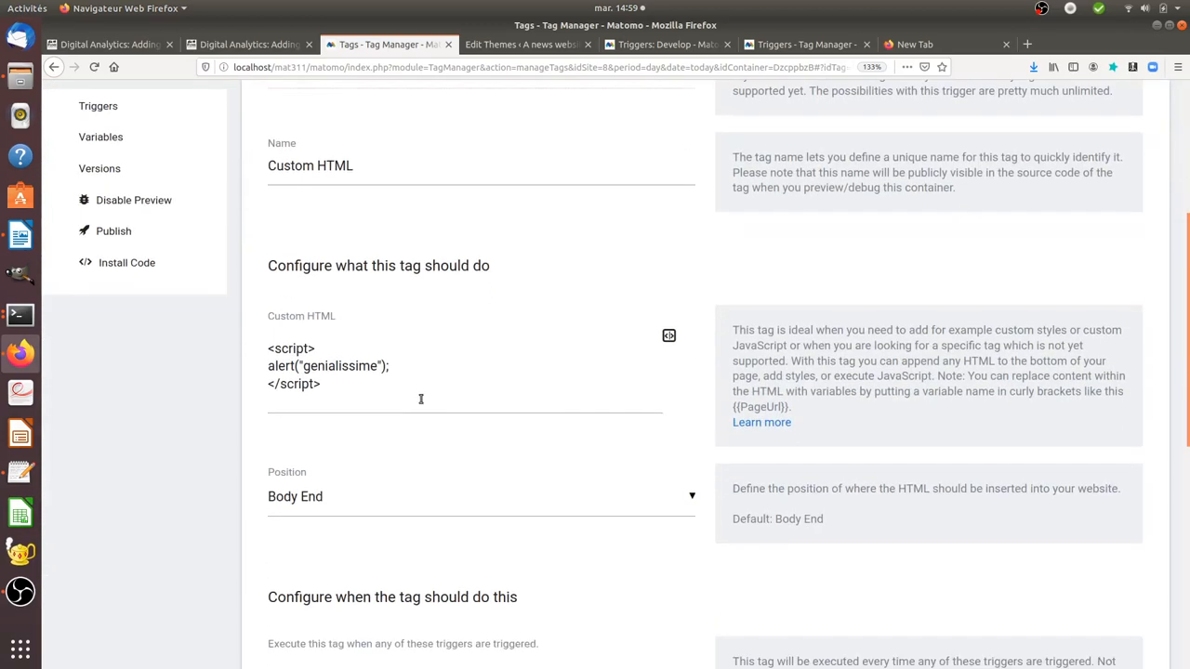
pyautogui.doubleClick(331, 365)
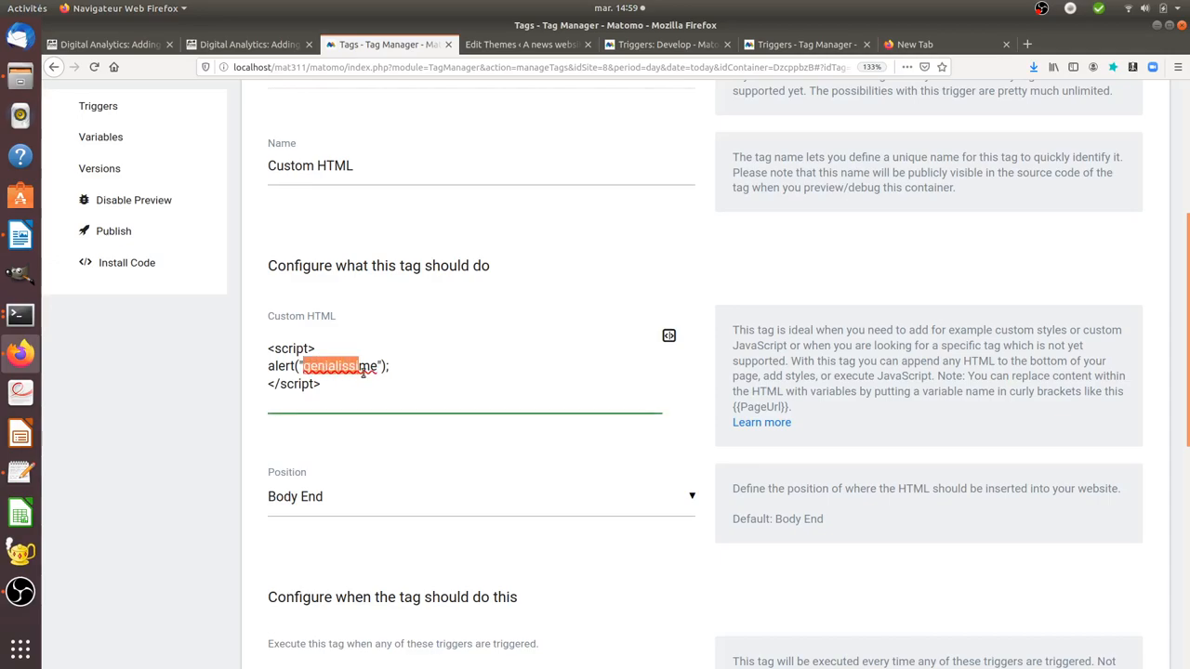
pyautogui.write('hey')
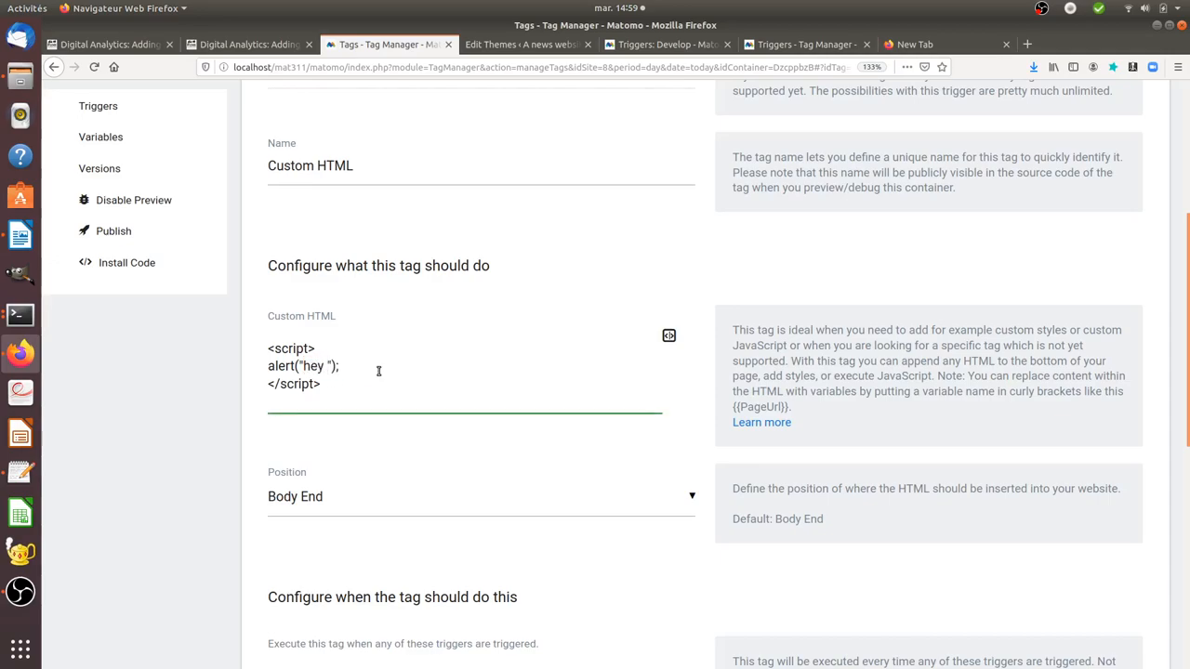
pyautogui.write('guys it work')
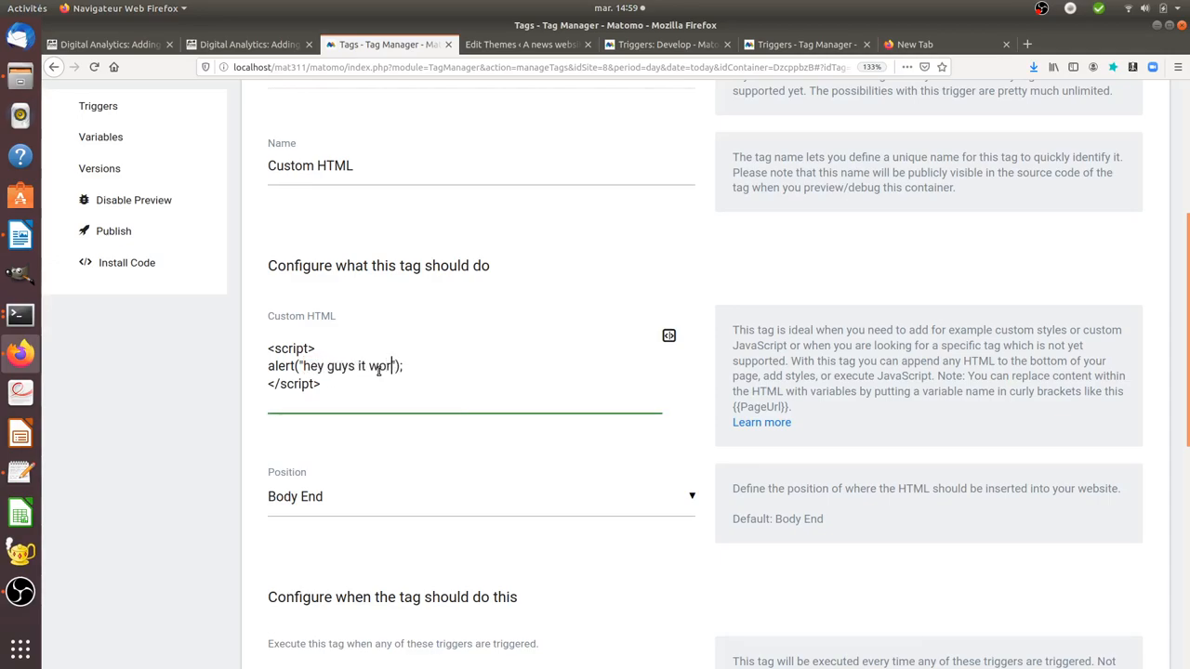
pyautogui.scroll(-3)
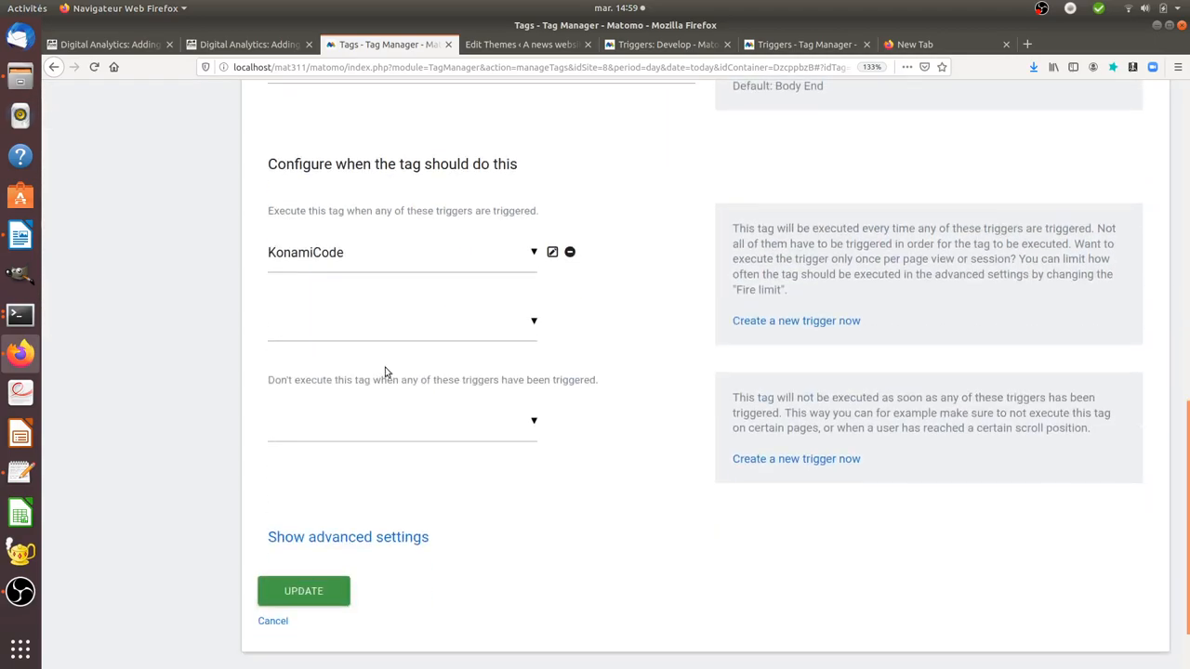
pyautogui.click(552, 252)
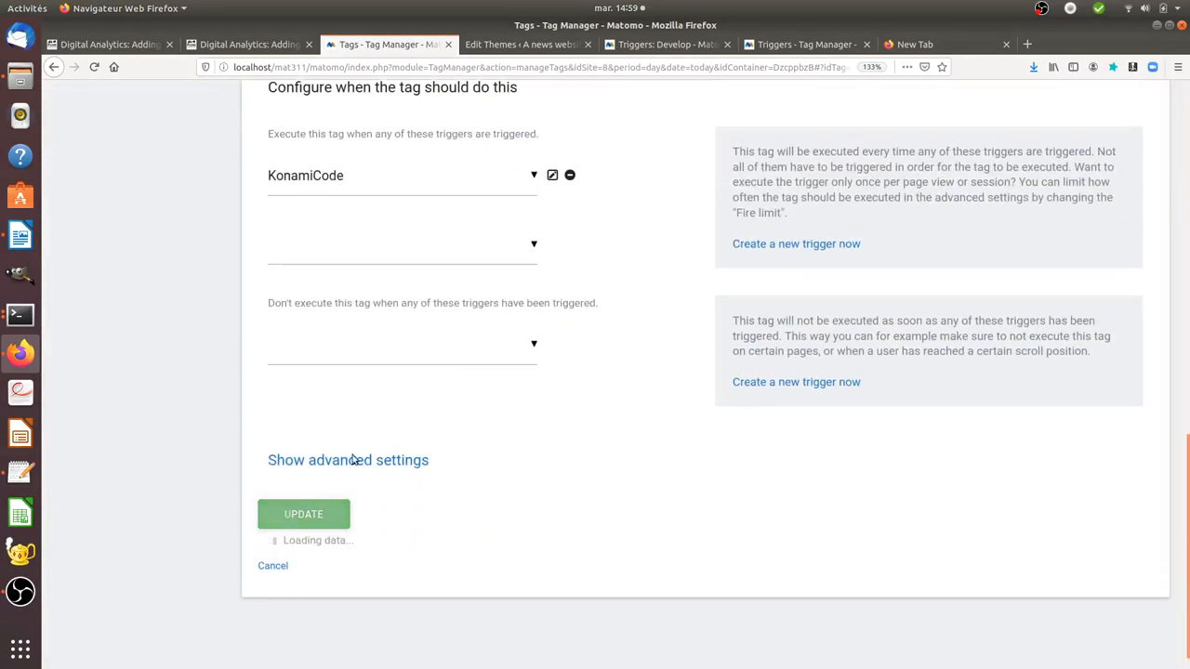
pyautogui.click(303, 514)
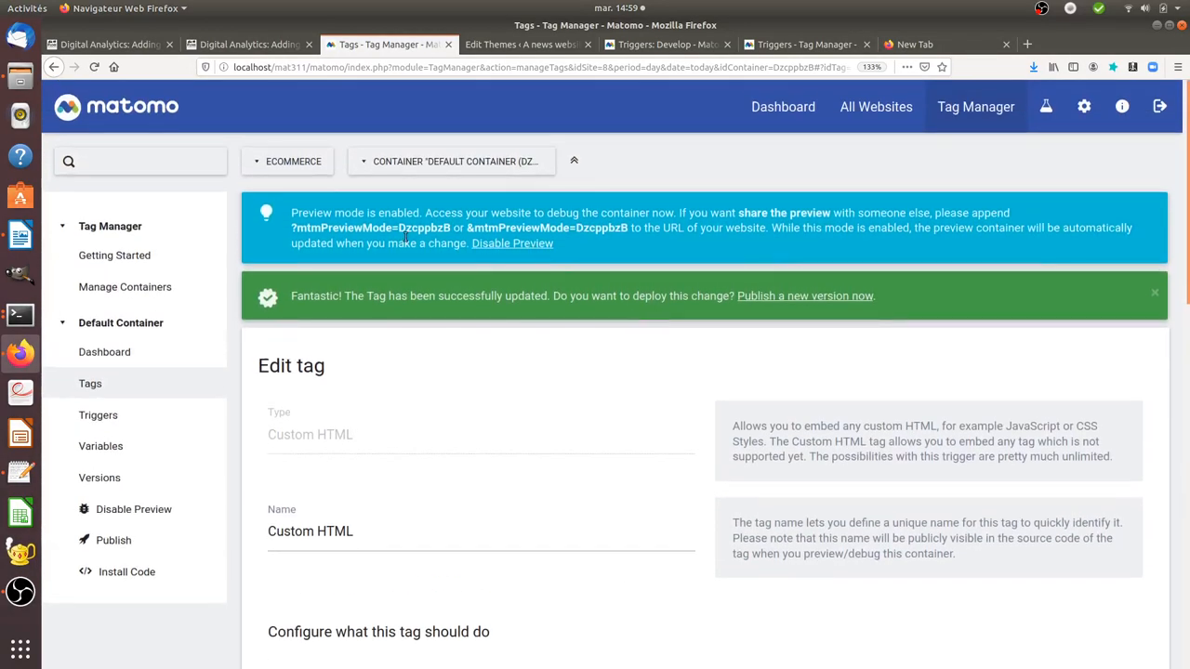
pyautogui.moveTo(834, 326)
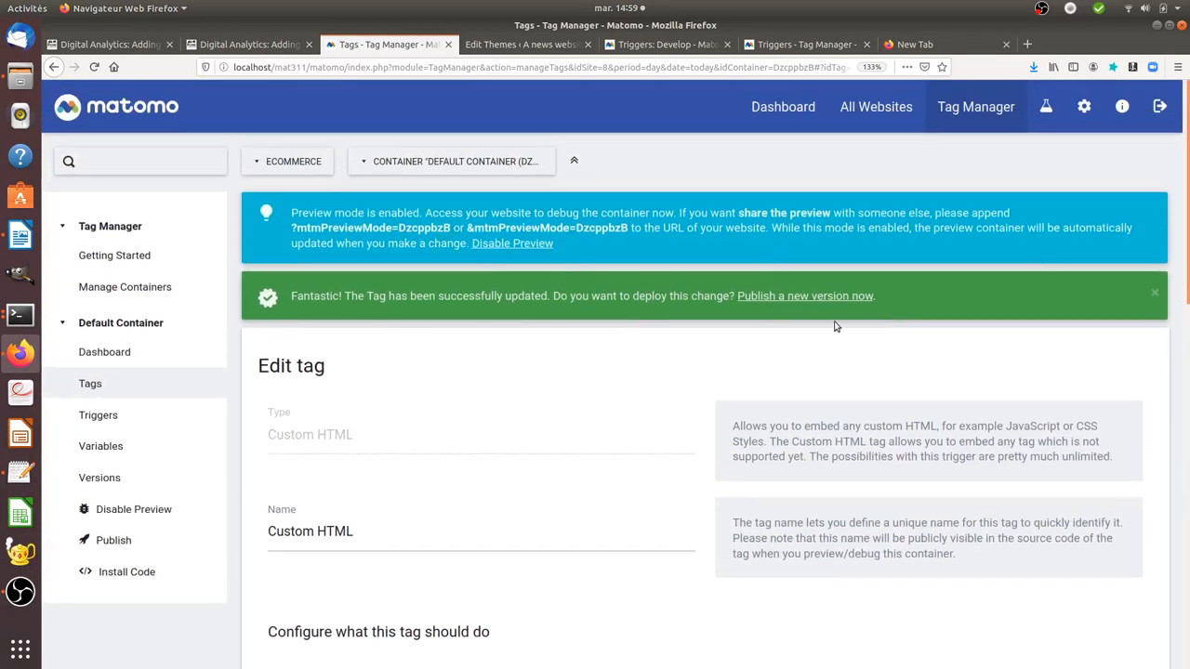
# - Publish a new container version named 'konami' to the Live environment
pyautogui.click(804, 296)
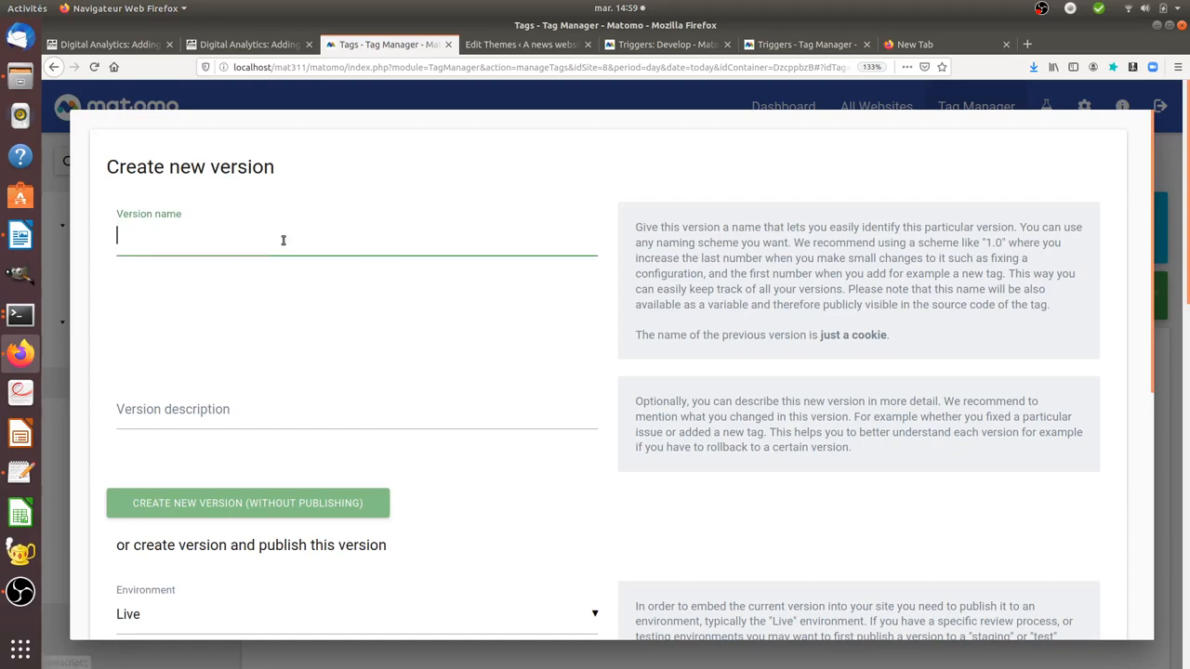
pyautogui.write('konami')
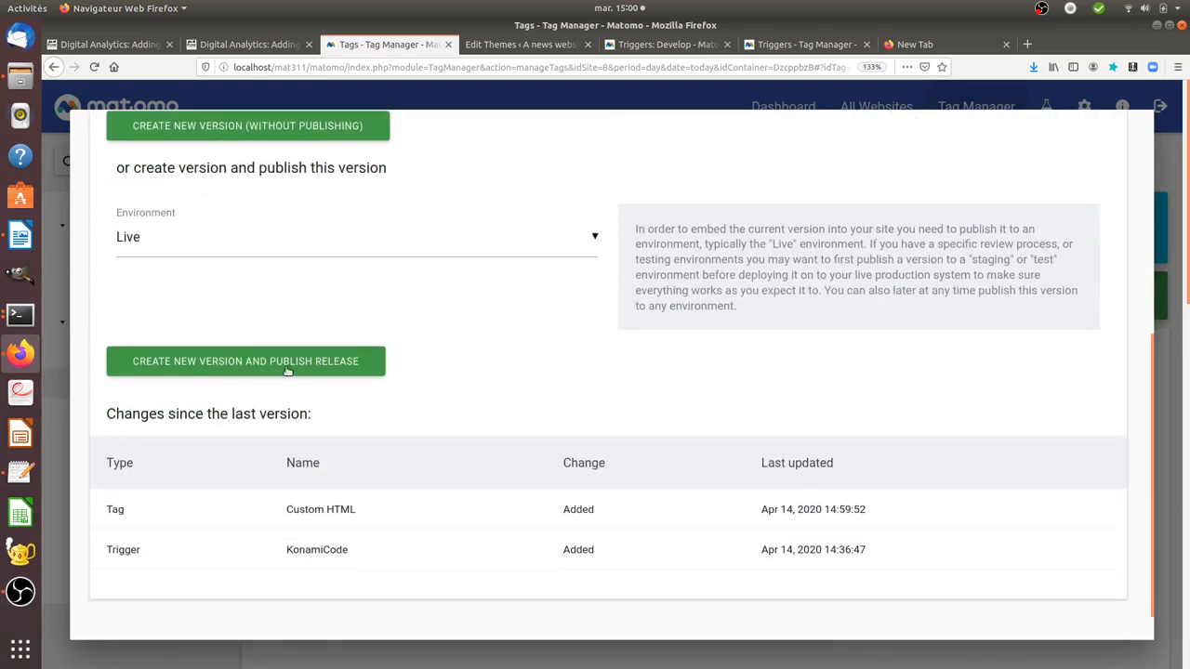
pyautogui.click(246, 360)
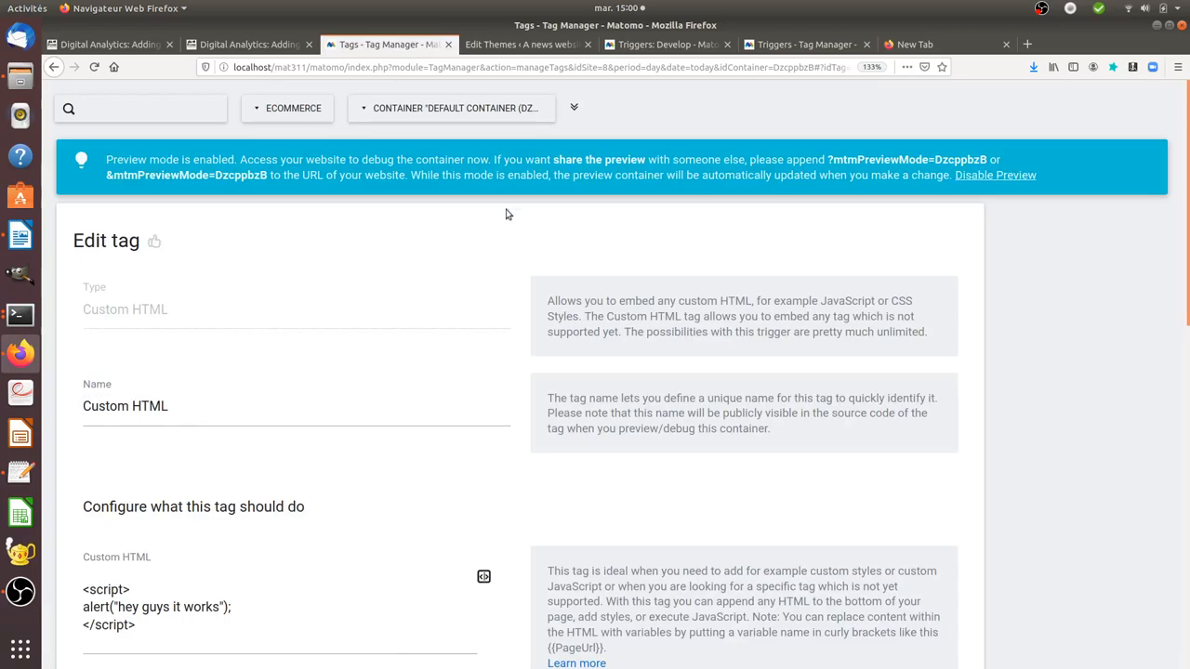
pyautogui.click(994, 175)
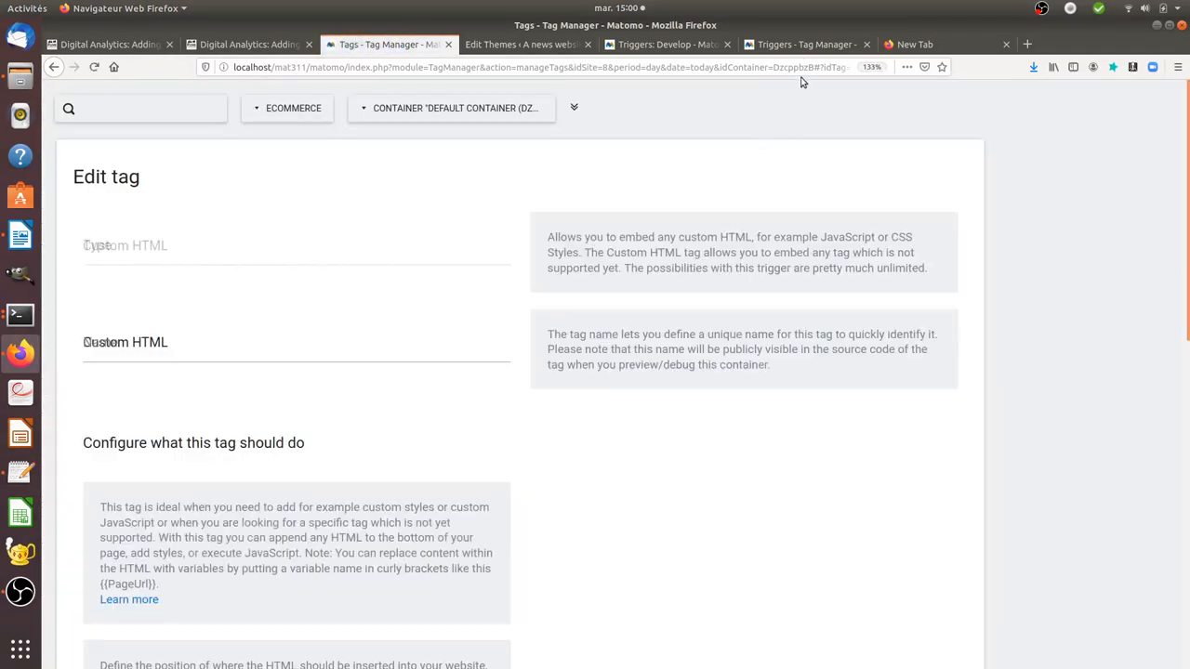
pyautogui.click(914, 43)
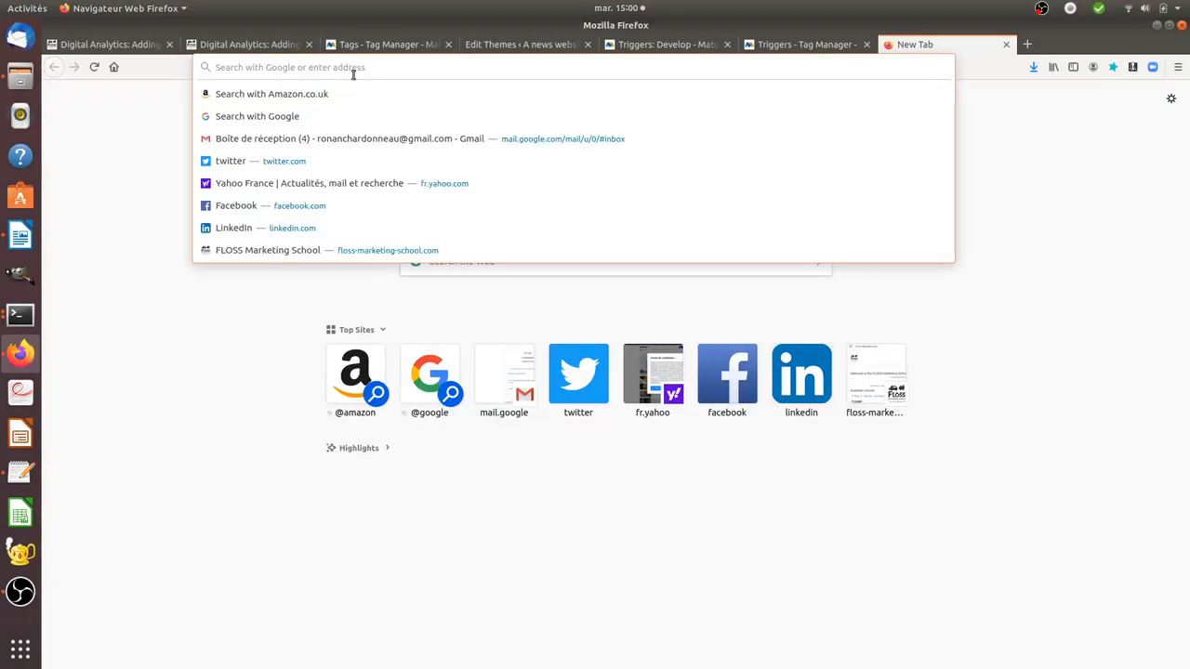
# - Load localhost/wp532/wordpress/, enter the Konami code, and dismiss the 'hey guys it works' alert
pyautogui.write('localhost/')
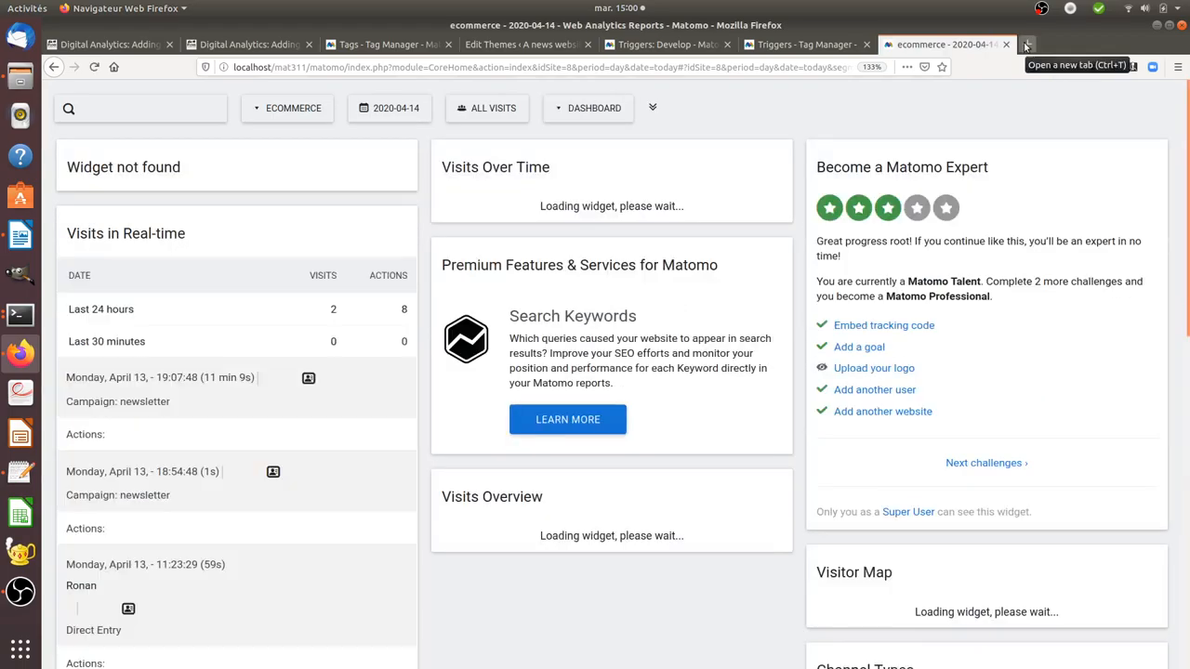
pyautogui.click(1028, 44)
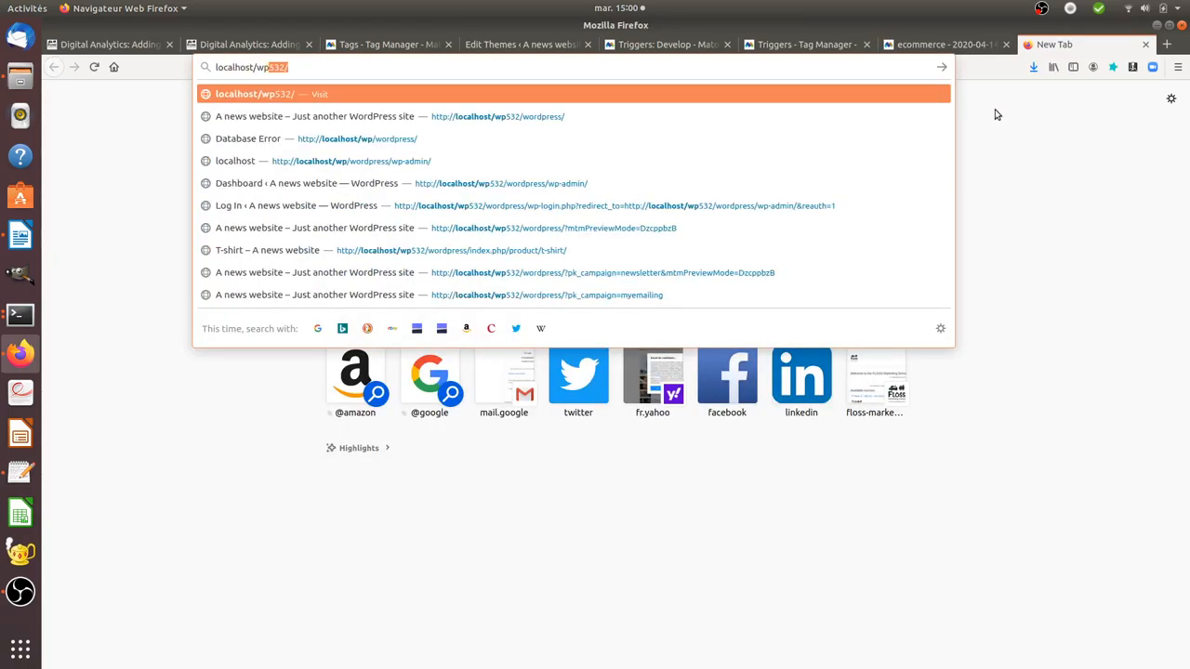
pyautogui.write('wordpress/')
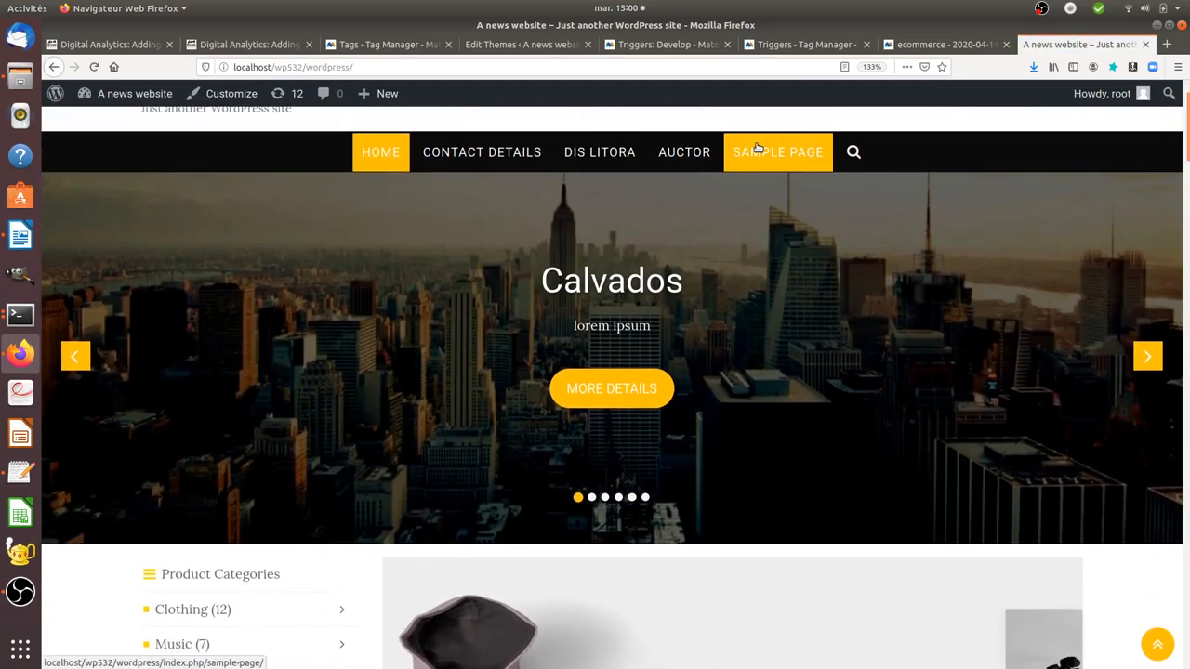
pyautogui.click(777, 152)
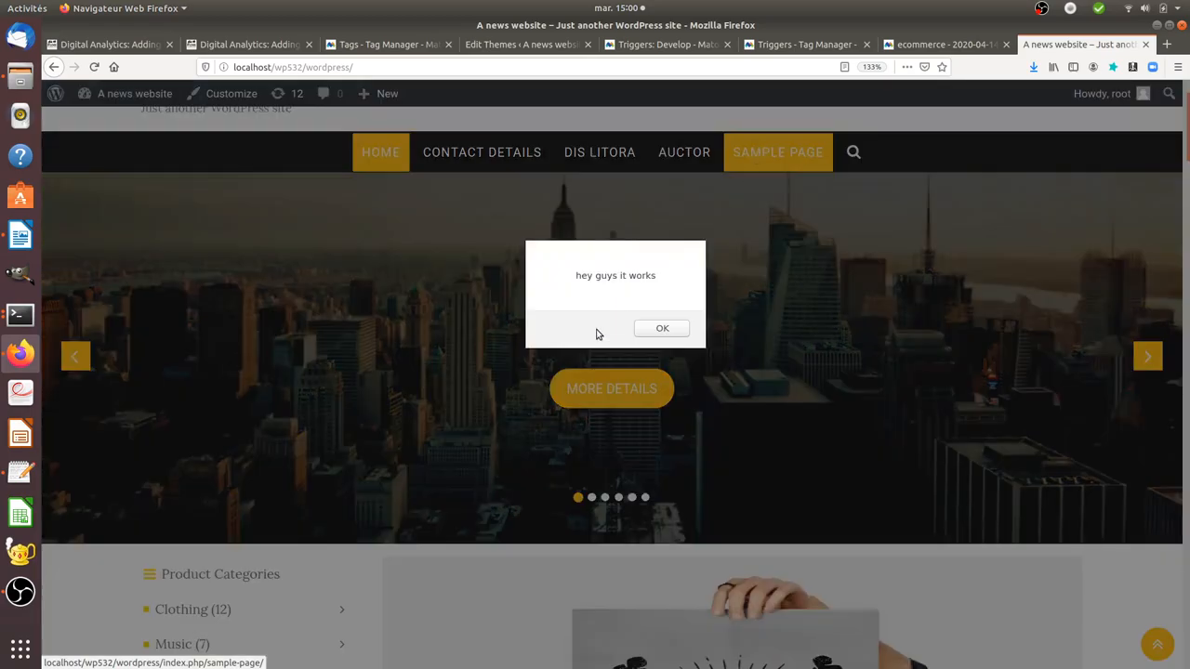
pyautogui.click(662, 327)
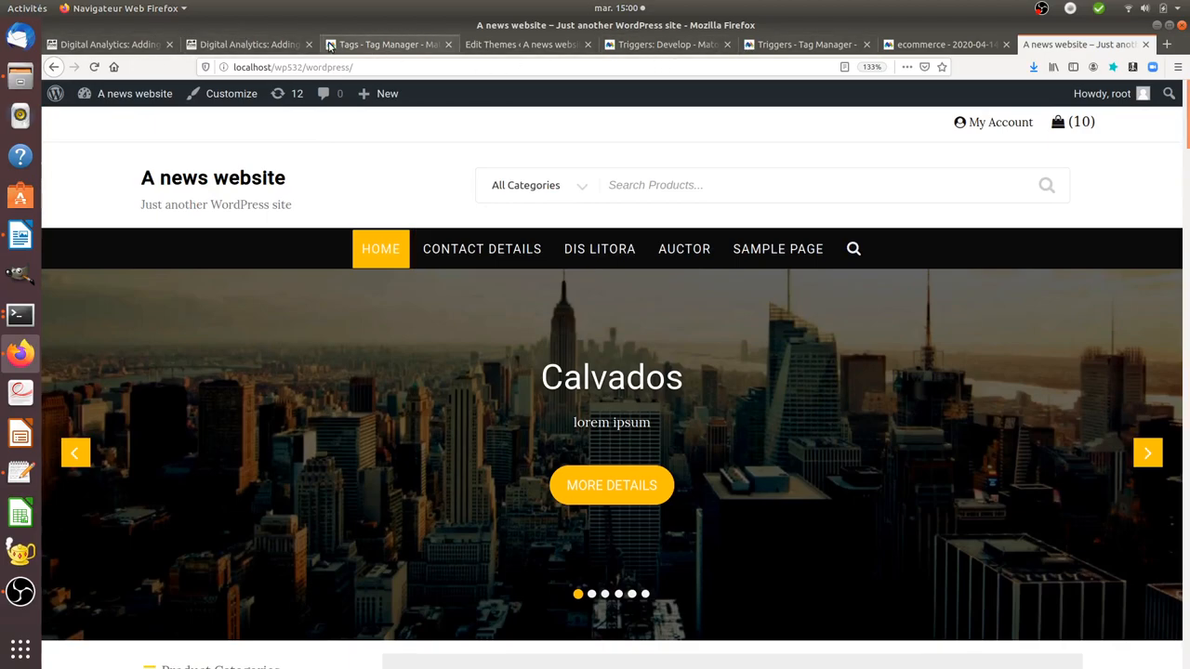
pyautogui.click(381, 43)
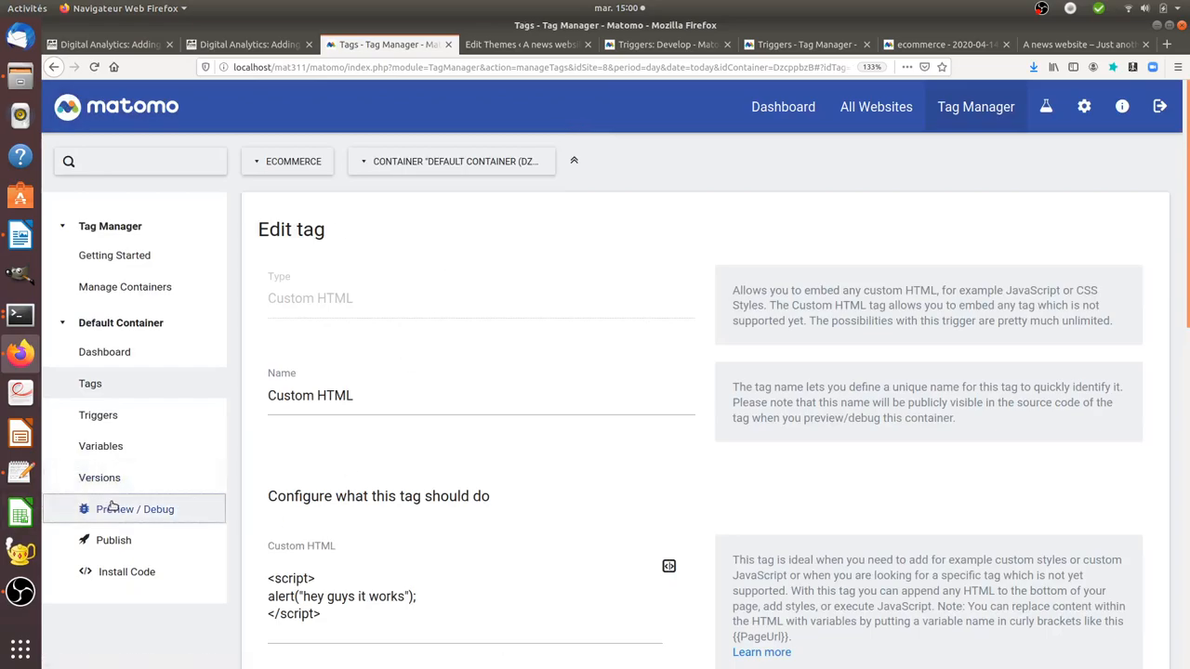
# - Re-enable Preview / Debug mode and copy the ?mtmPreviewMode=DzcppbzB parameter from the banner
pyautogui.click(135, 508)
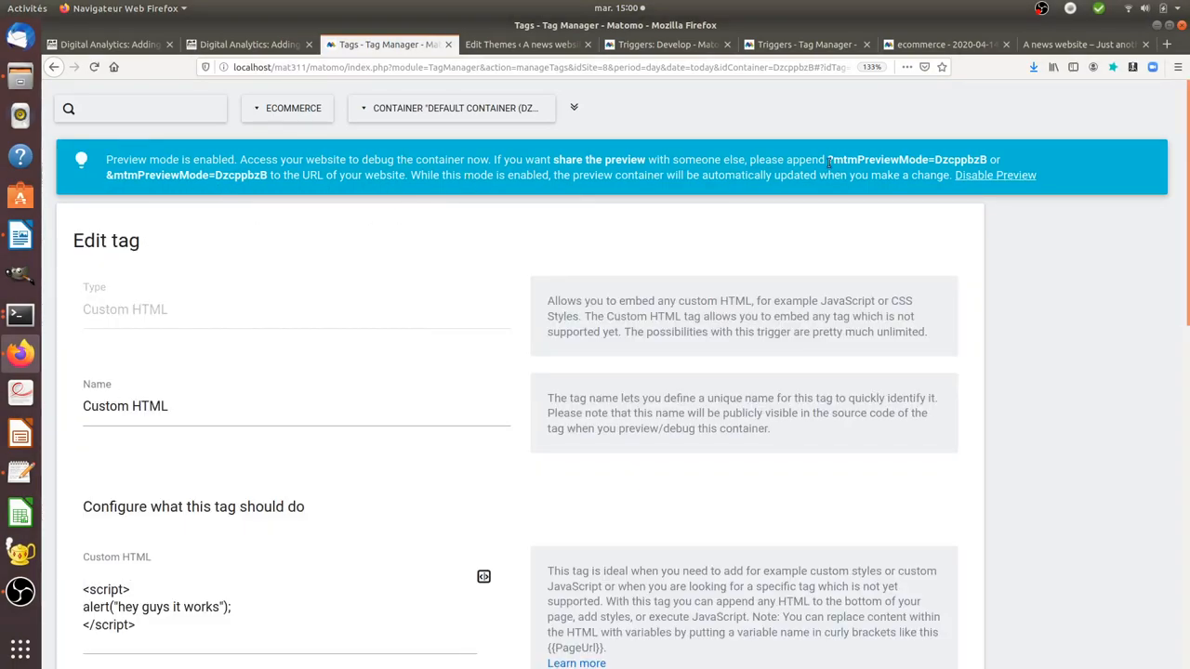
pyautogui.doubleClick(906, 159)
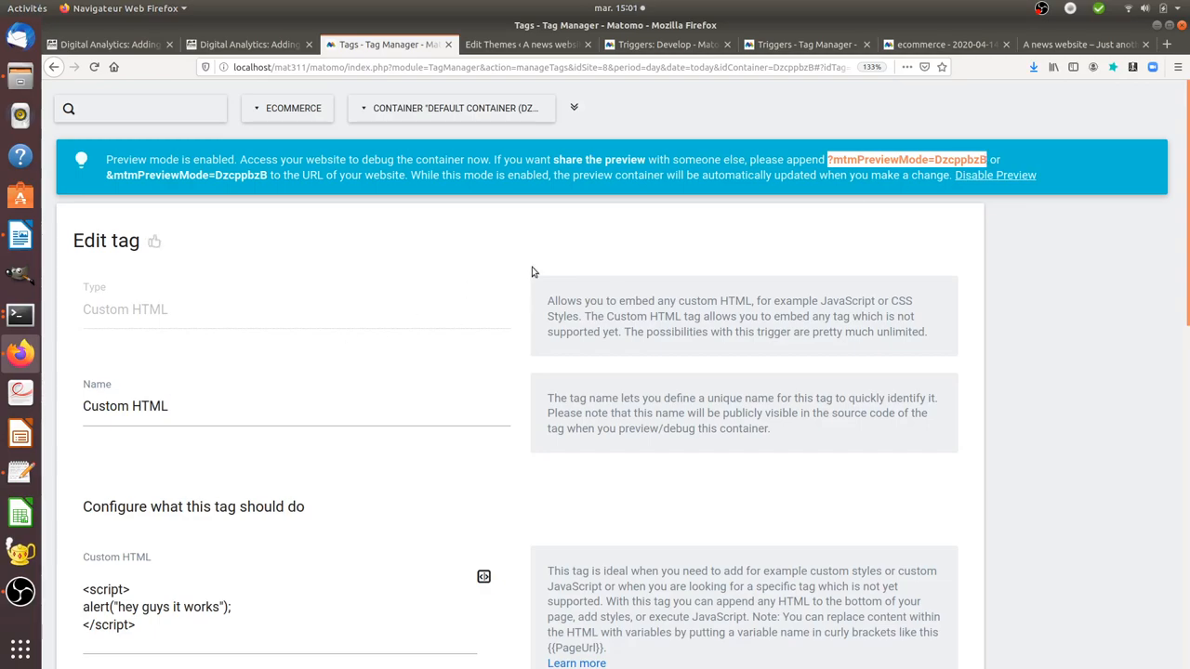
pyautogui.moveTo(547, 99)
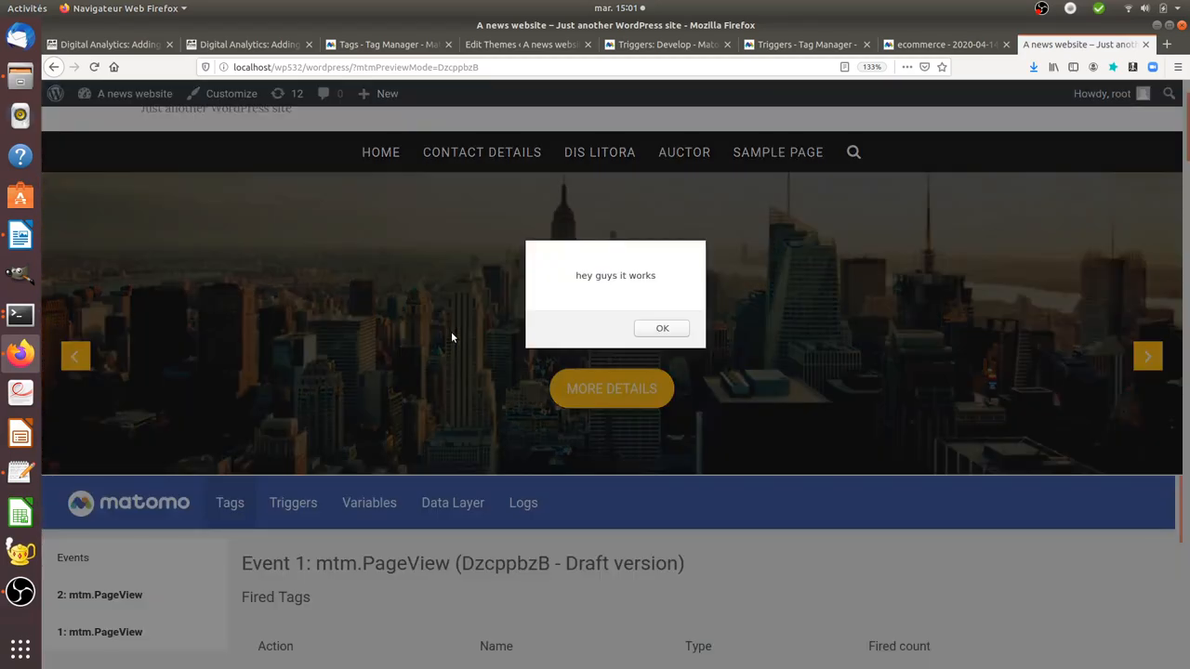
# - Dismiss the Konami code alert to reveal the KonamiCode event in the debug panel
pyautogui.click(662, 328)
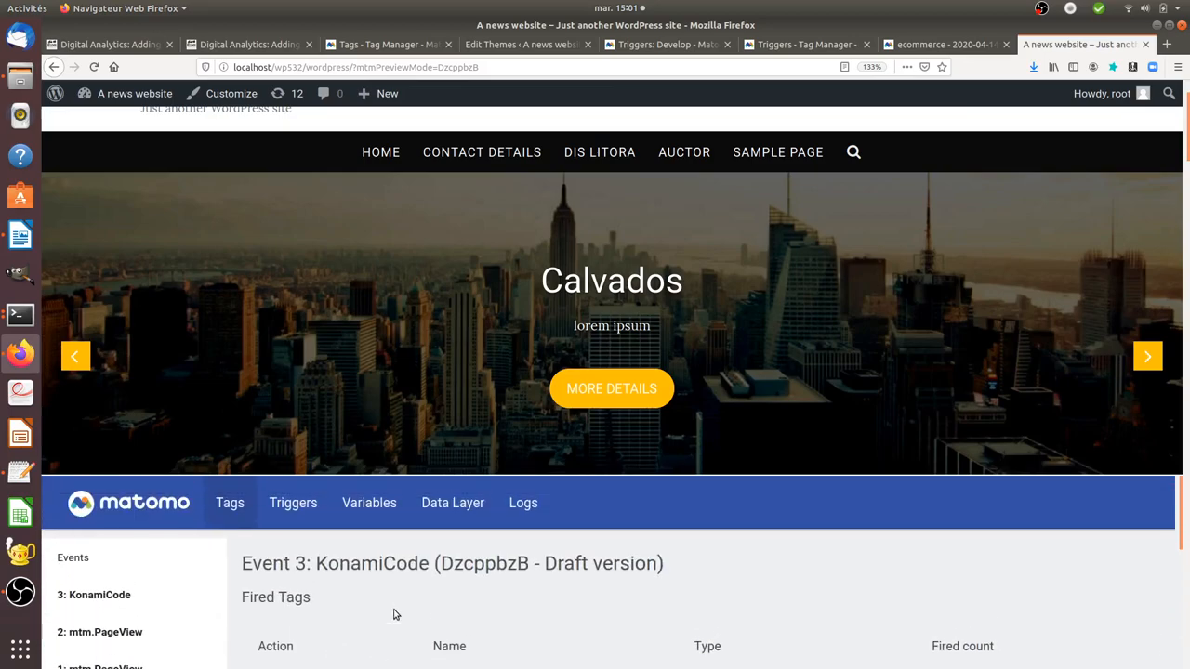
pyautogui.moveTo(416, 242)
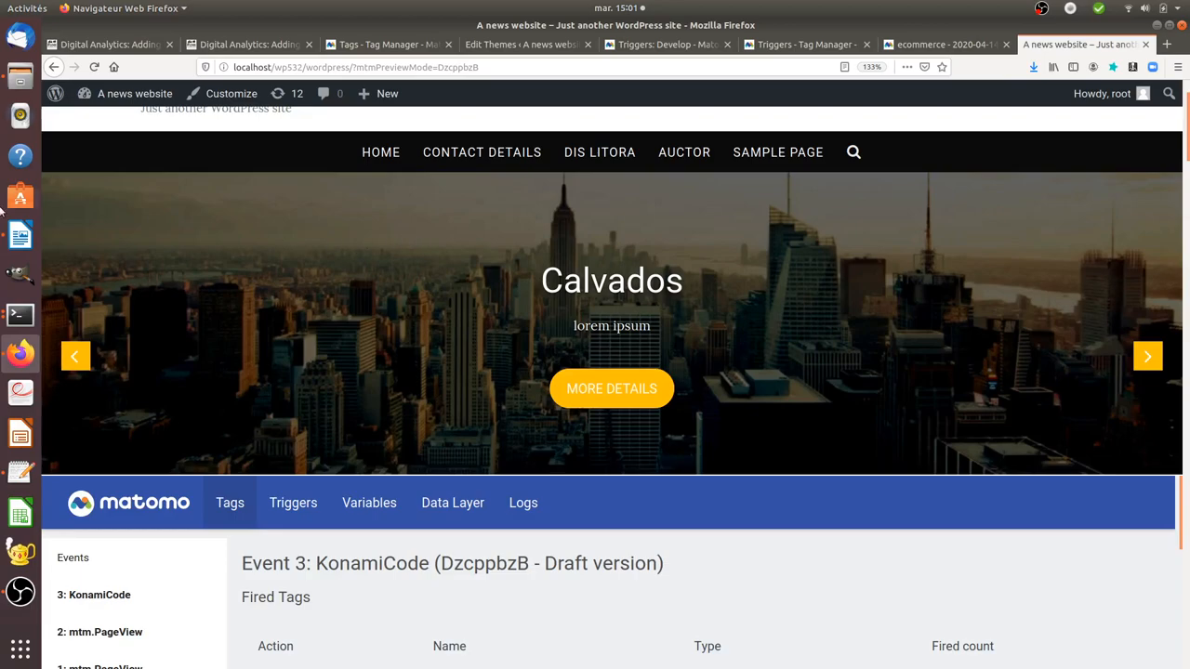
pyautogui.moveTo(21, 274)
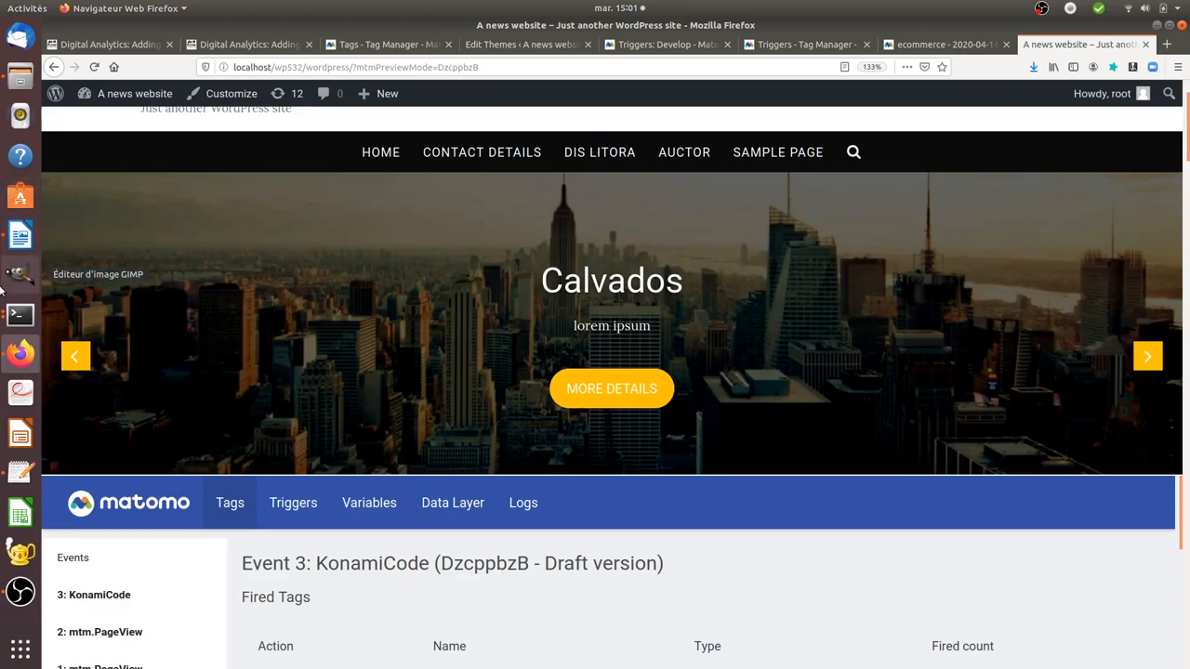